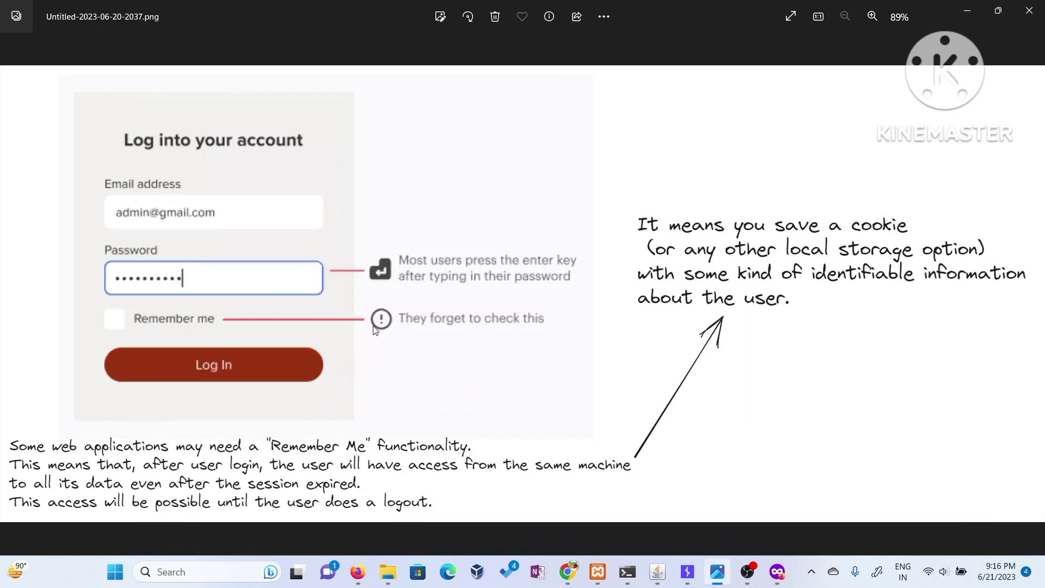
pyautogui.moveTo(380, 320)
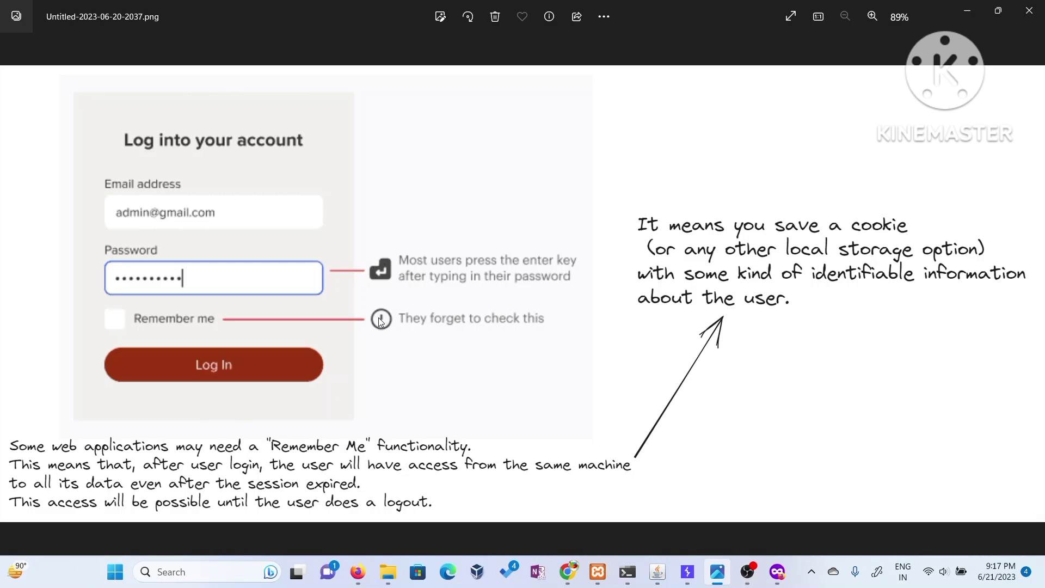
pyautogui.moveTo(714, 121)
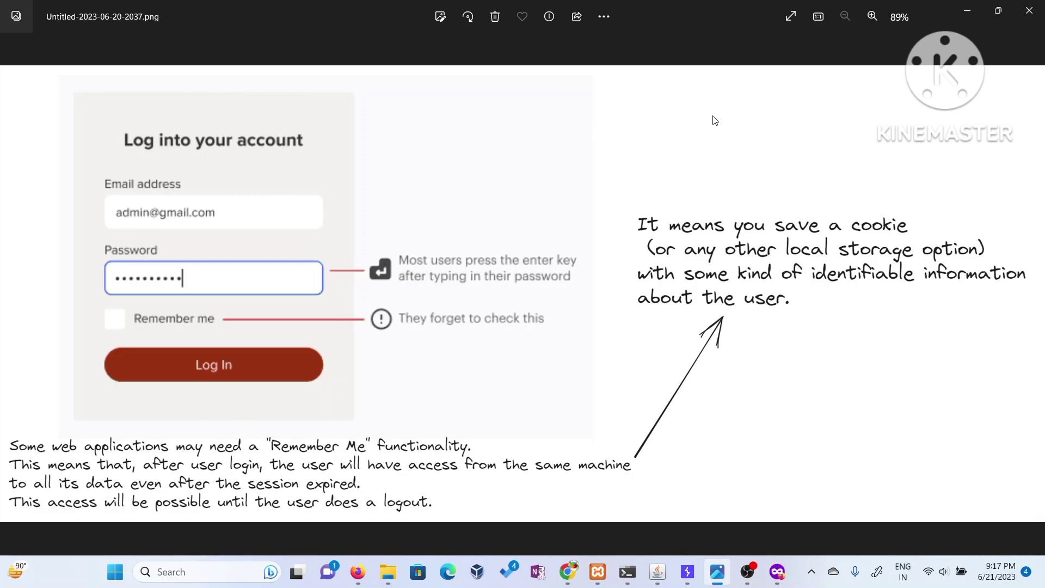
pyautogui.moveTo(836, 175)
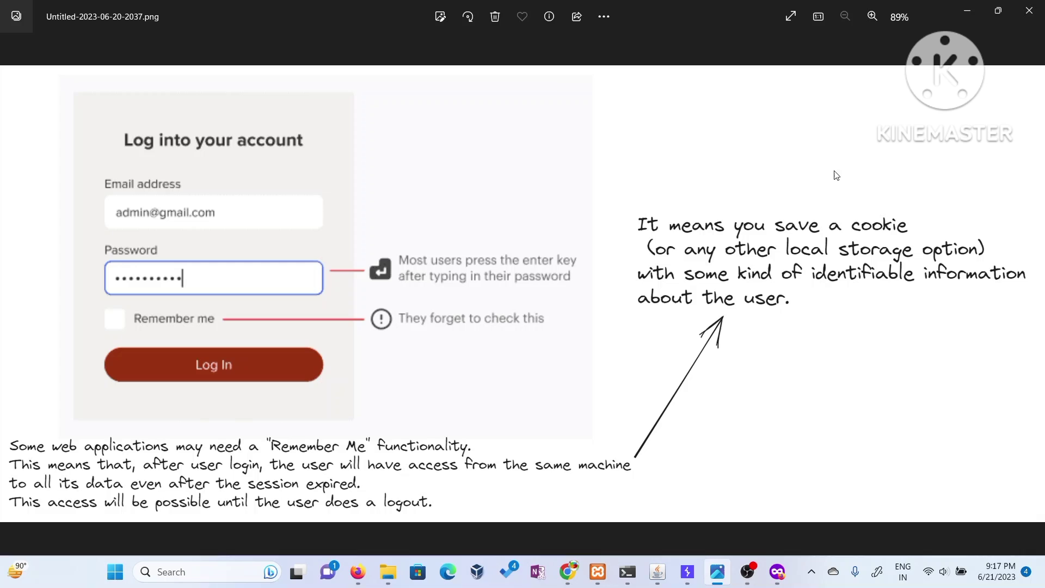
pyautogui.moveTo(790, 201)
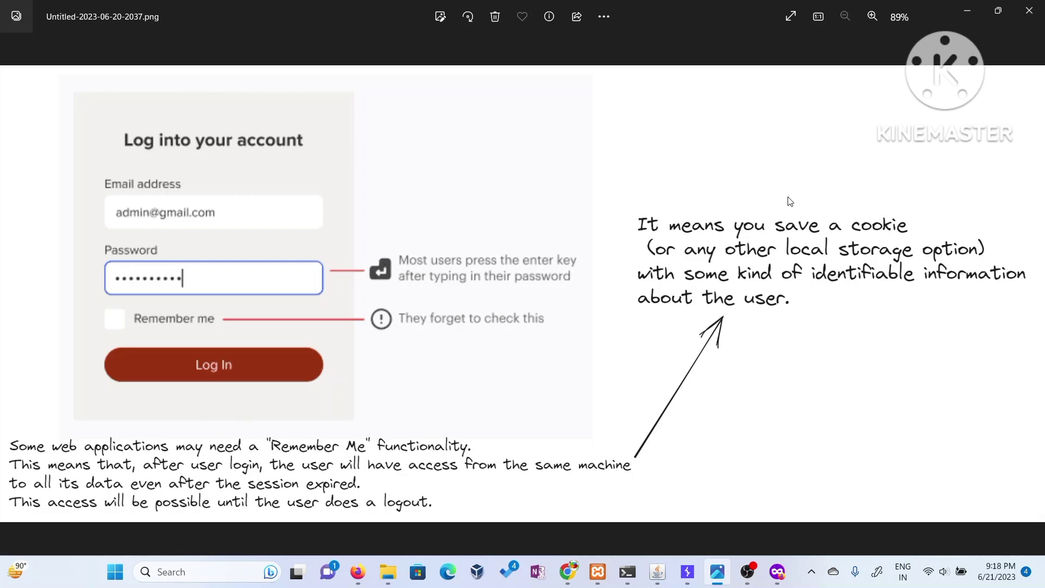
pyautogui.moveTo(937, 33)
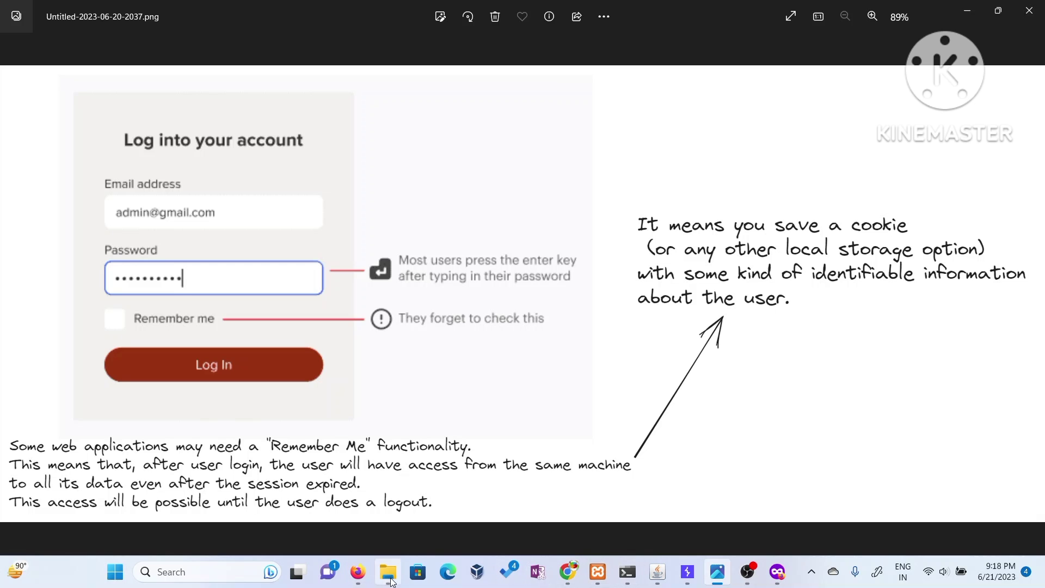
# - Fill the sign-in form with guest credentials, leaving remember me unchecked
pyautogui.click(358, 572)
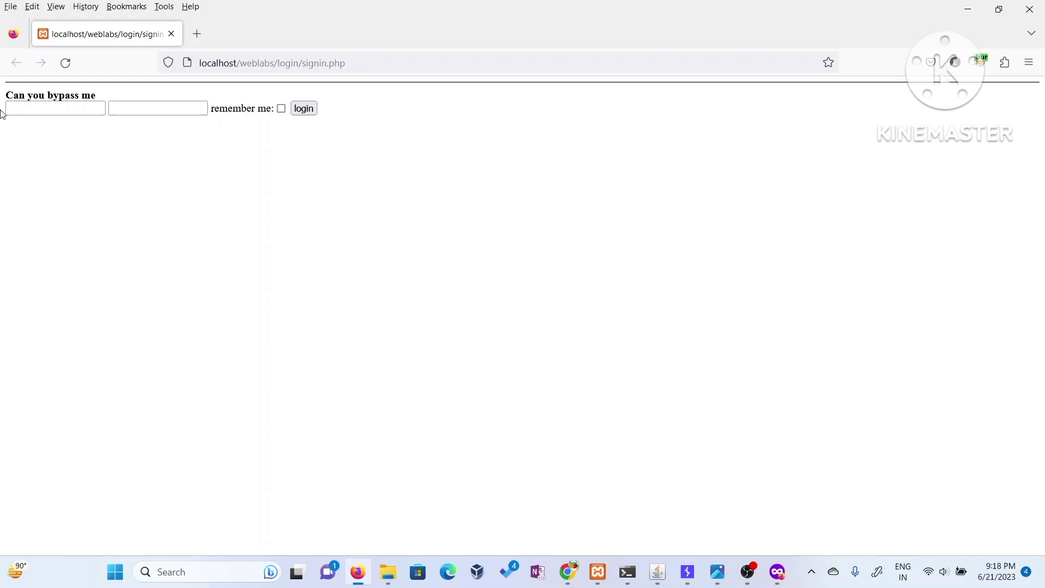
pyautogui.click(54, 108)
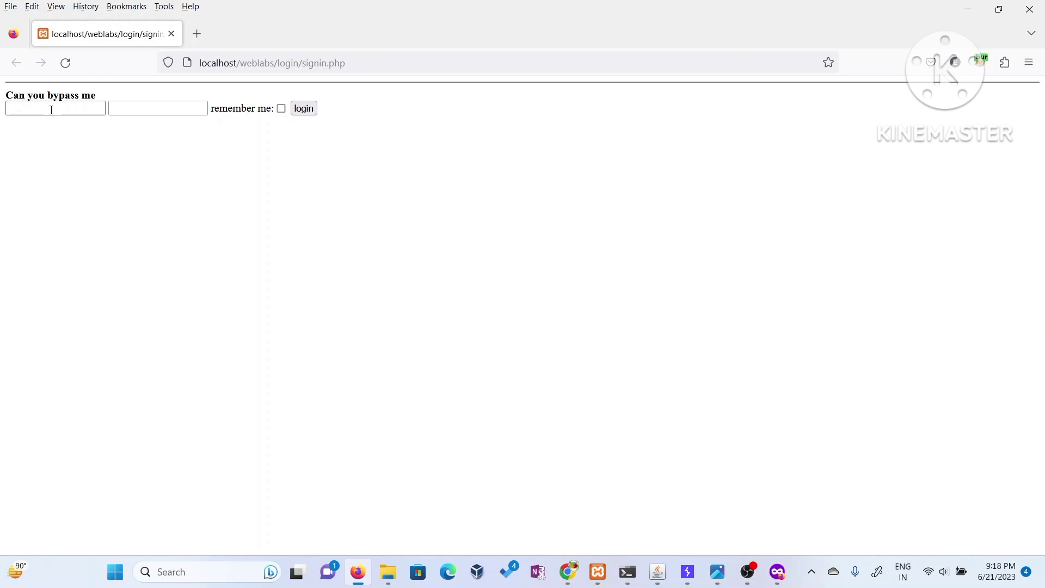
pyautogui.click(55, 108)
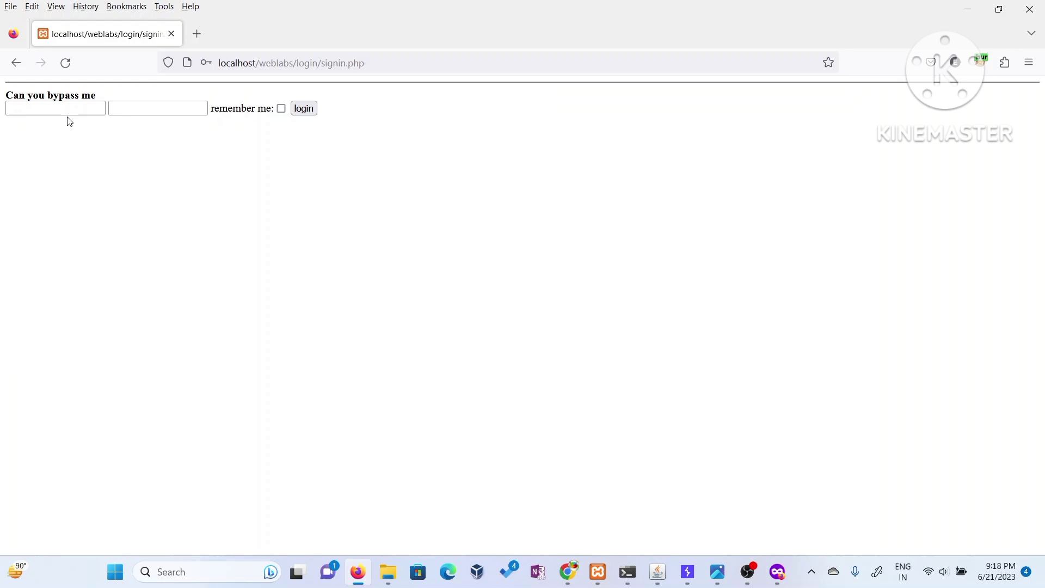
pyautogui.write('guest')
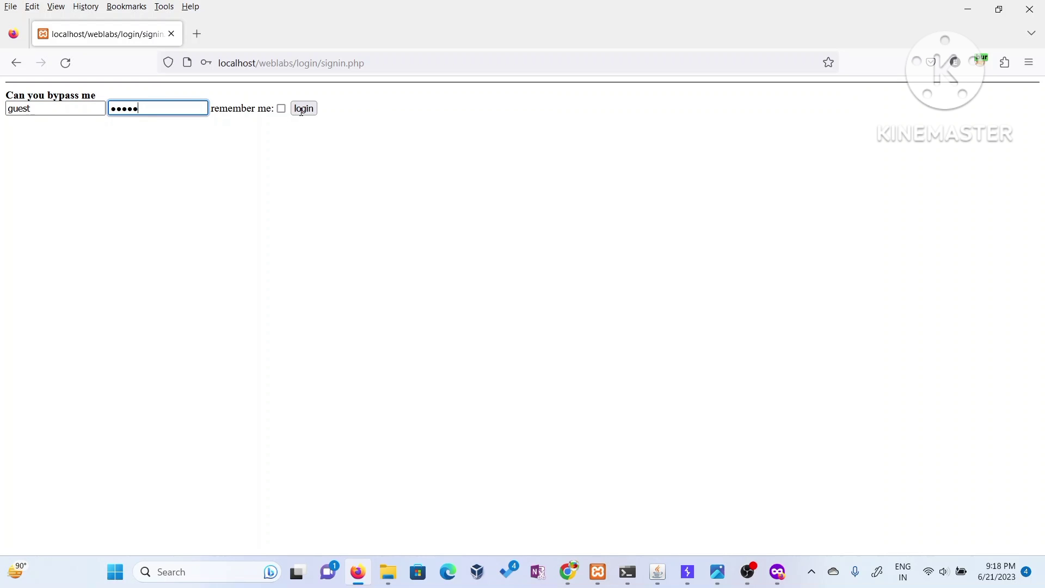
# - Log in as guest, decline saving the password, note the limited-access page and reload signin.php
pyautogui.click(304, 107)
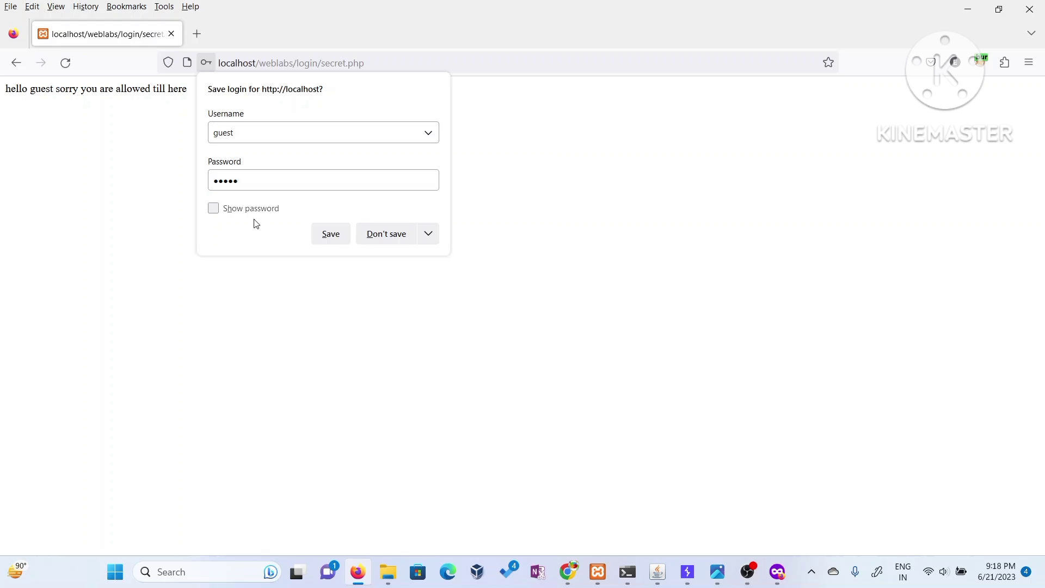
pyautogui.click(386, 233)
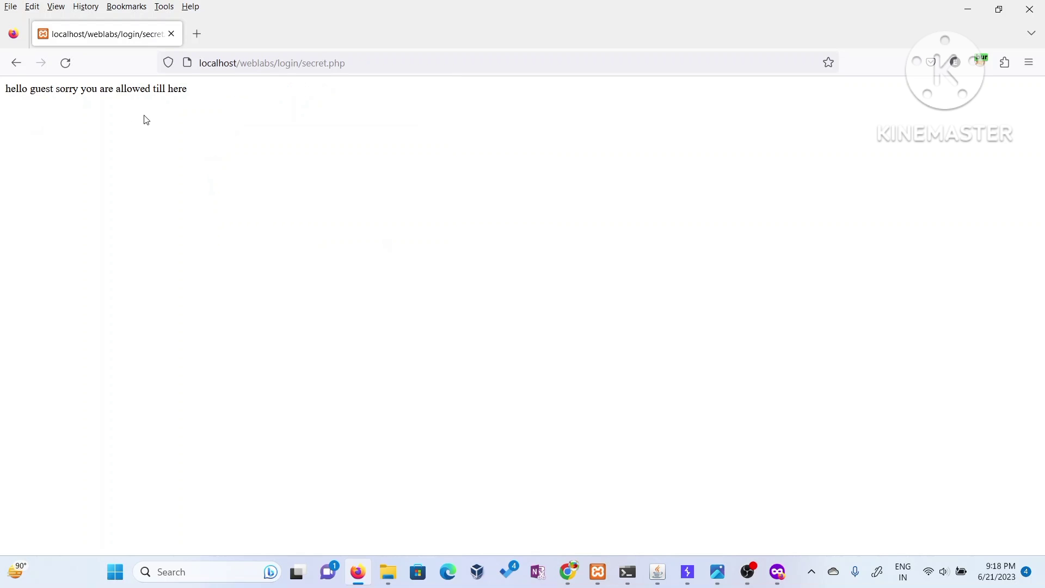
pyautogui.click(16, 63)
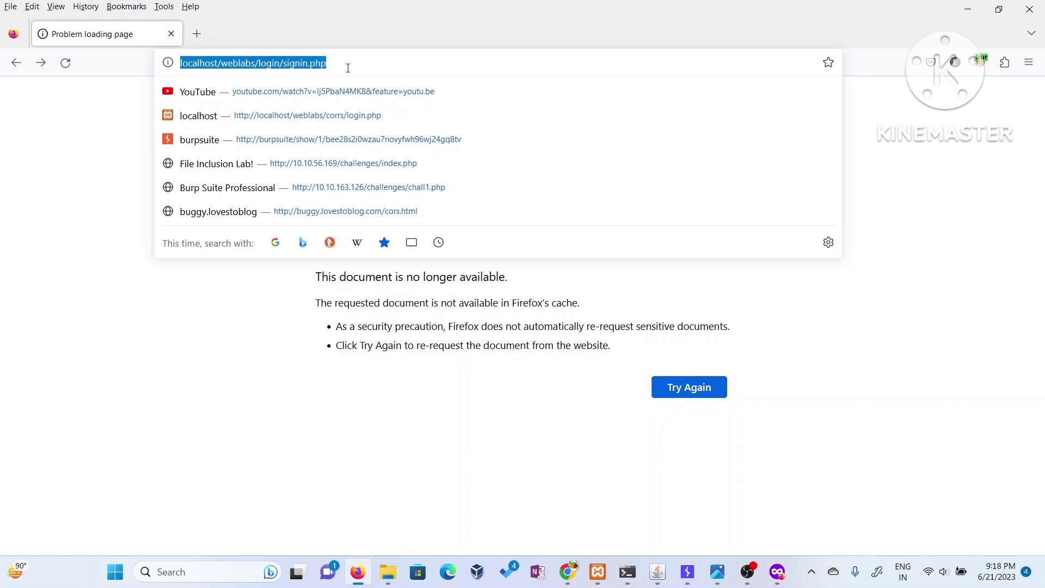
pyautogui.press('Return')
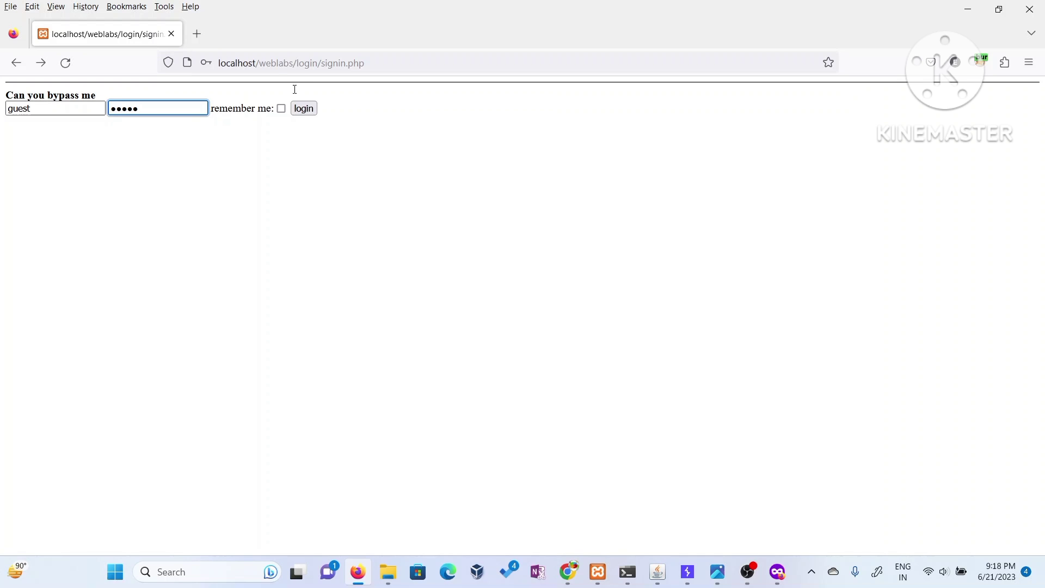
# - Log in as guest with remember me ticked and follow the 'go deep in league' link to deep.php
pyautogui.click(281, 108)
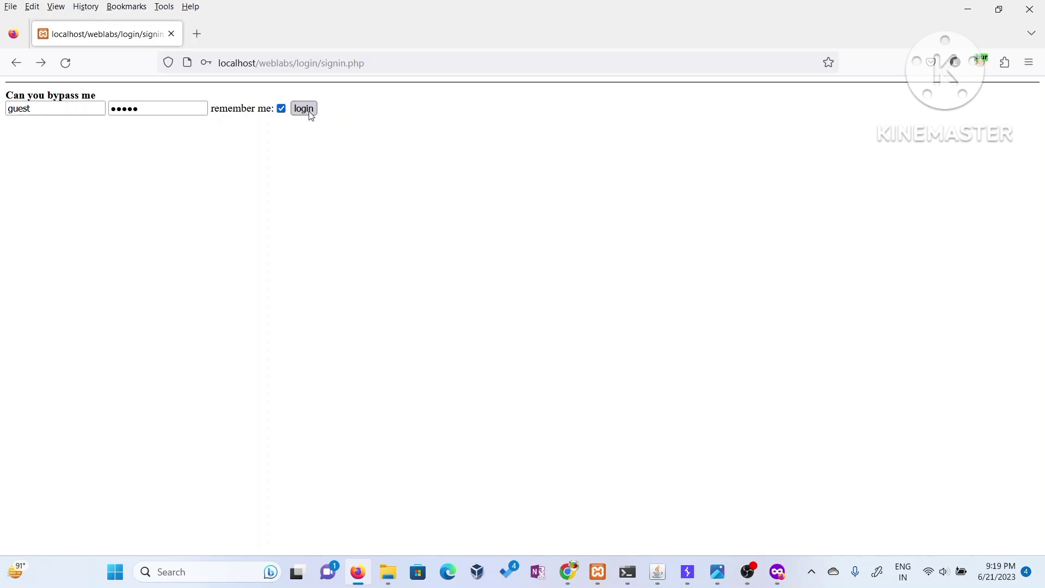
pyautogui.click(303, 109)
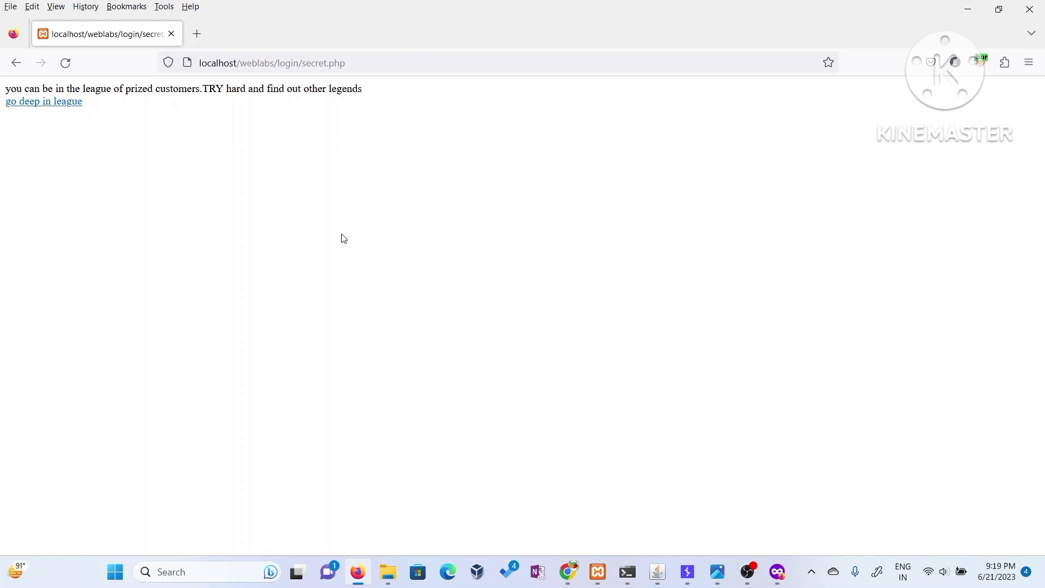
pyautogui.moveTo(22, 133)
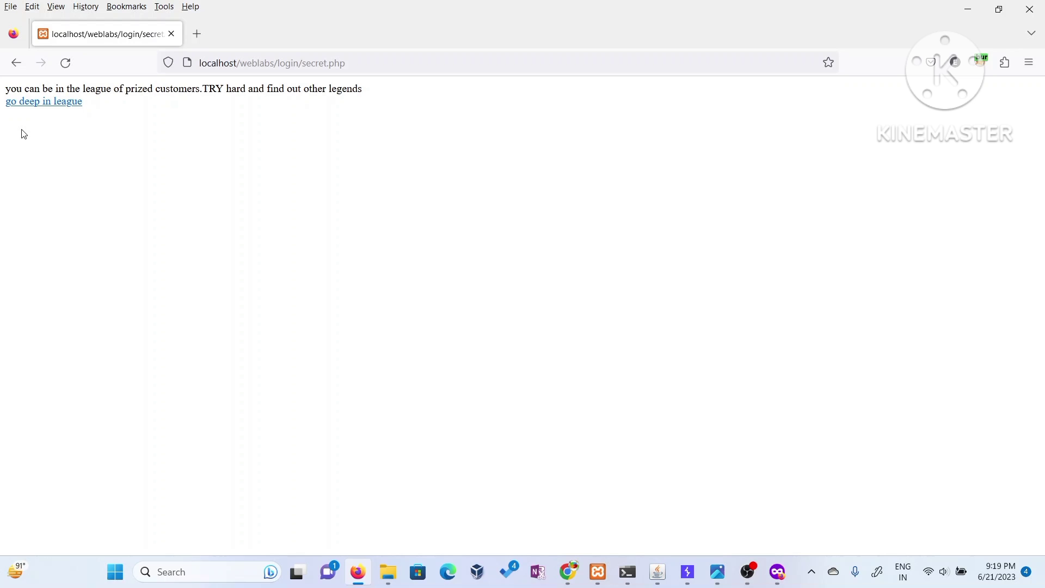
pyautogui.moveTo(656, 571)
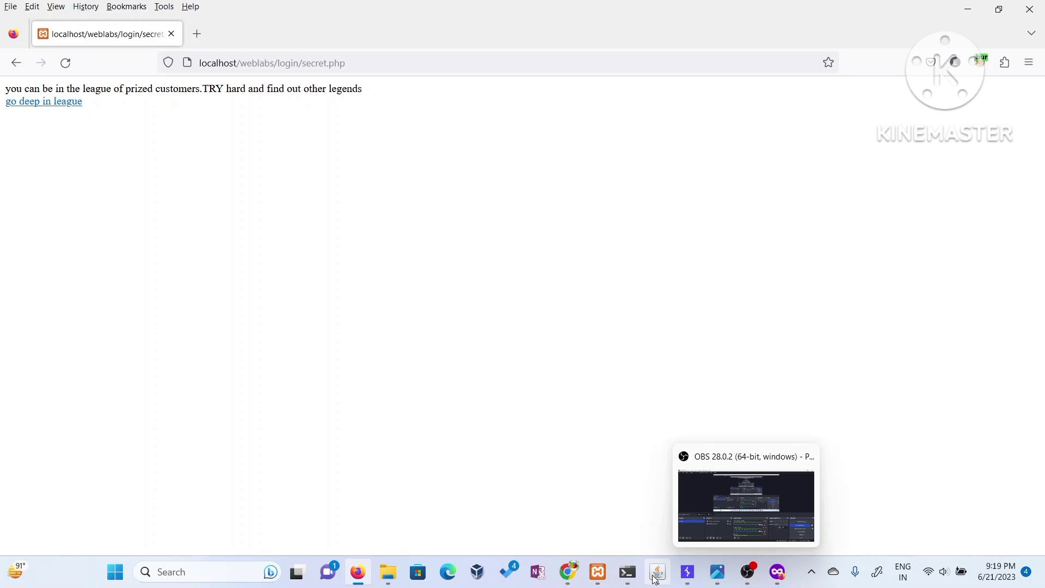
pyautogui.click(43, 101)
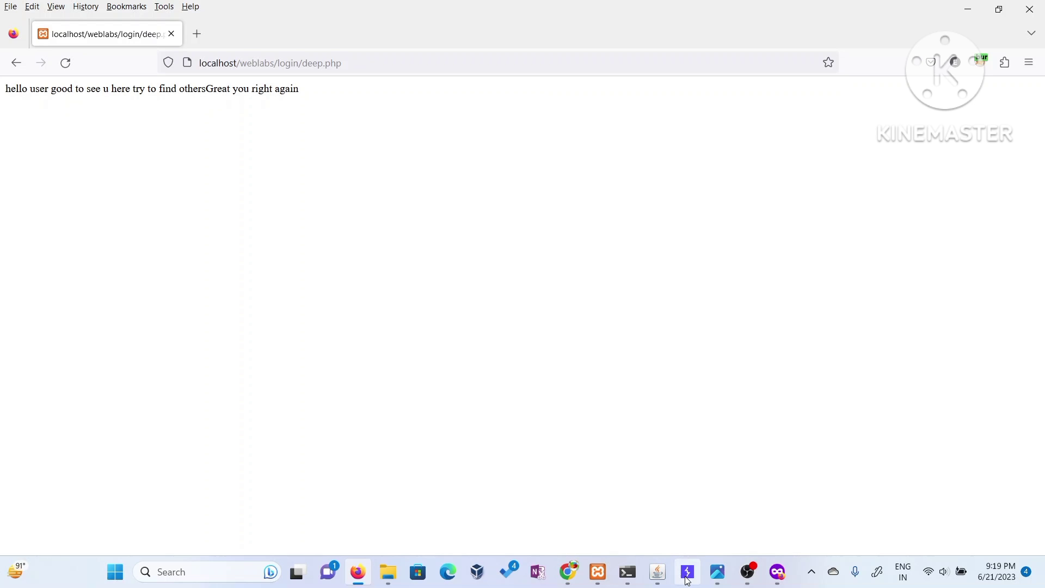
# - Send the latest deep.php request from Proxy HTTP history to Repeater
pyautogui.click(687, 572)
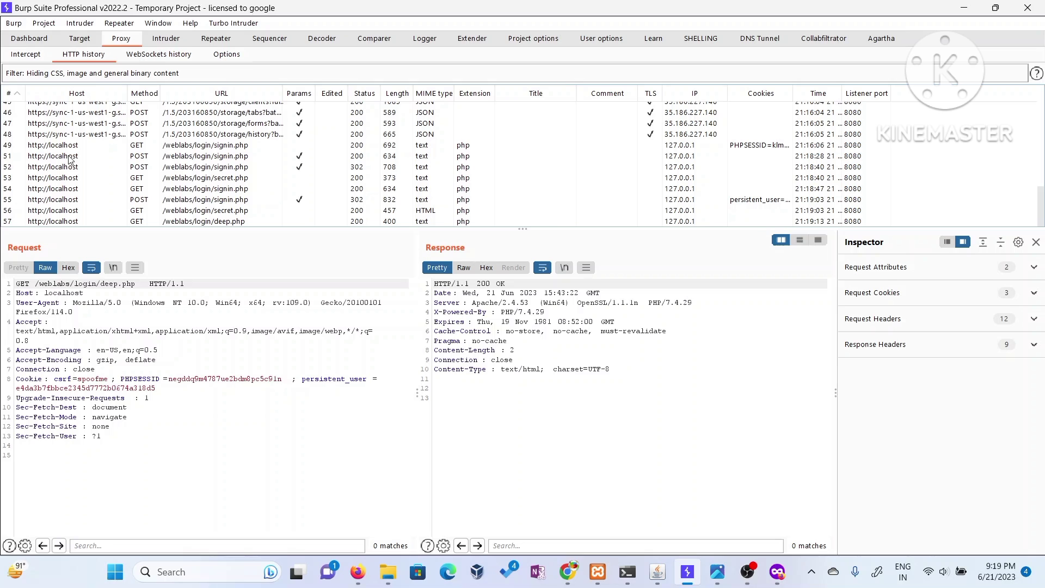
pyautogui.click(200, 221)
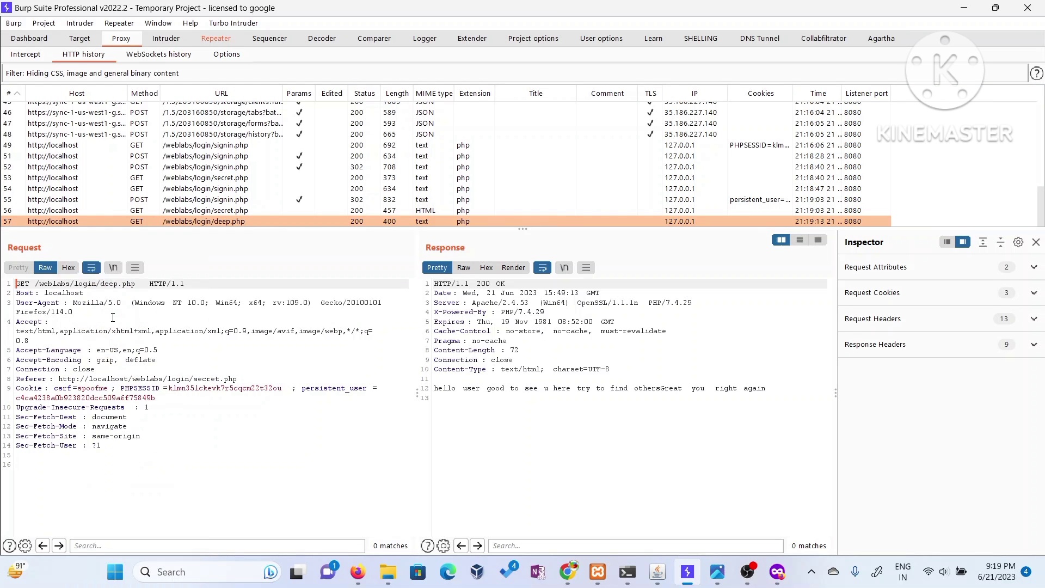
pyautogui.click(216, 38)
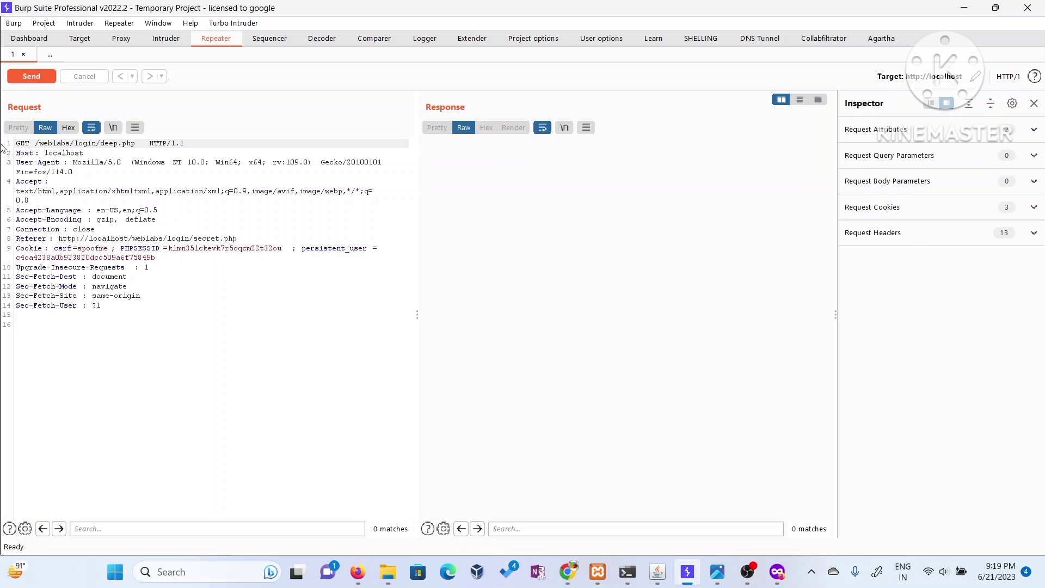
# - Check the deep.php page, then highlight the persistent_user cookie hash in Repeater for copying
pyautogui.click(357, 571)
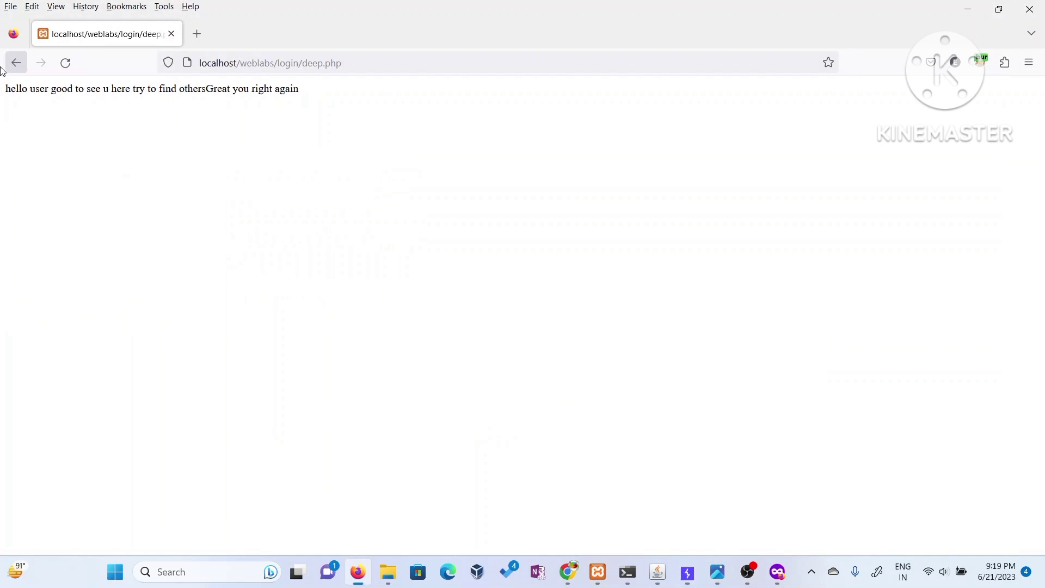
pyautogui.moveTo(357, 88)
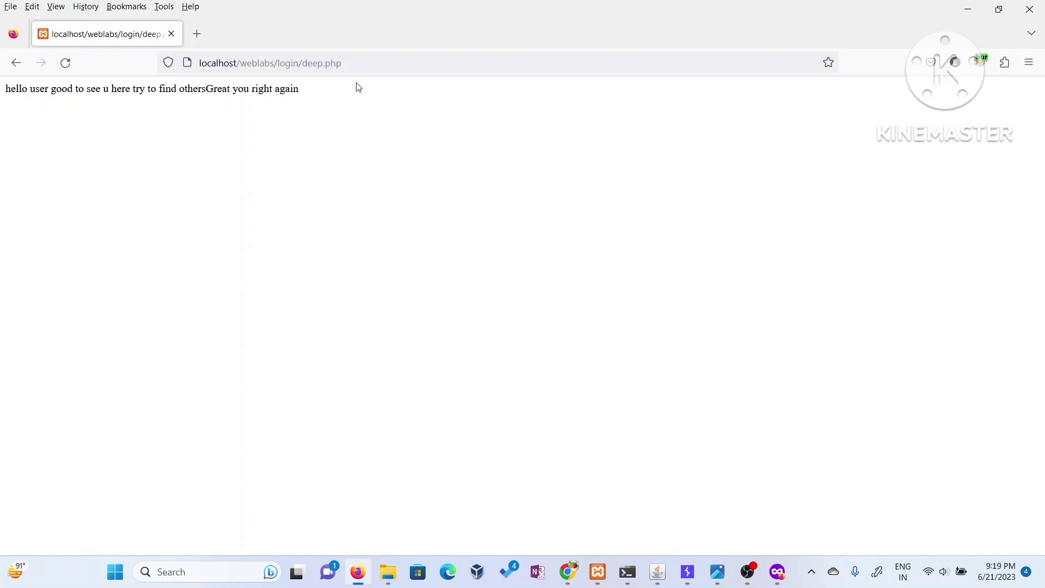
pyautogui.click(685, 571)
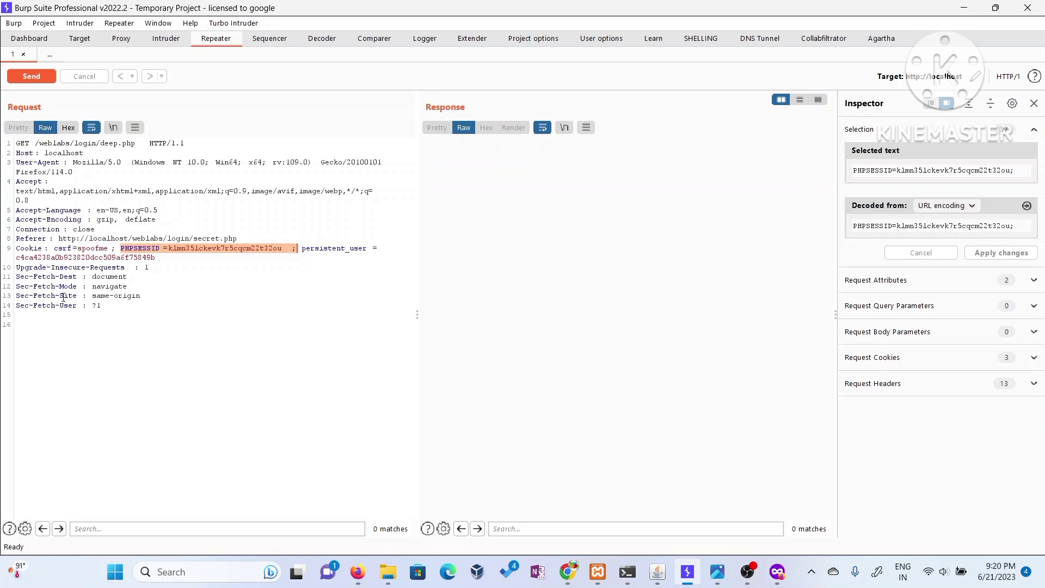
pyautogui.moveTo(17, 268)
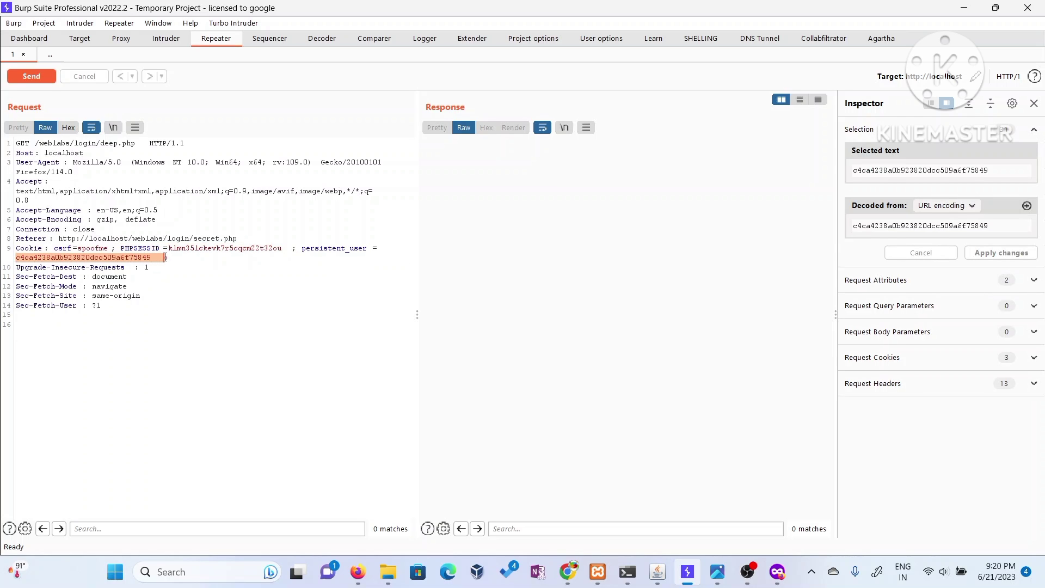
pyautogui.rightClick(87, 257)
pyautogui.write('b')
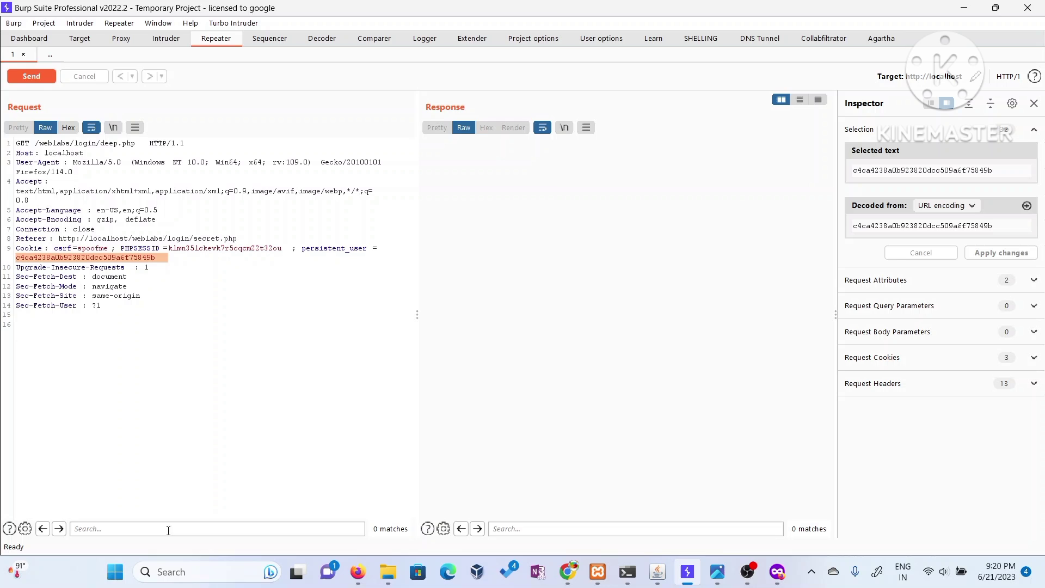
pyautogui.moveTo(943, 10)
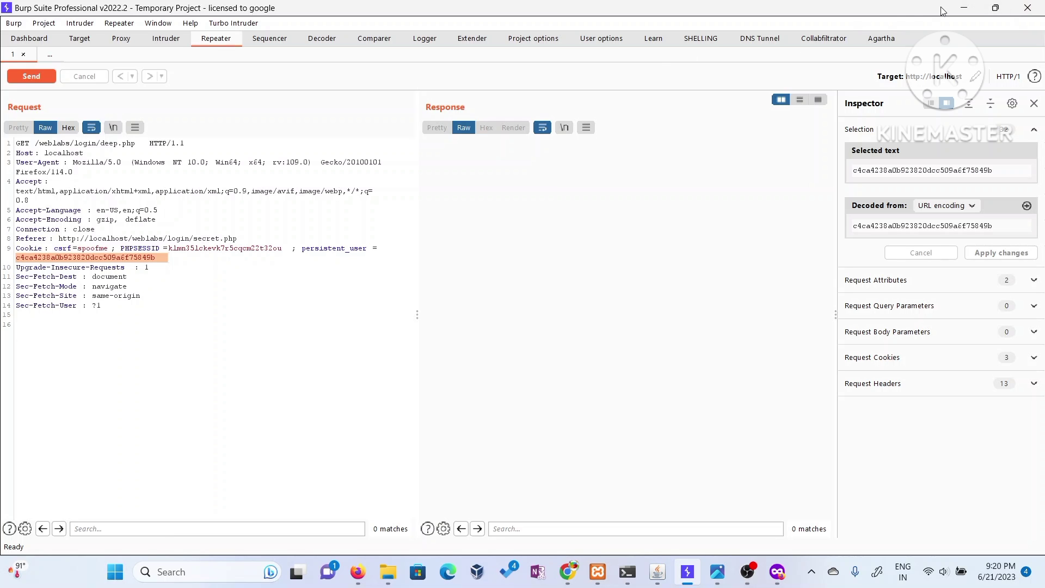
# - Search Google for md5 decrypt and open md5online.org in a new tab
pyautogui.click(358, 572)
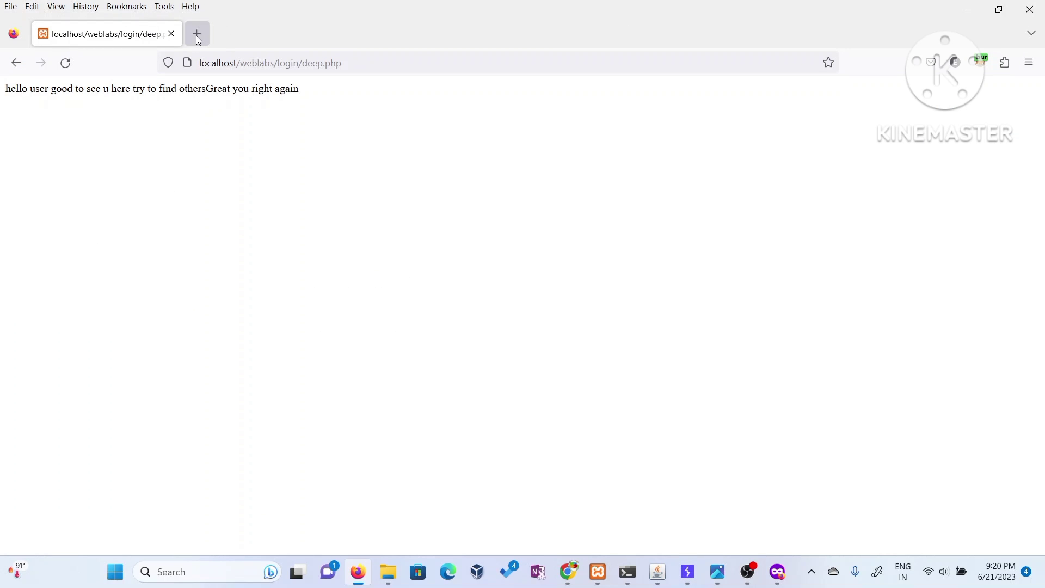
pyautogui.click(198, 33)
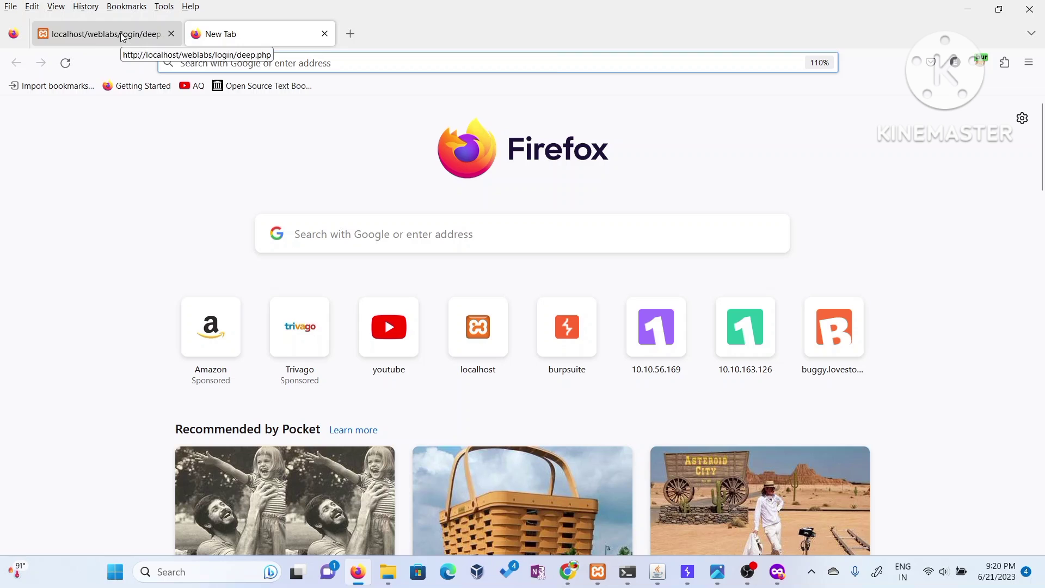
pyautogui.click(467, 64)
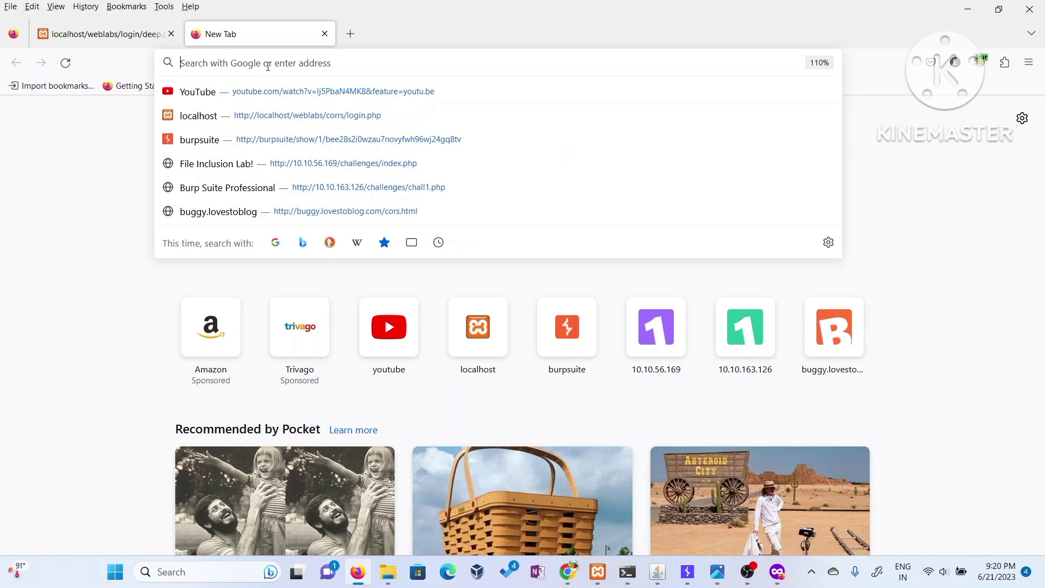
pyautogui.write('md5')
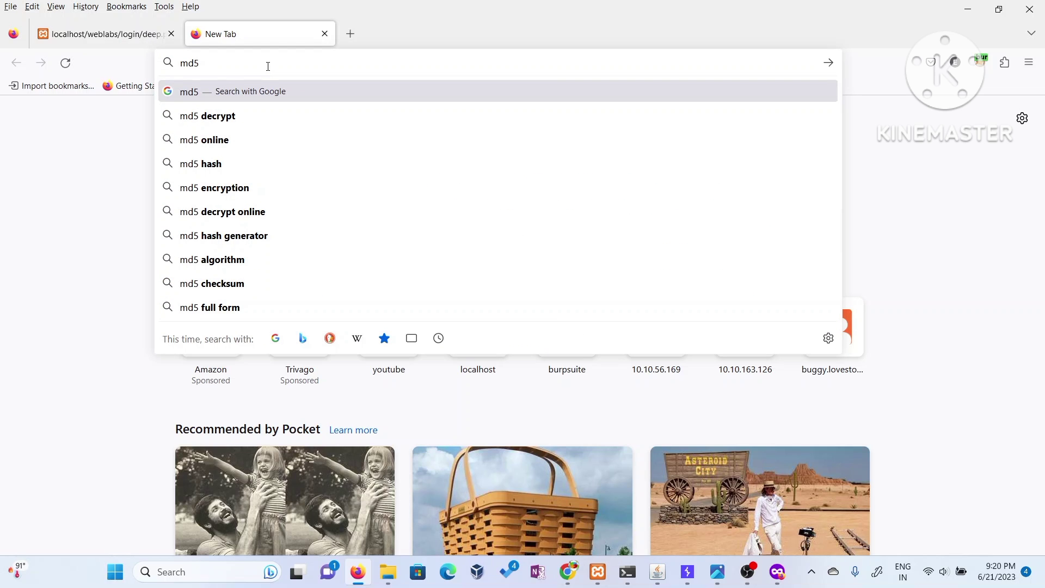
pyautogui.click(207, 116)
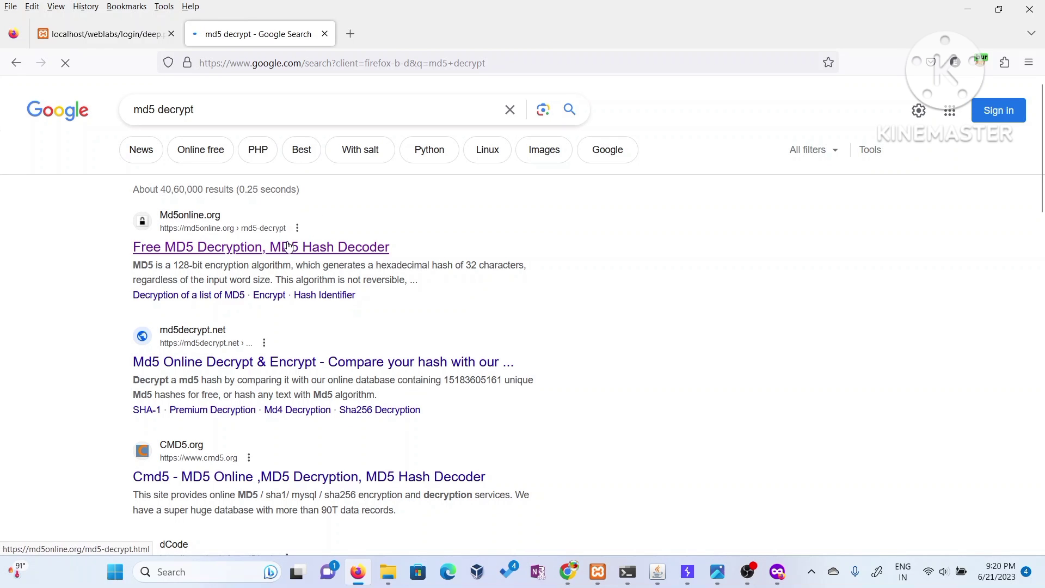
pyautogui.click(260, 247)
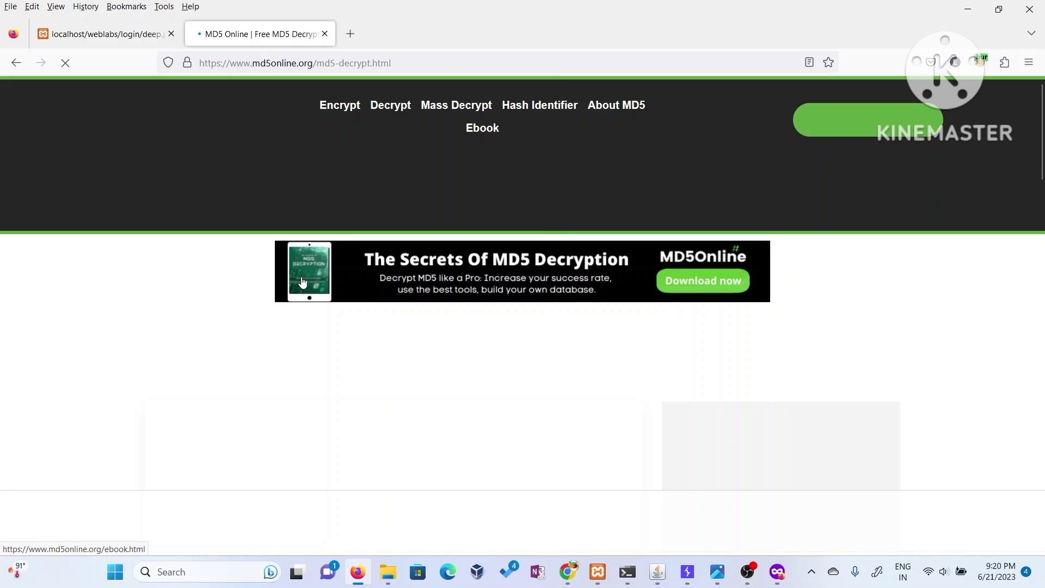
# - Look up the cookie hash on md5online.org then md5decrypt.net, reading the result 1, and return to deep.php
pyautogui.scroll(-3)
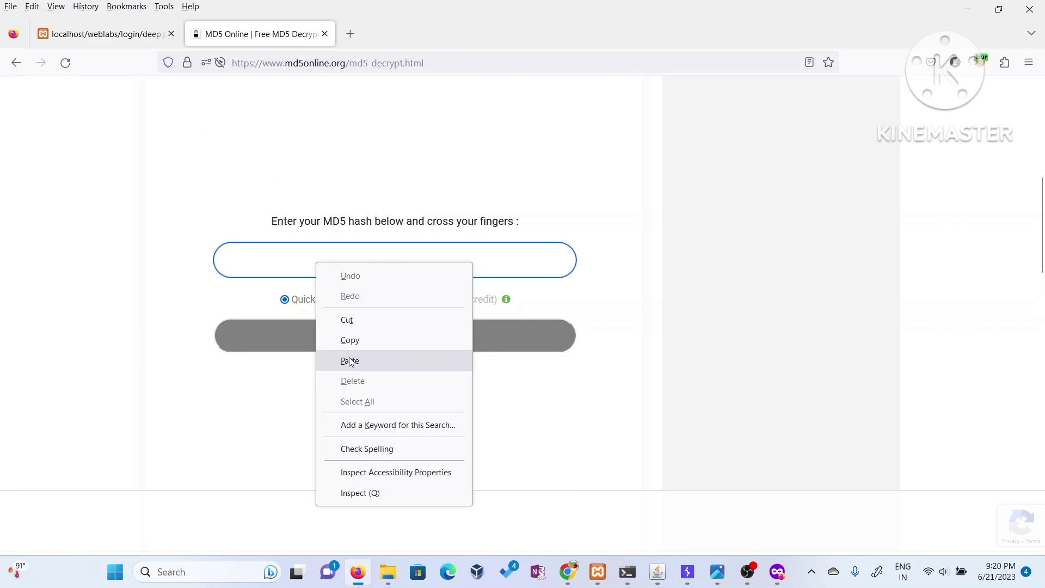
pyautogui.click(349, 360)
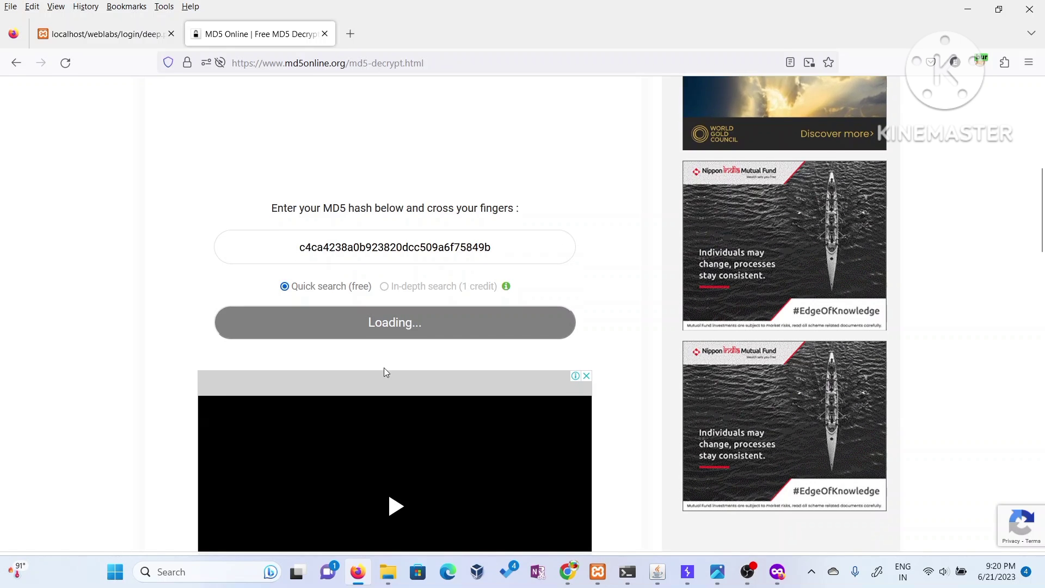
pyautogui.scroll(-3)
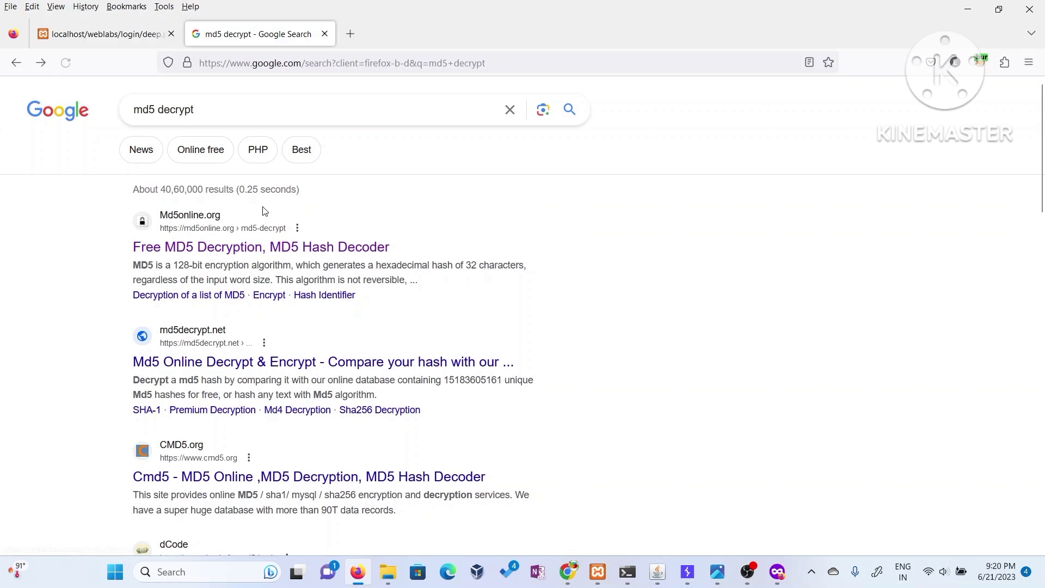
pyautogui.click(322, 362)
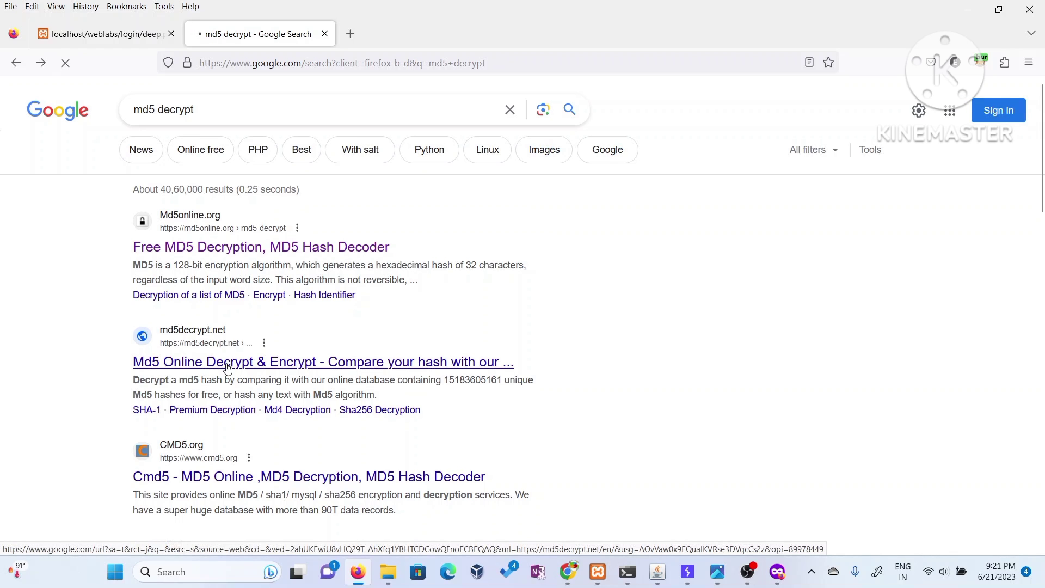
pyautogui.click(322, 361)
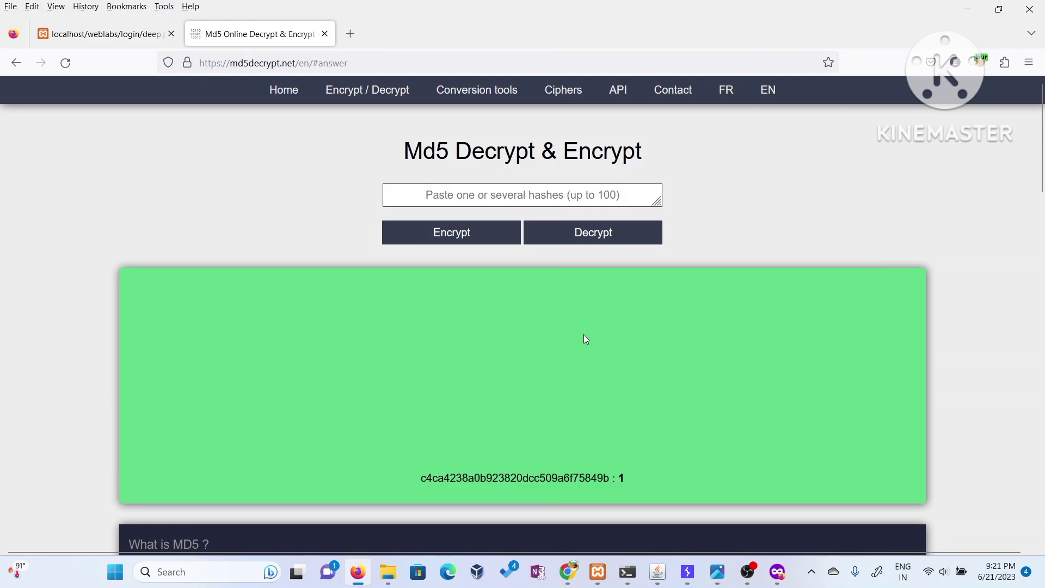
pyautogui.scroll(-3)
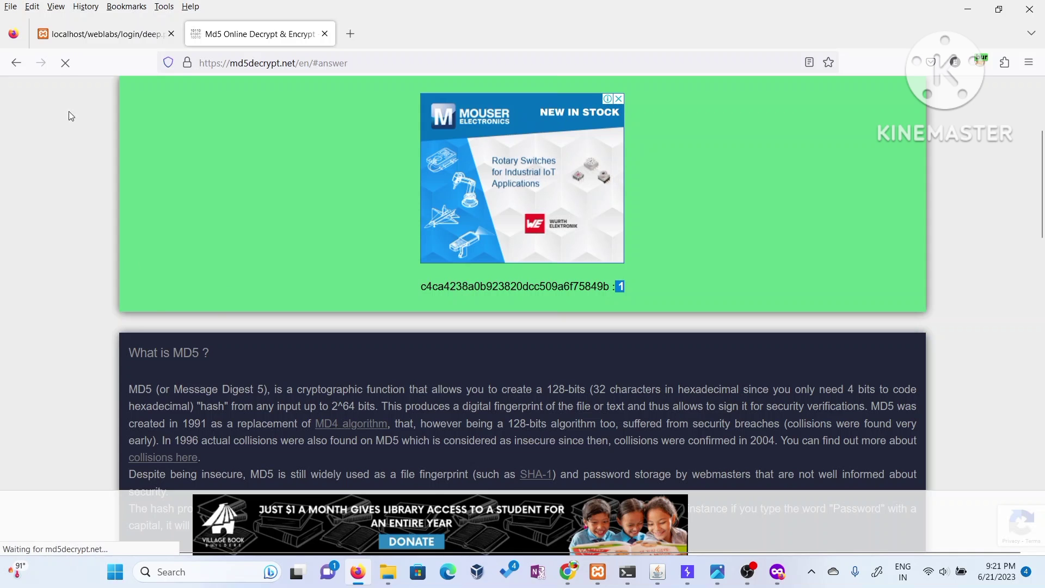
pyautogui.click(104, 34)
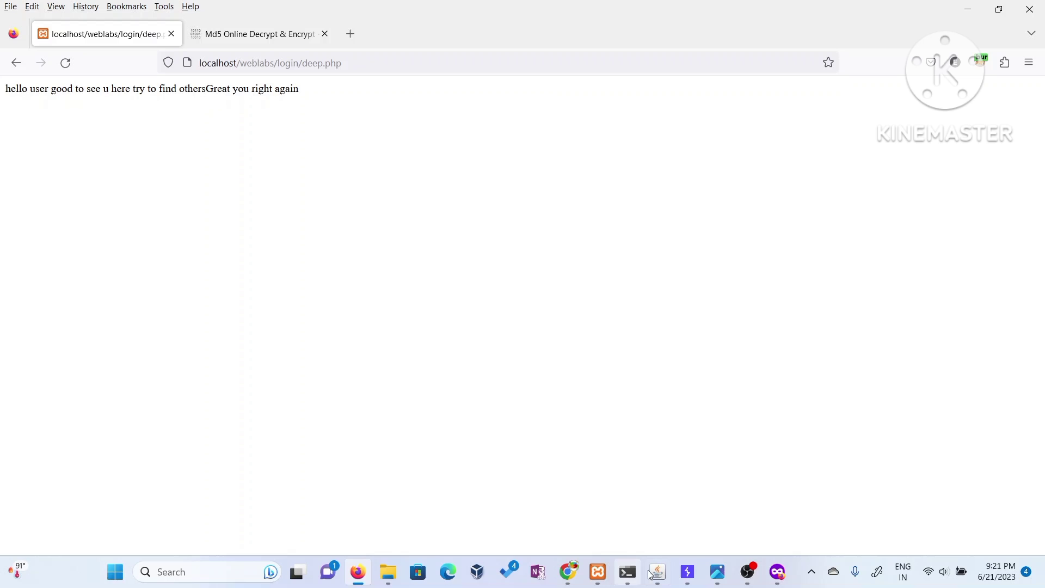
# - Switch to Burp Suite's Repeater holding the deep.php request
pyautogui.click(686, 572)
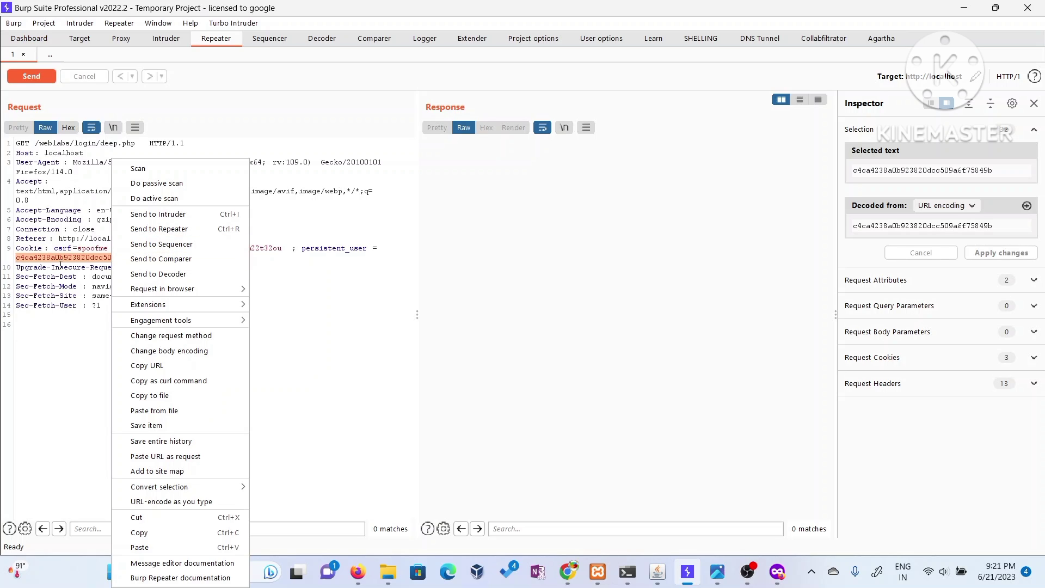
pyautogui.moveTo(160, 259)
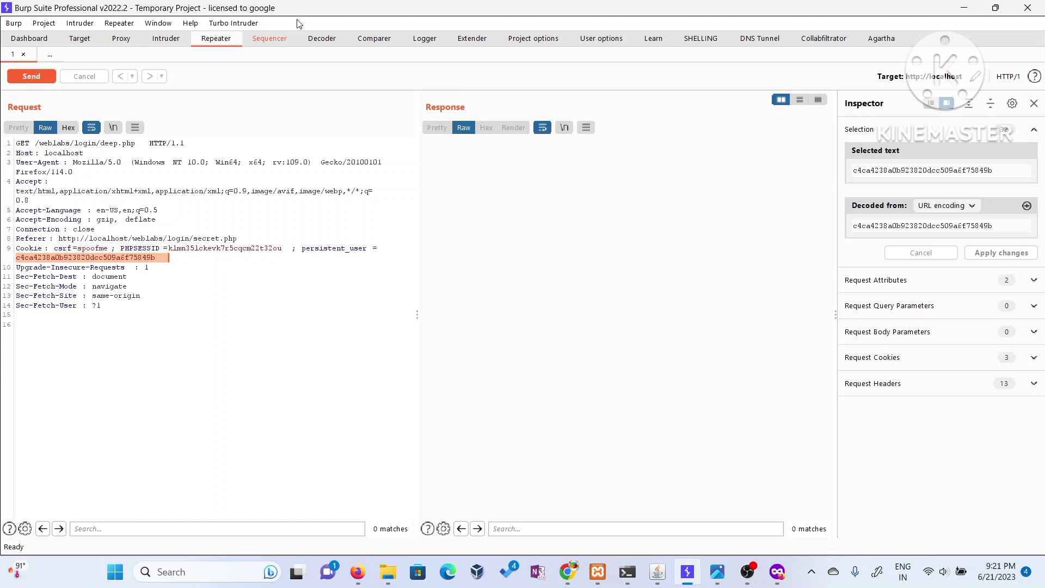
# - Start a Sequencer live capture on the deep.php request and dismiss the invalid location error
pyautogui.click(269, 38)
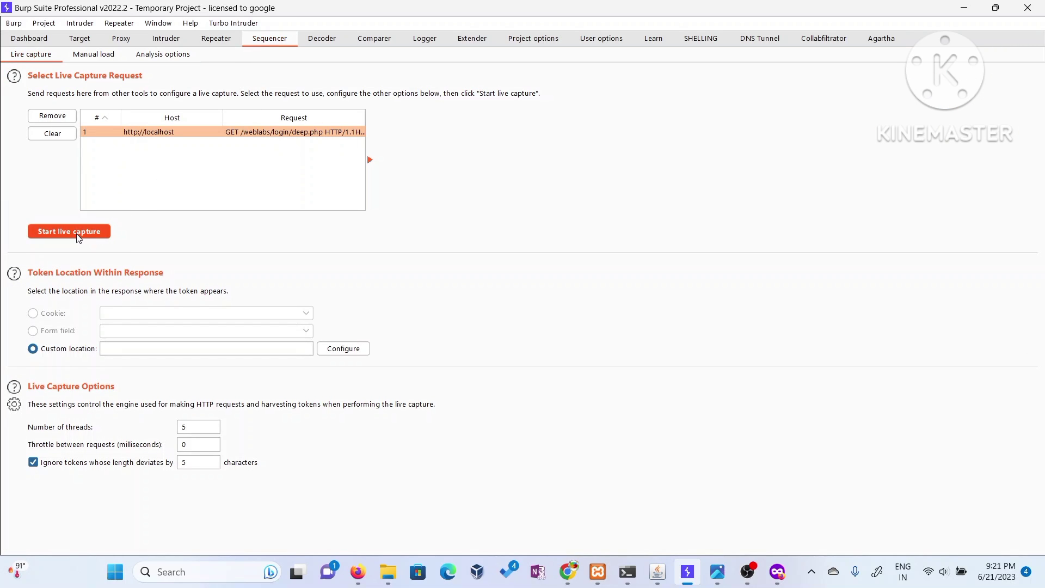
pyautogui.click(69, 230)
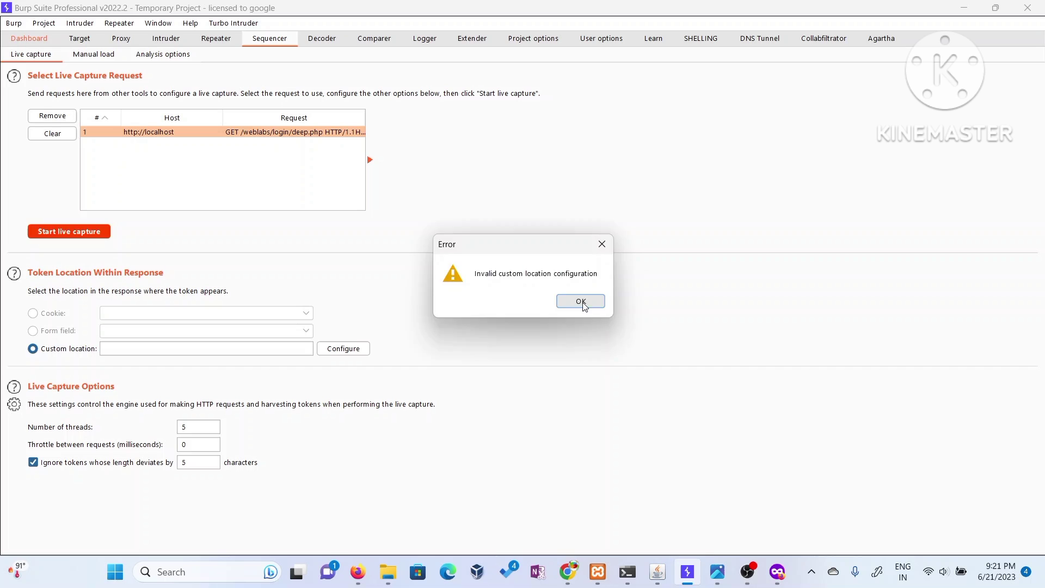
pyautogui.click(579, 301)
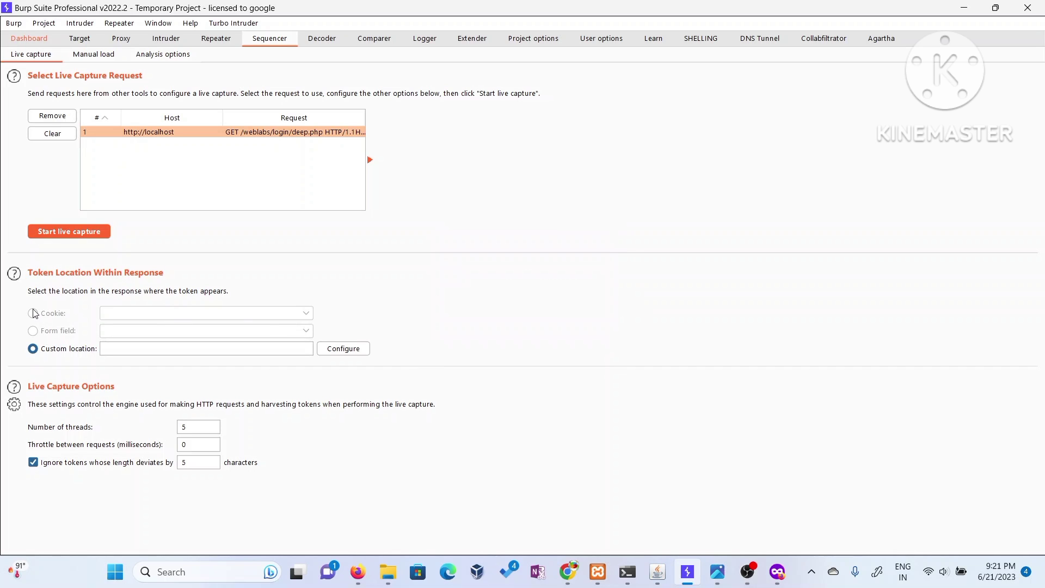
# - Configure the token location by refetching the deep.php response and choosing a custom location
pyautogui.click(343, 348)
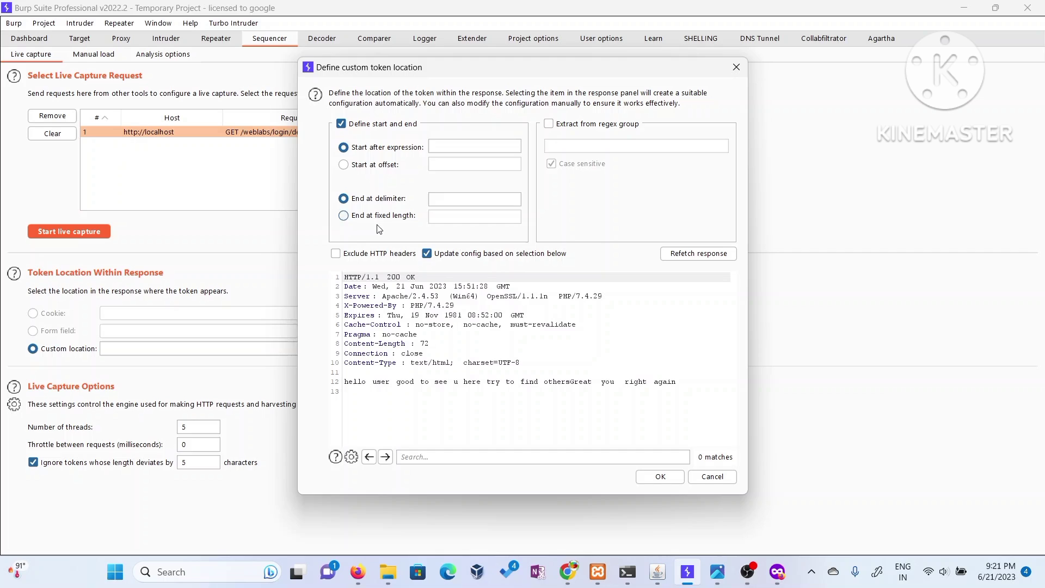
pyautogui.click(697, 253)
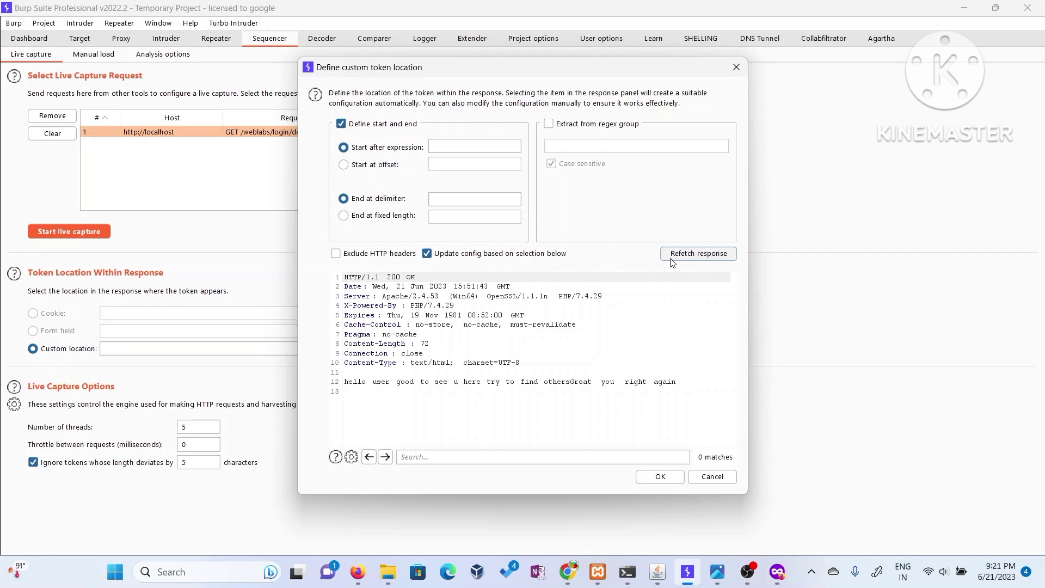
pyautogui.moveTo(476, 326)
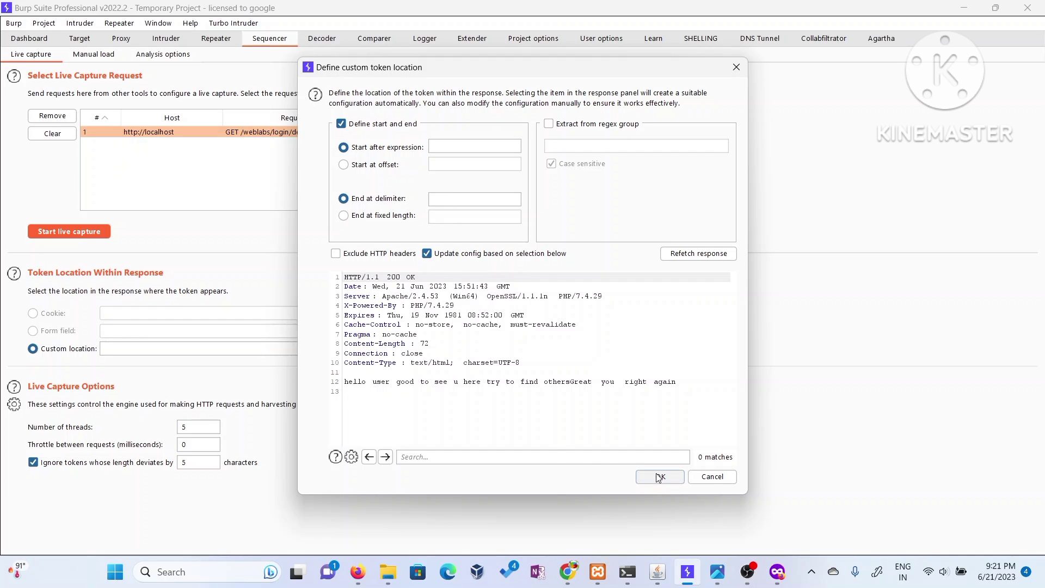
pyautogui.click(658, 477)
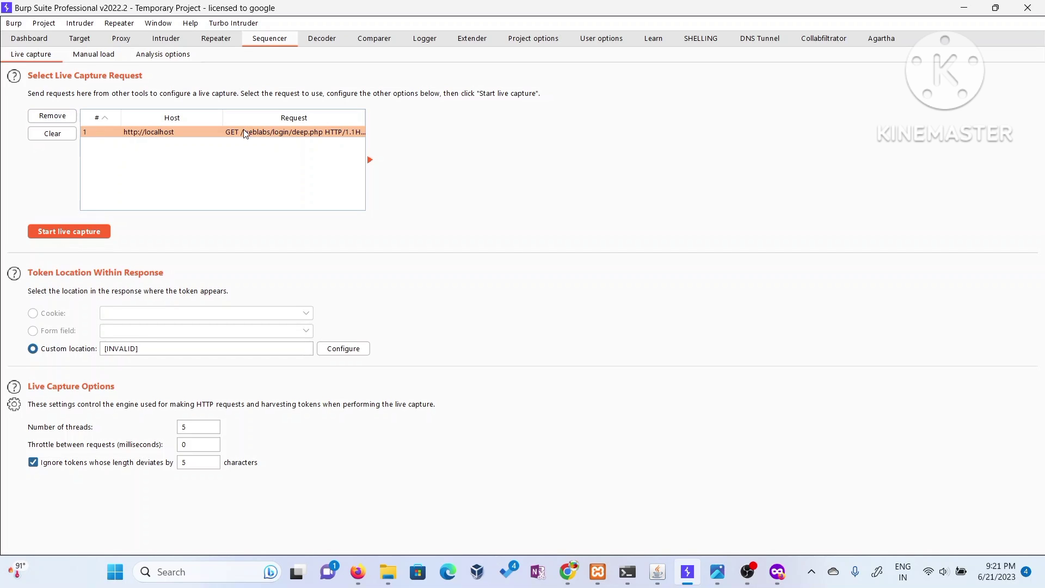
pyautogui.moveTo(456, 166)
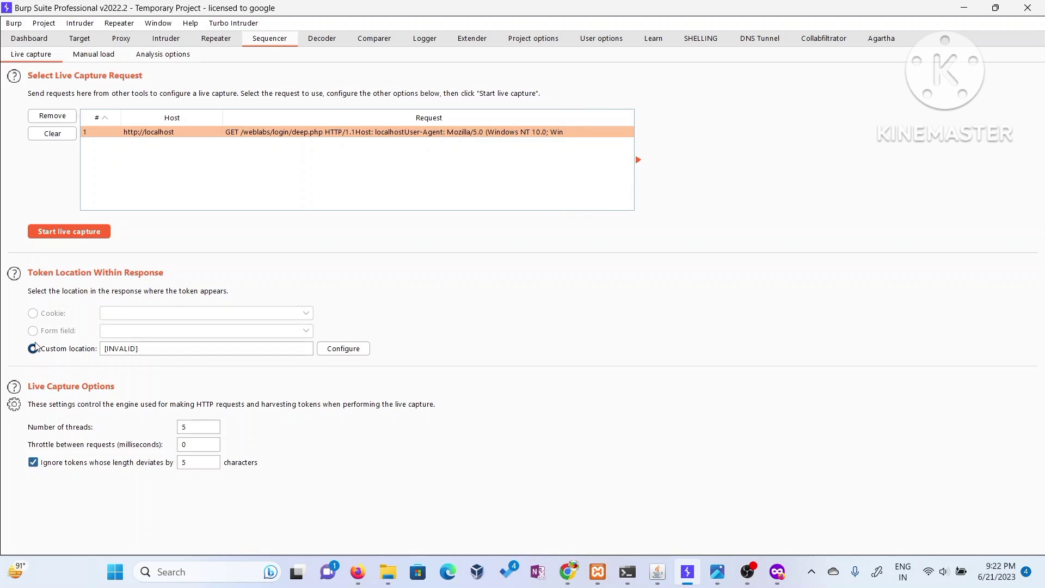
pyautogui.click(32, 349)
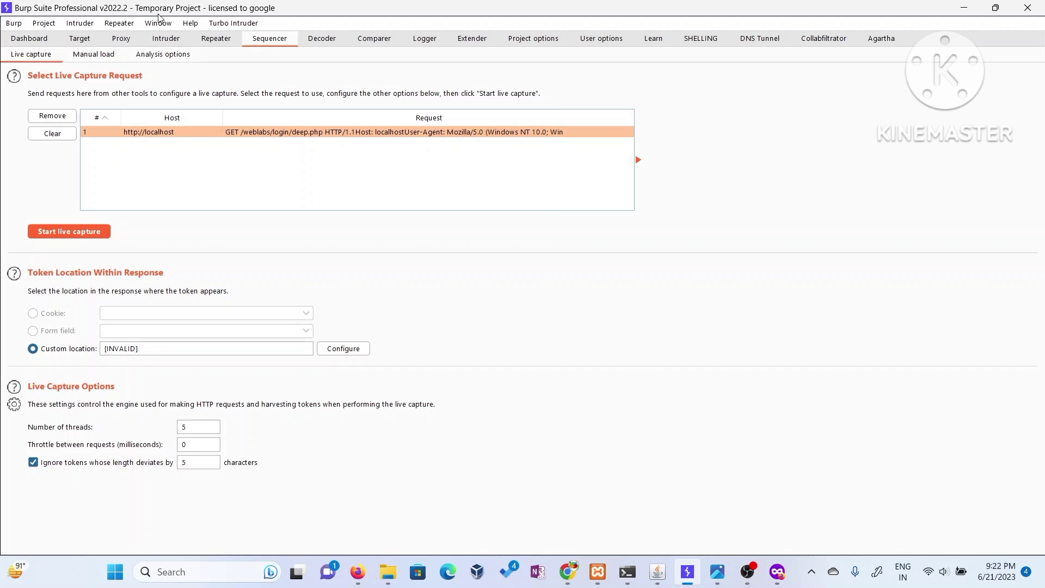
# - Review the Intruder payloads: Numbers 1 to 9 with a Hash: MD5 processing rule on persistent_user
pyautogui.click(166, 38)
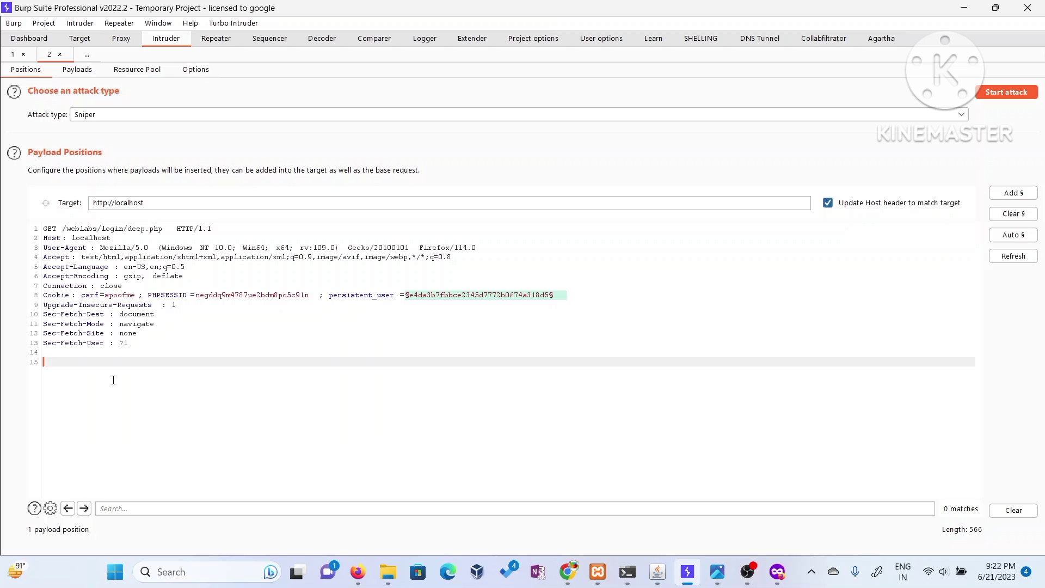
pyautogui.moveTo(224, 355)
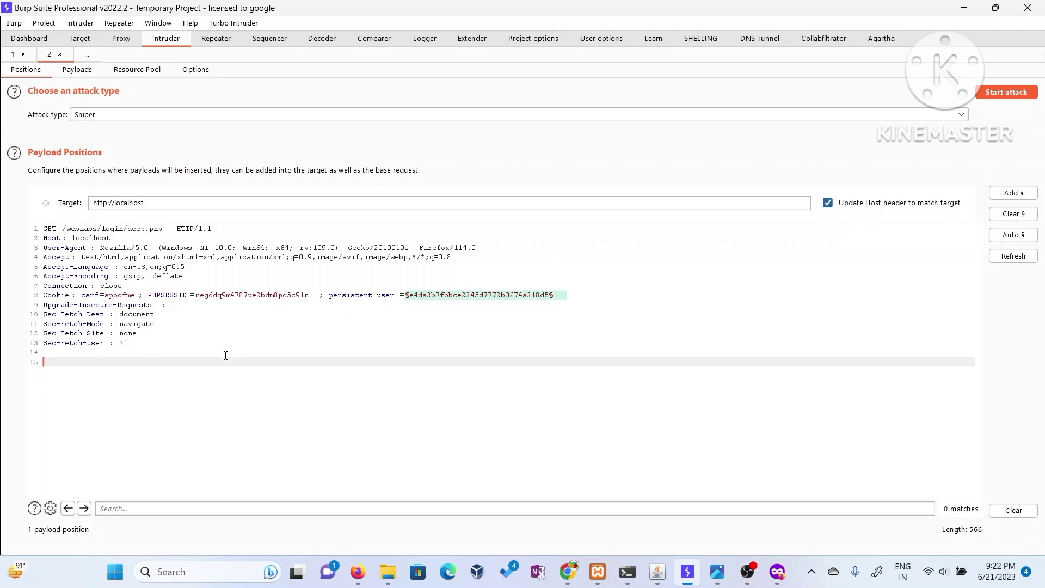
pyautogui.moveTo(64, 84)
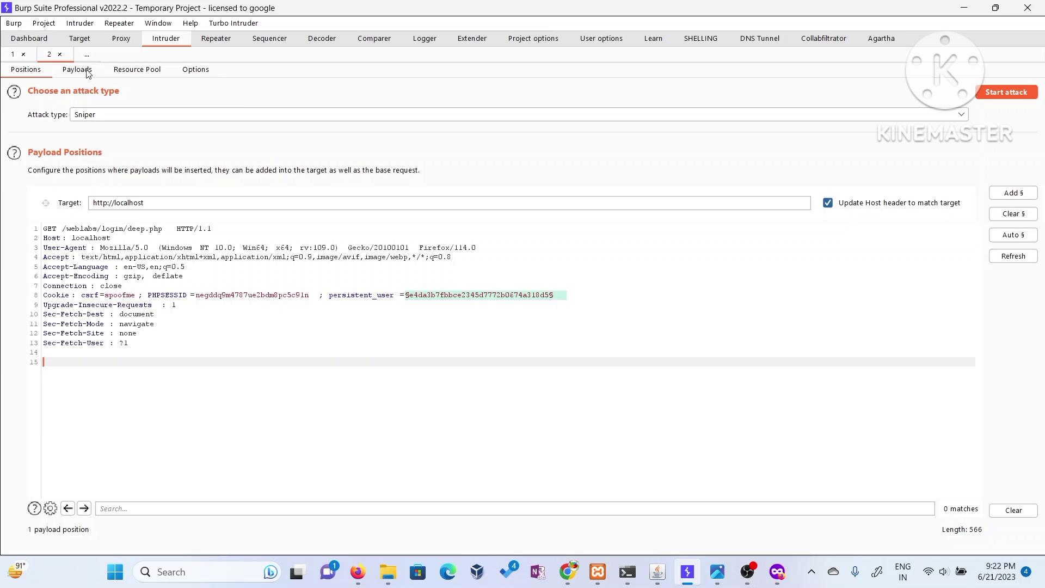
pyautogui.click(76, 70)
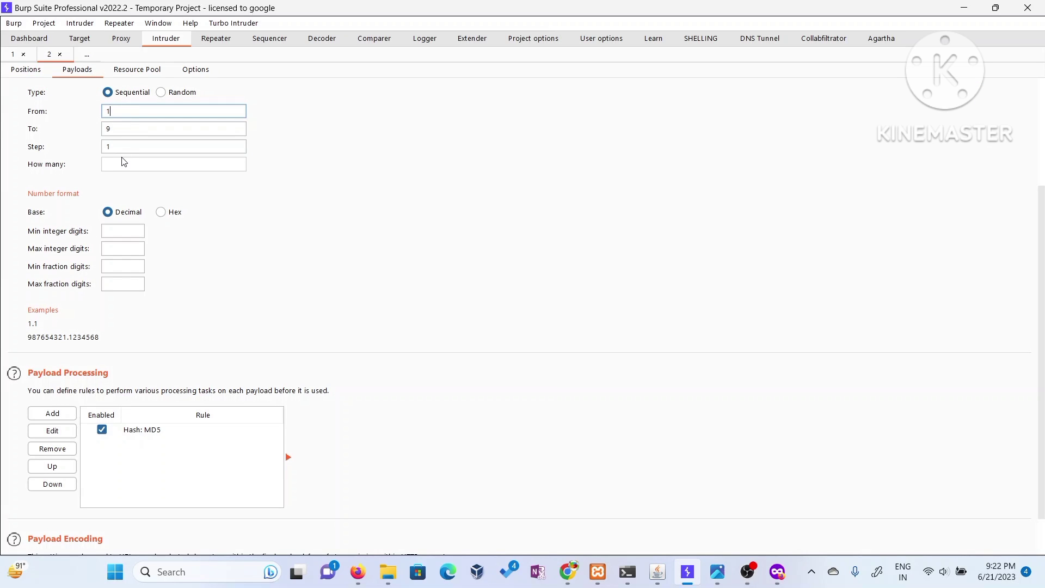
pyautogui.scroll(3)
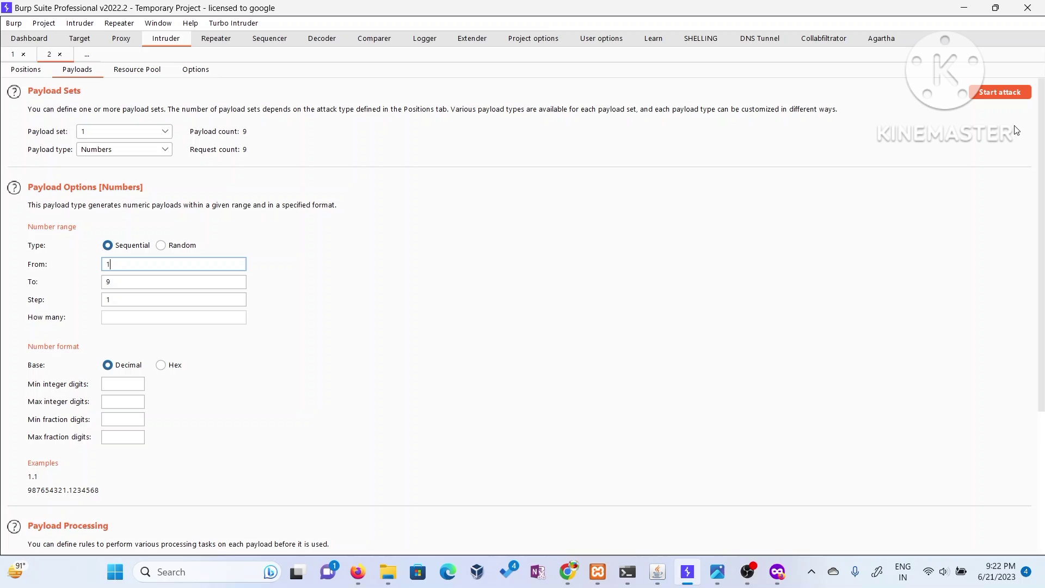
# - Run the attack over the nine hashed numbers and compare responses for requests 2, 3 and 9
pyautogui.click(999, 92)
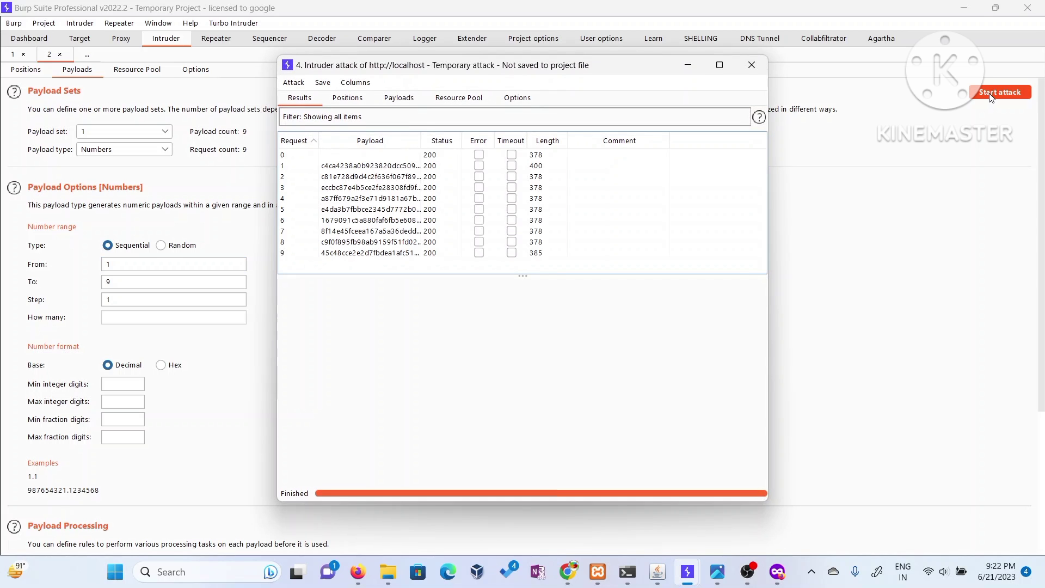
pyautogui.moveTo(533, 160)
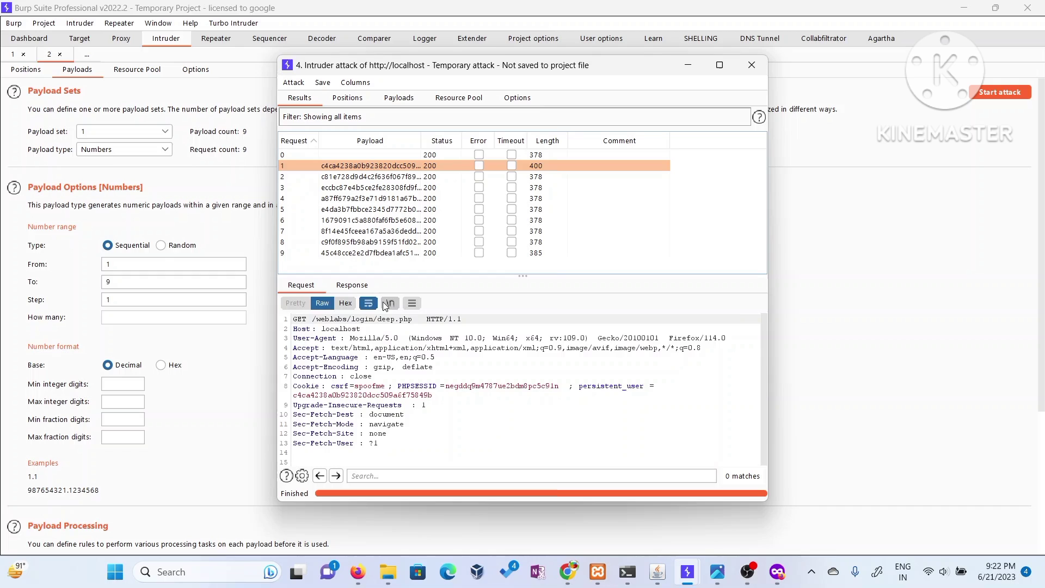
pyautogui.click(352, 284)
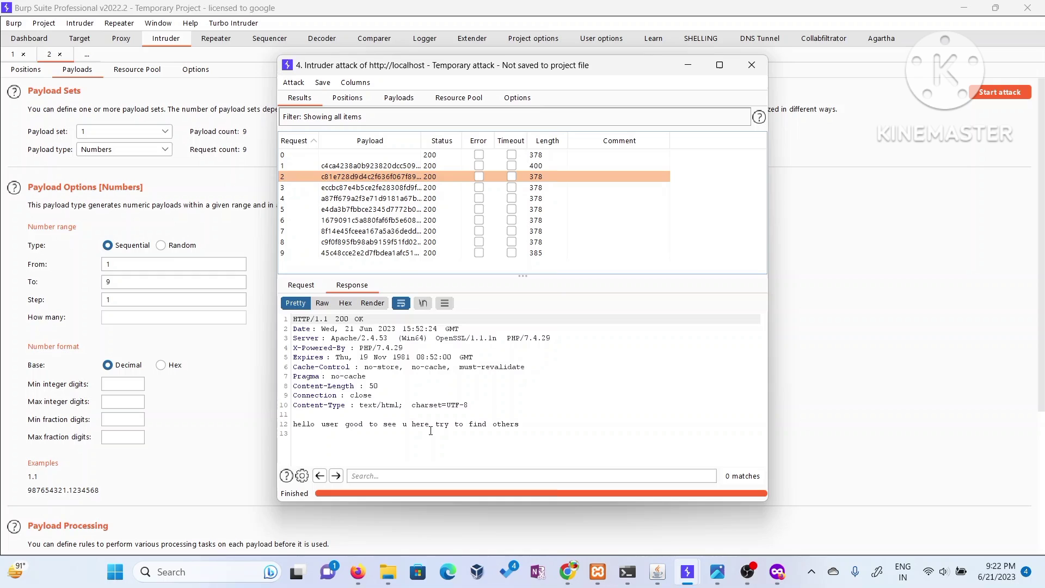
pyautogui.click(400, 187)
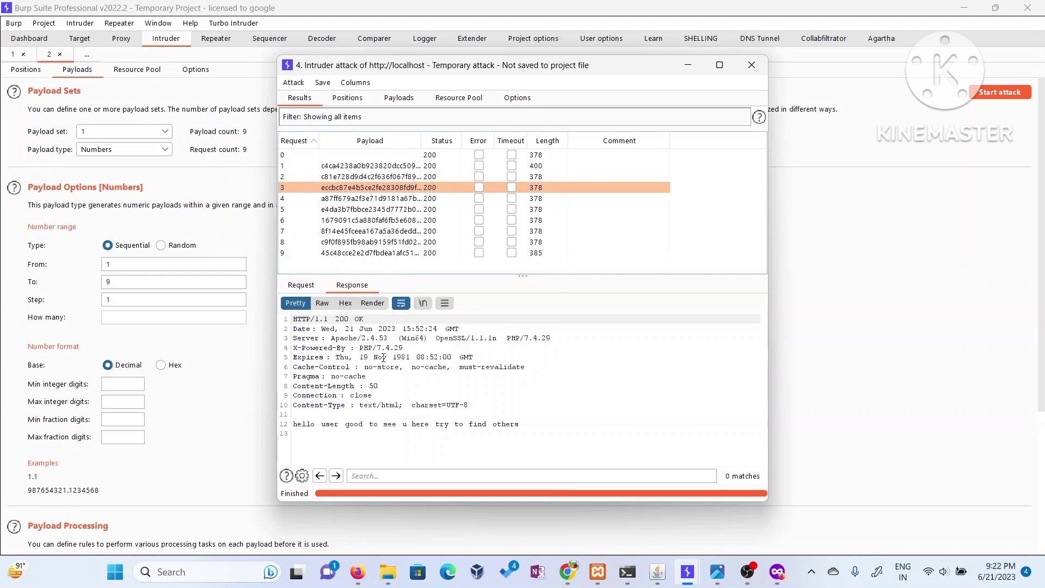
pyautogui.click(393, 199)
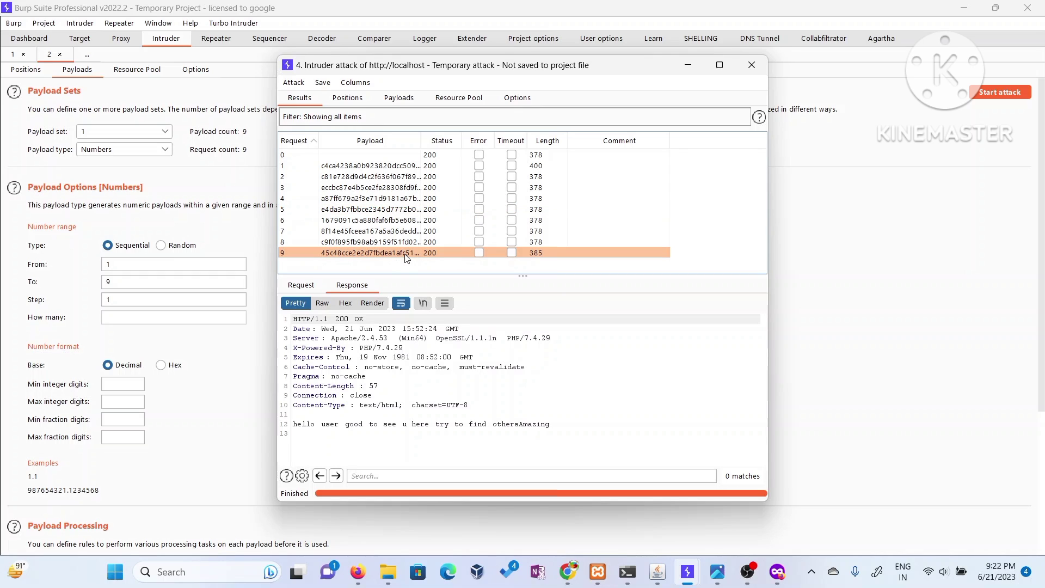
pyautogui.moveTo(512, 416)
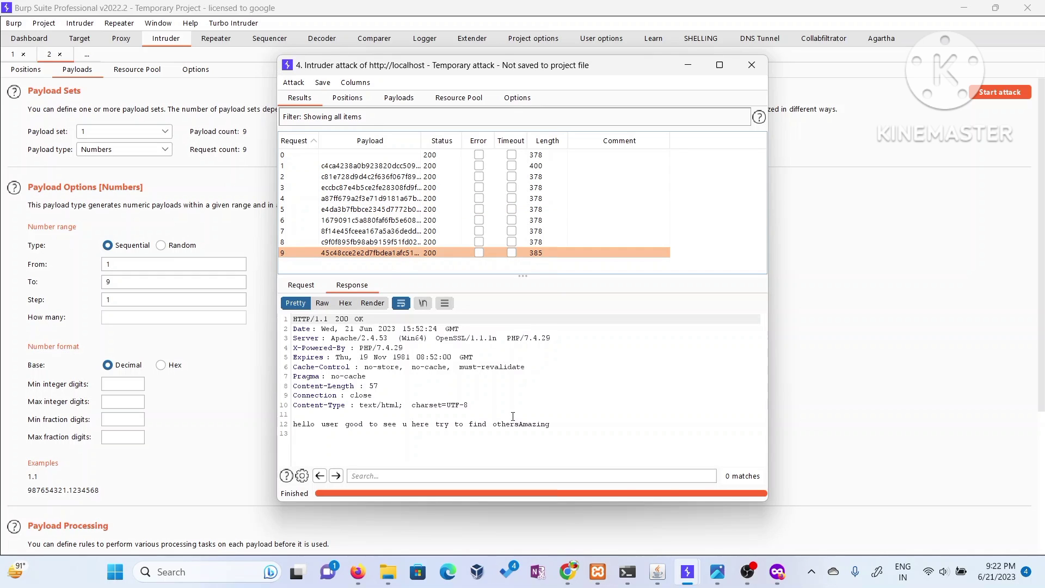
# - Spot the Amazing message in request 9's response and select its PHPSESSID cookie value to copy
pyautogui.doubleClick(530, 424)
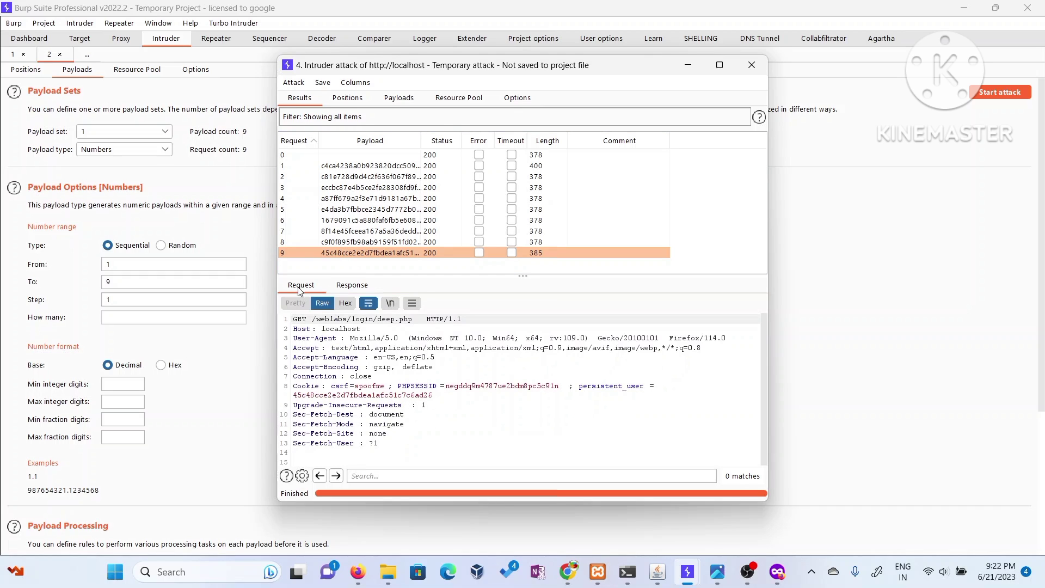
pyautogui.doubleClick(484, 385)
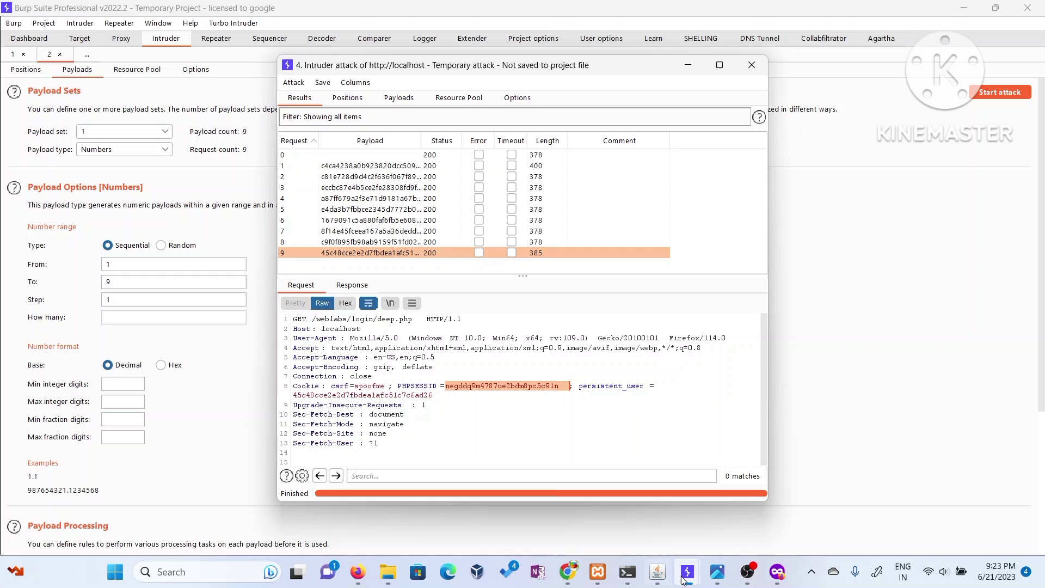
pyautogui.moveTo(567, 572)
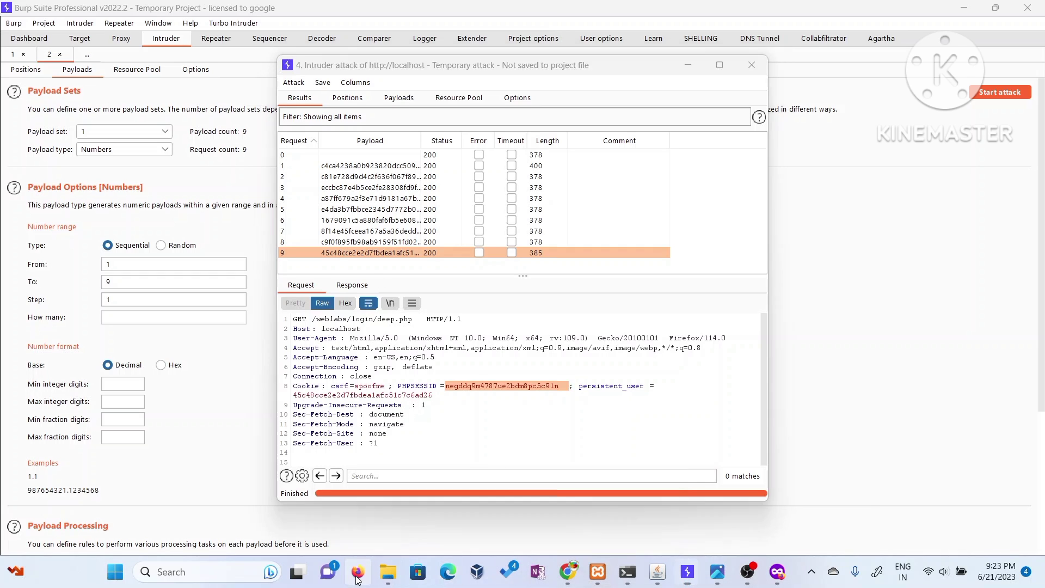
# - Paste the copied session ID into md5decrypt.net and submit; the site reports it is not a valid hash
pyautogui.click(358, 571)
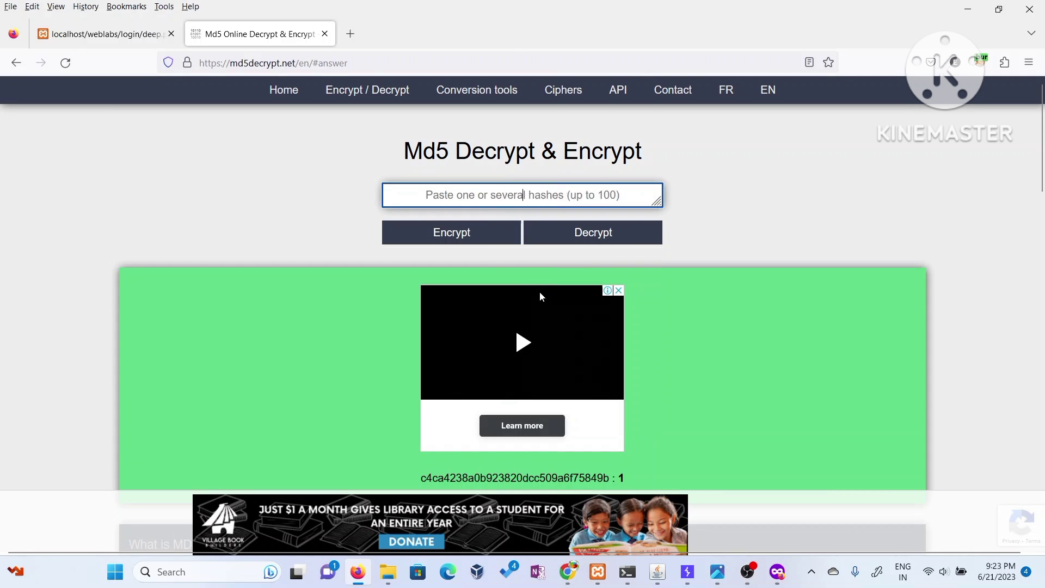
pyautogui.scroll(-3)
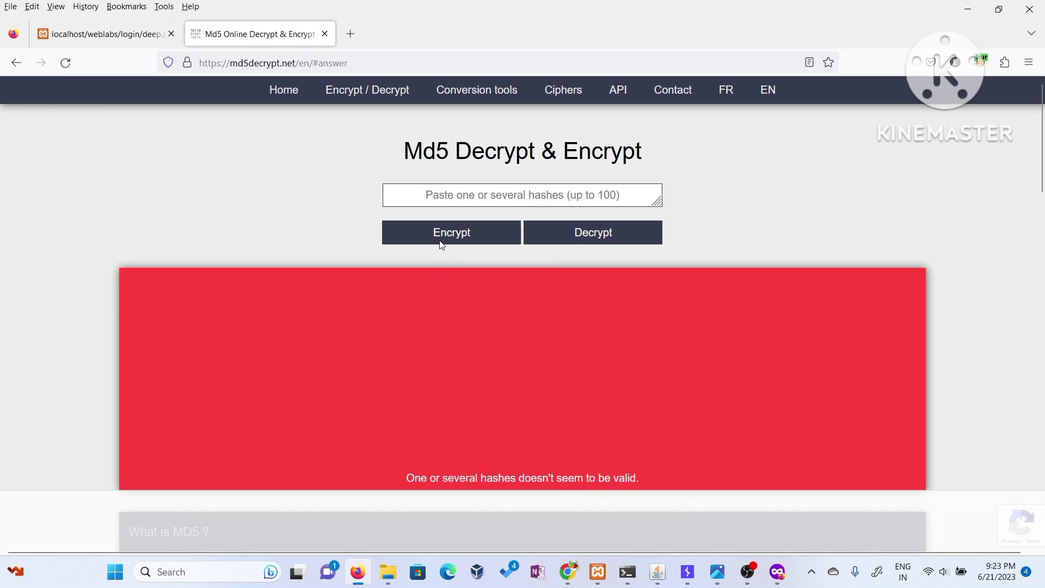
pyautogui.rightClick(522, 195)
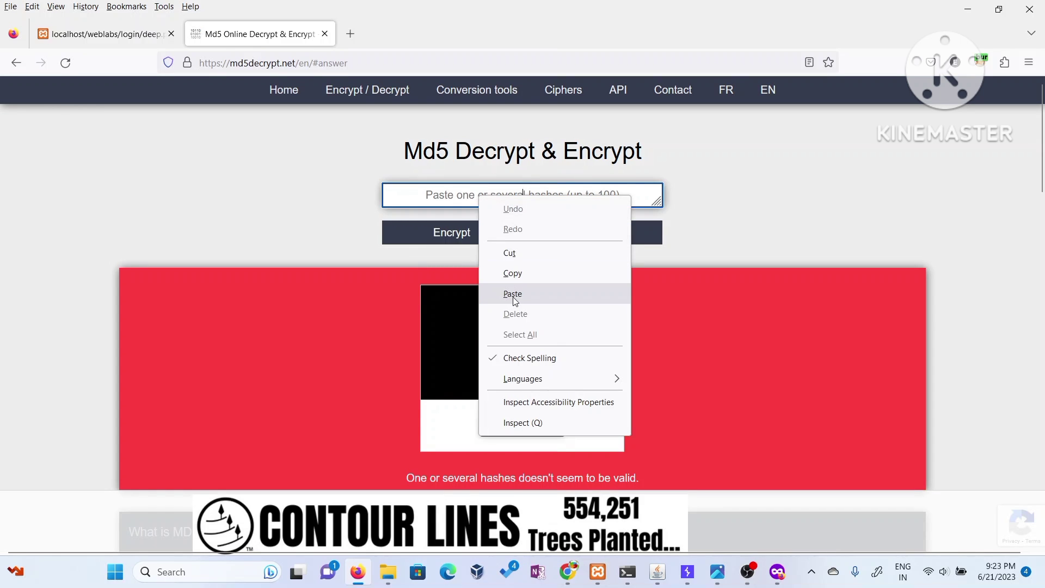
pyautogui.click(512, 294)
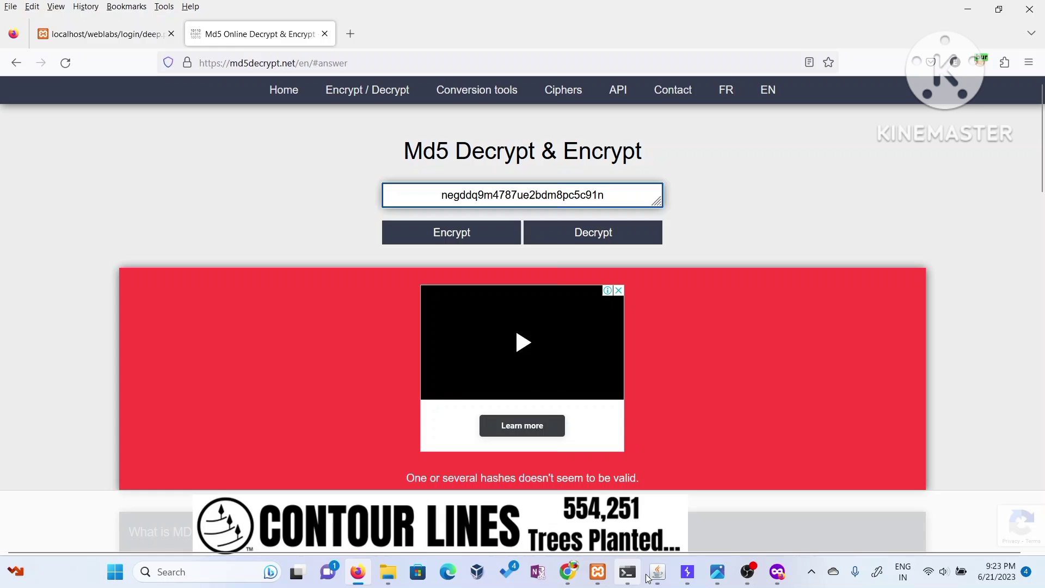
pyautogui.click(687, 572)
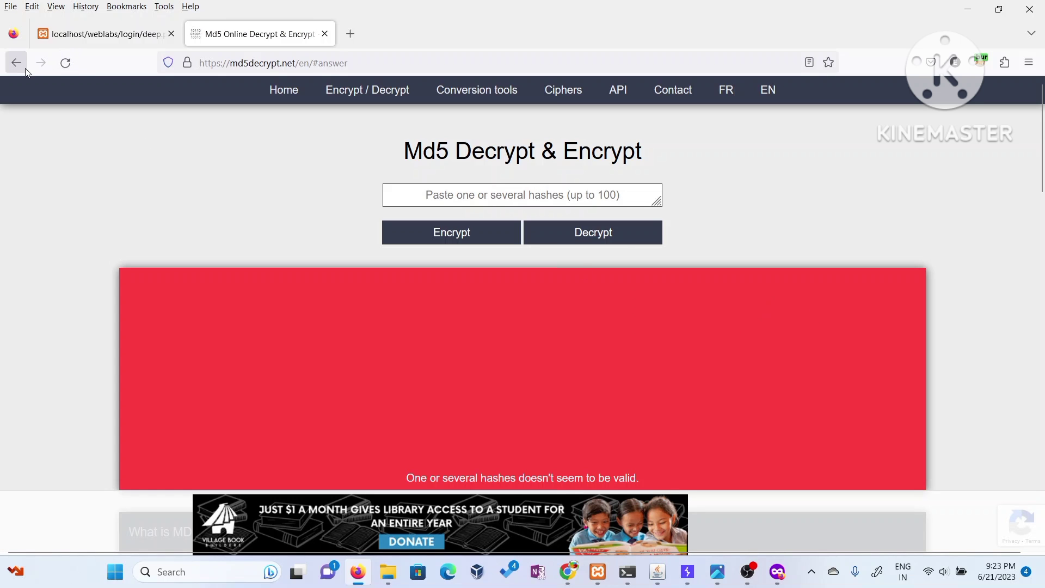
pyautogui.moveTo(687, 571)
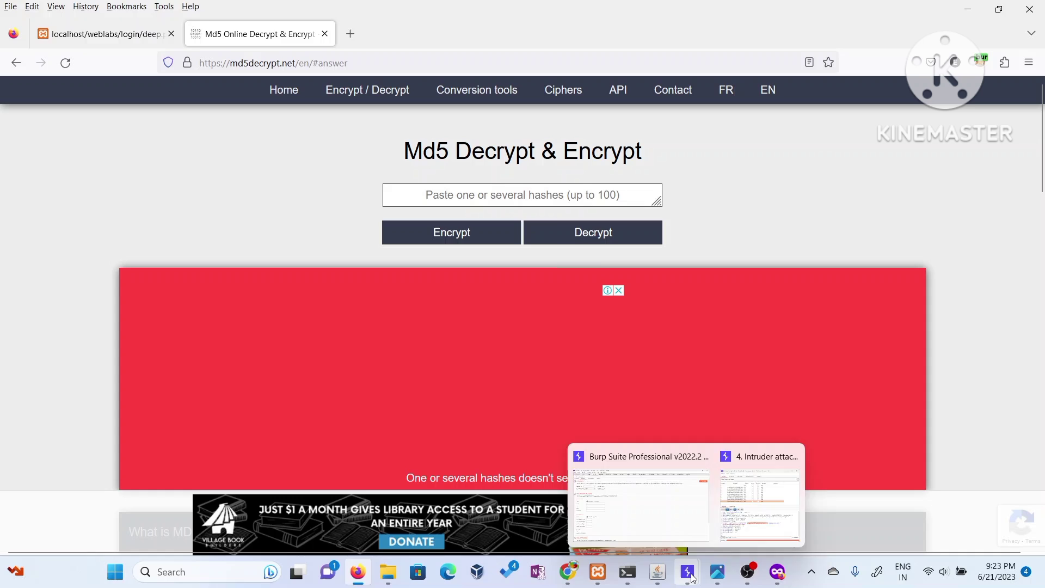
# - Reopen the Intruder results and read request 1's response 'Great you right again'
pyautogui.click(759, 500)
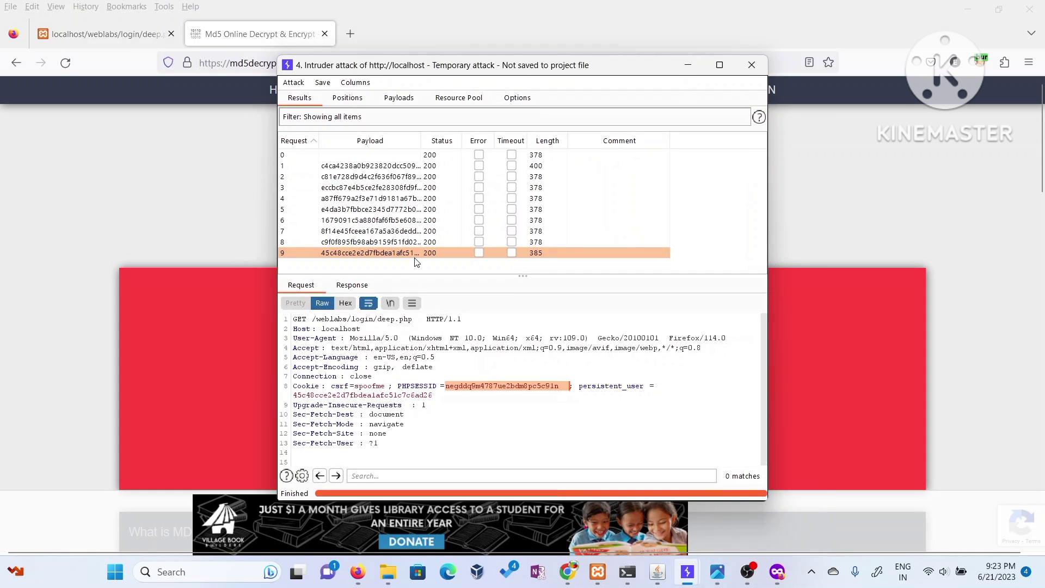
pyautogui.click(370, 242)
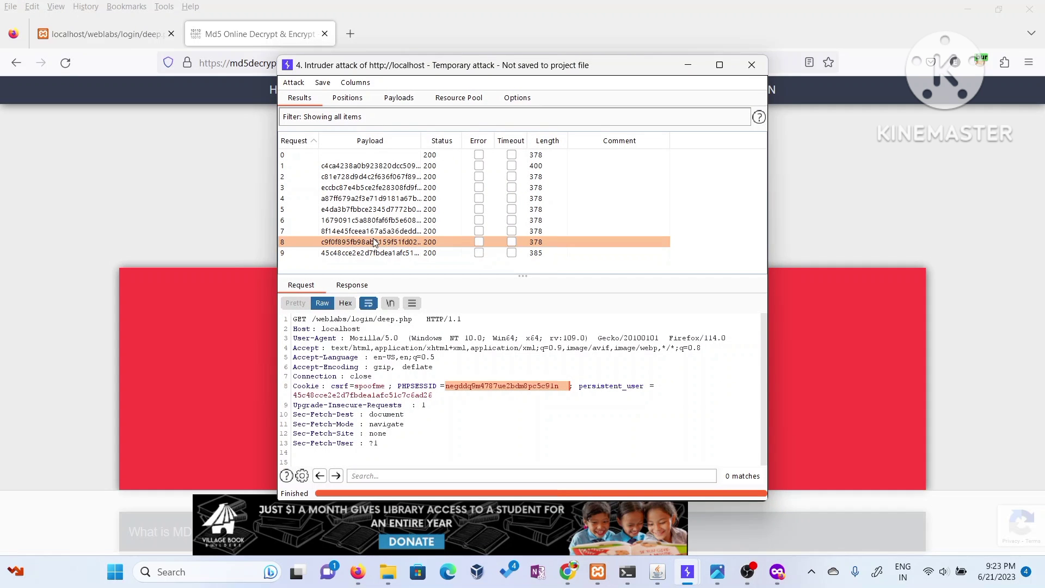
pyautogui.click(370, 166)
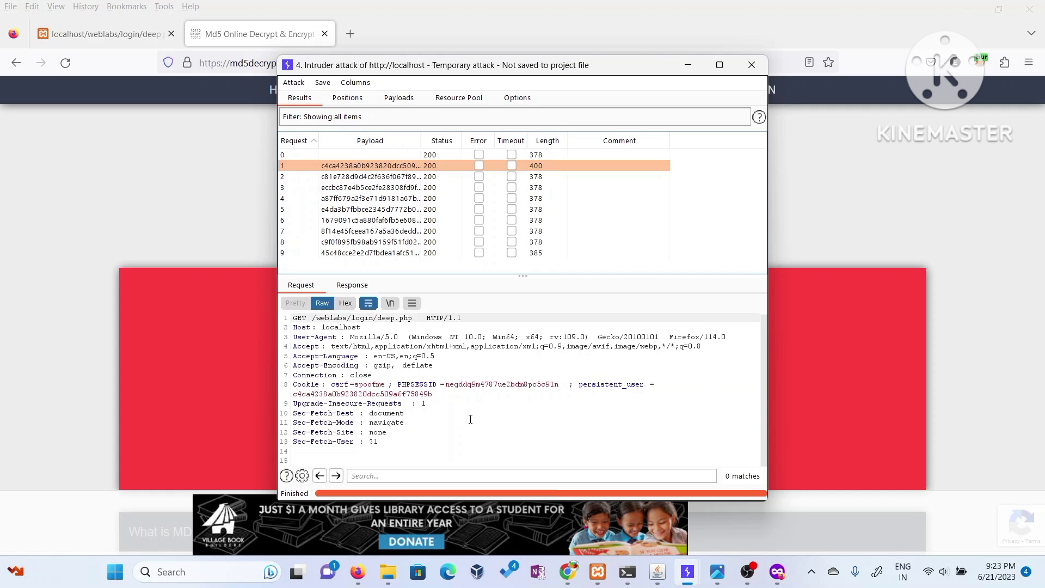
pyautogui.click(352, 284)
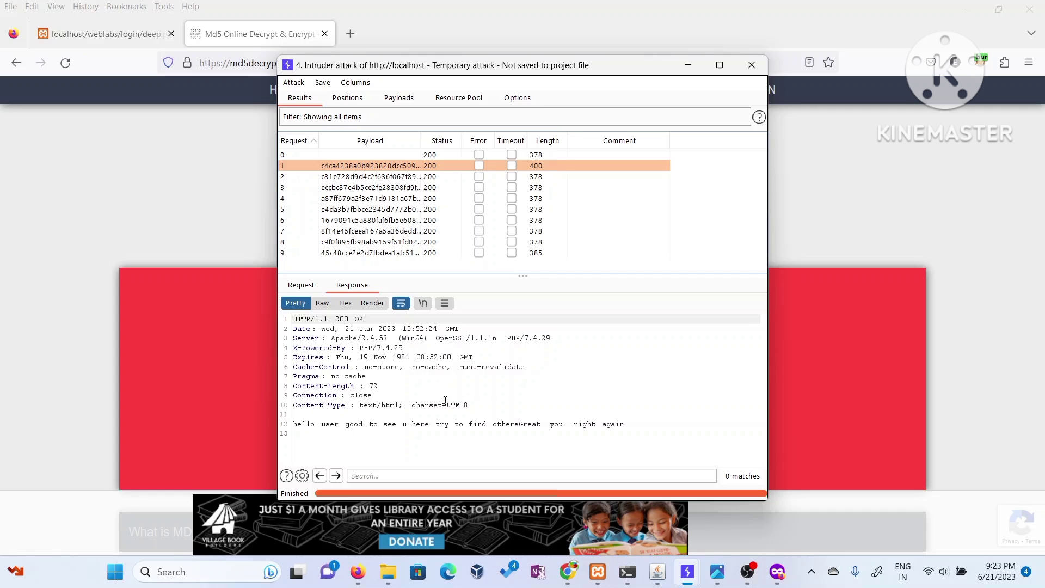
# - Copy request 1's persistent_user hash and prepare to paste it into md5decrypt.net
pyautogui.click(300, 284)
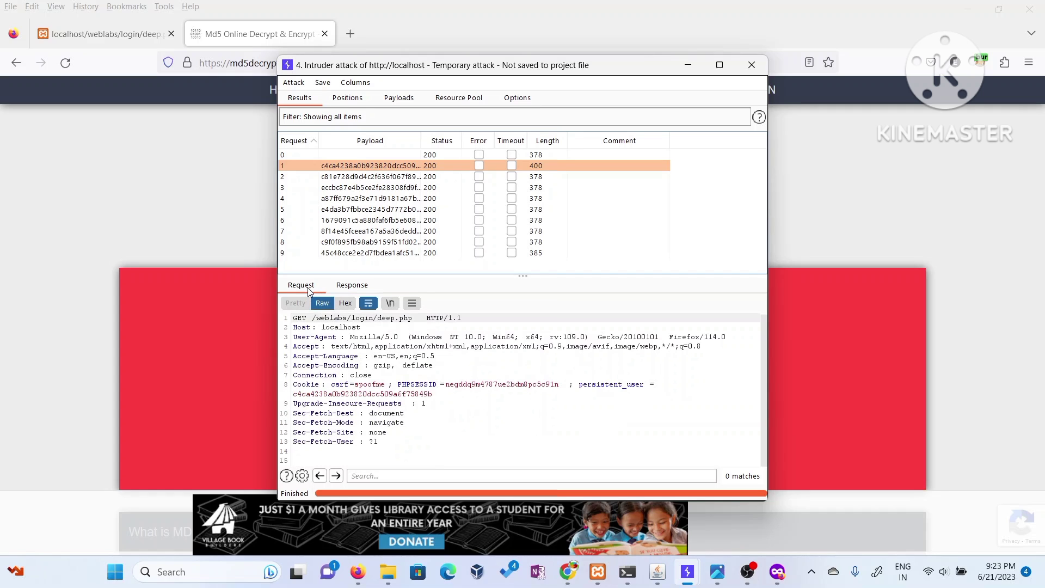
pyautogui.moveTo(613, 393)
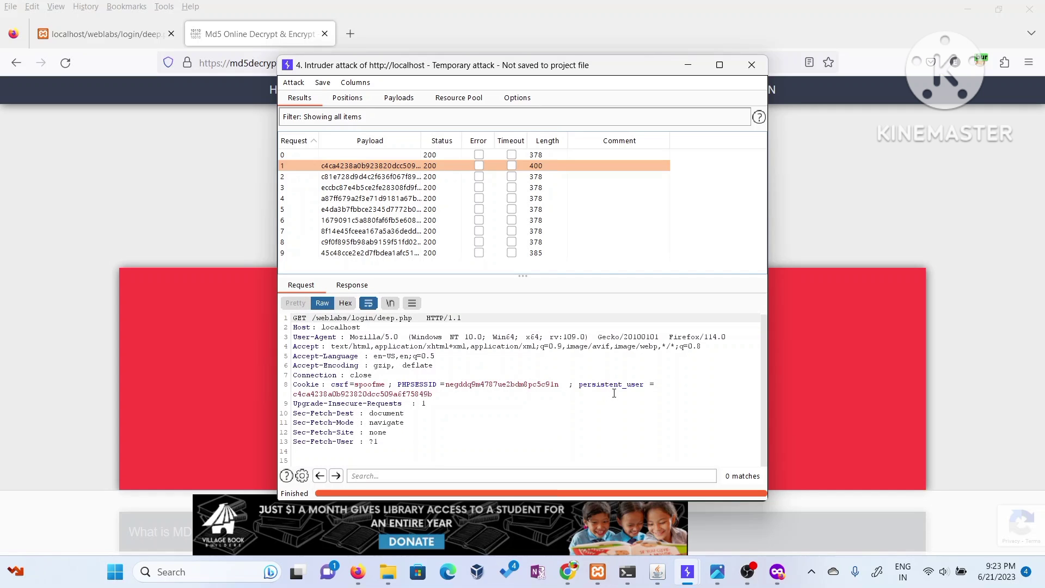
pyautogui.doubleClick(361, 394)
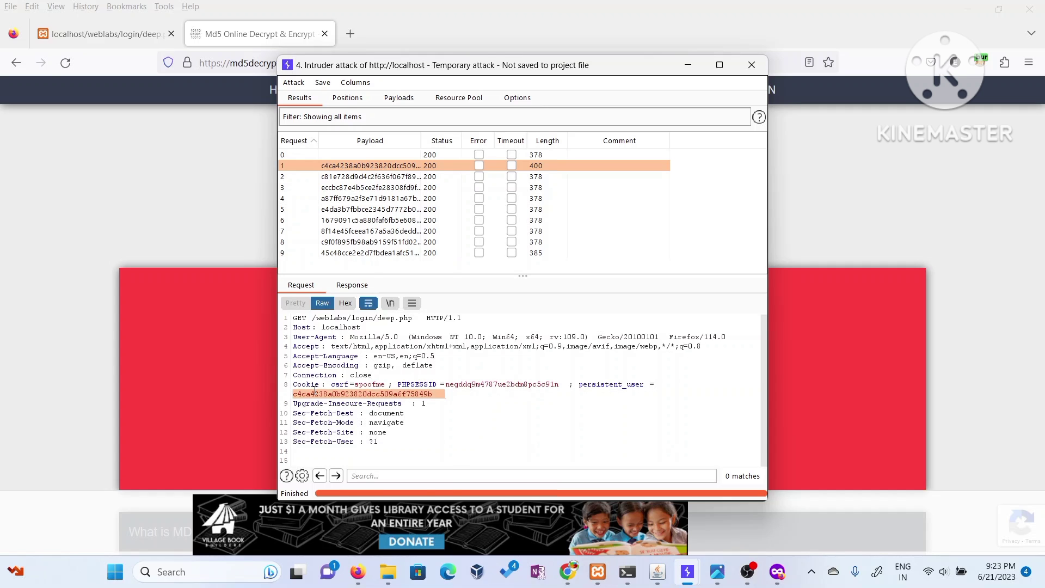
pyautogui.moveTo(167, 367)
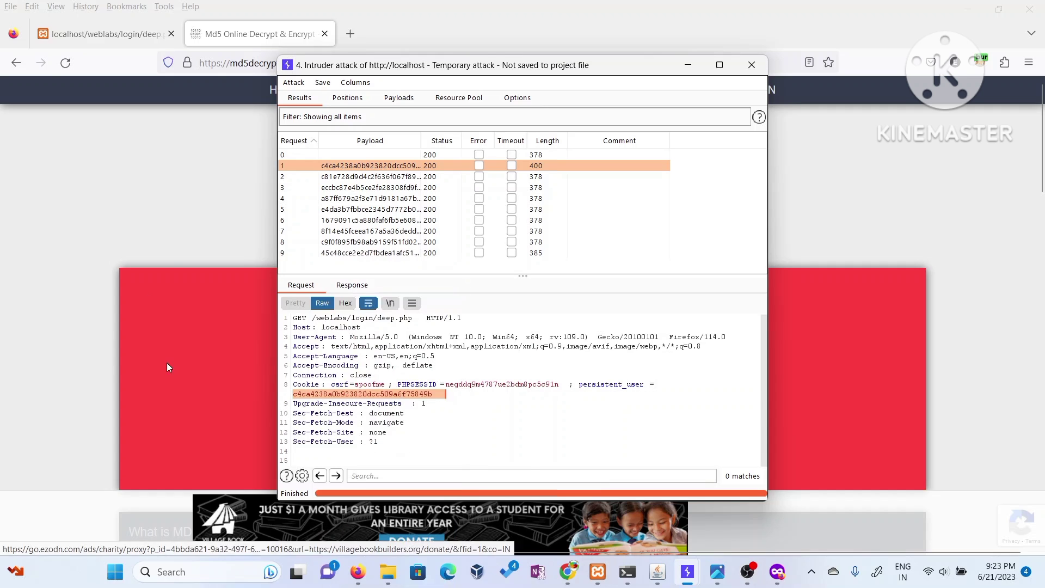
pyautogui.rightClick(521, 195)
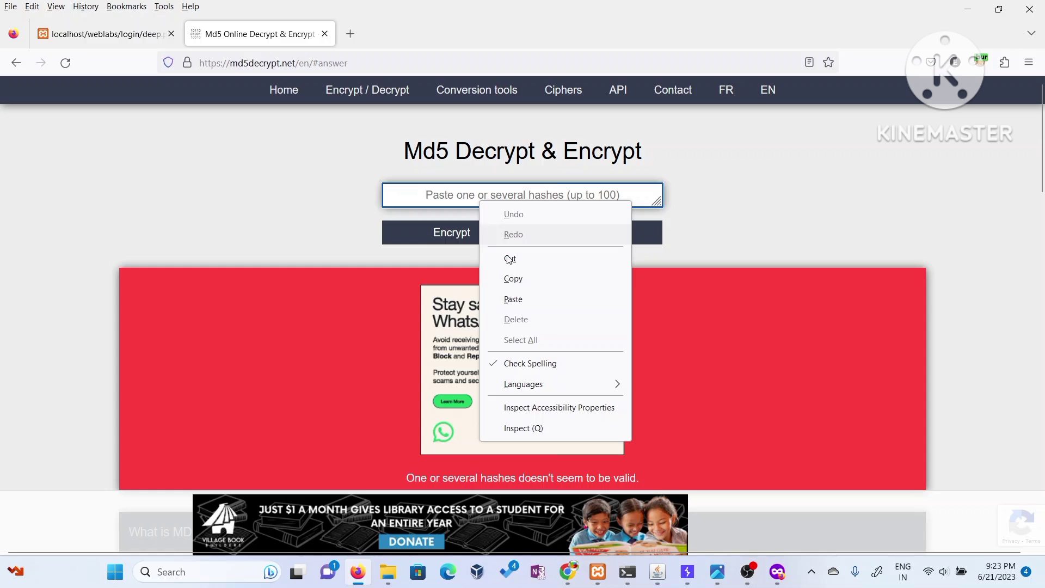
# - Decrypt the pasted hash c4ca4238a0b923820dcc509a6f75849b, which resolves to "1"
pyautogui.click(513, 298)
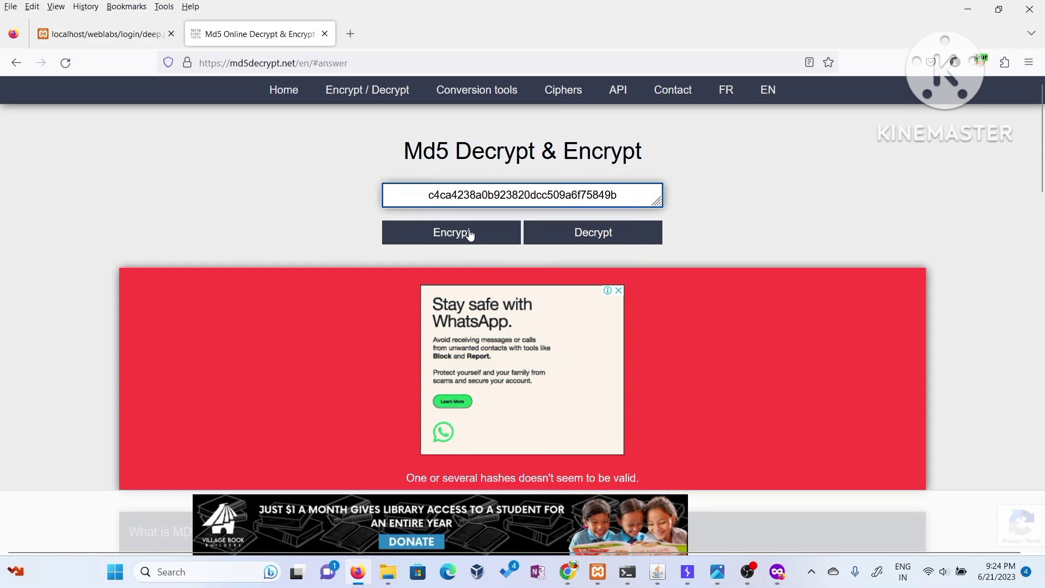
pyautogui.click(451, 233)
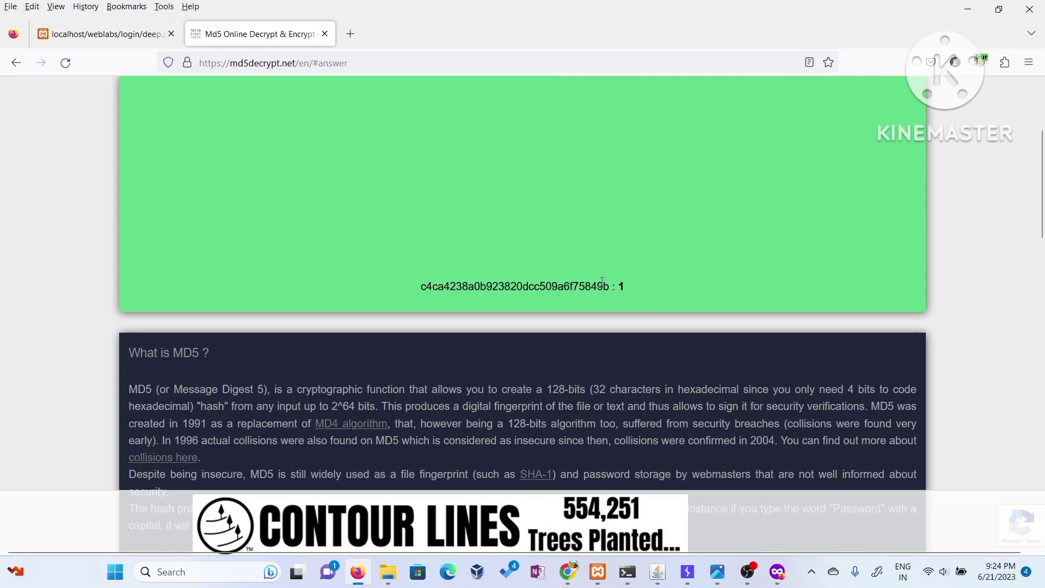
pyautogui.moveTo(687, 572)
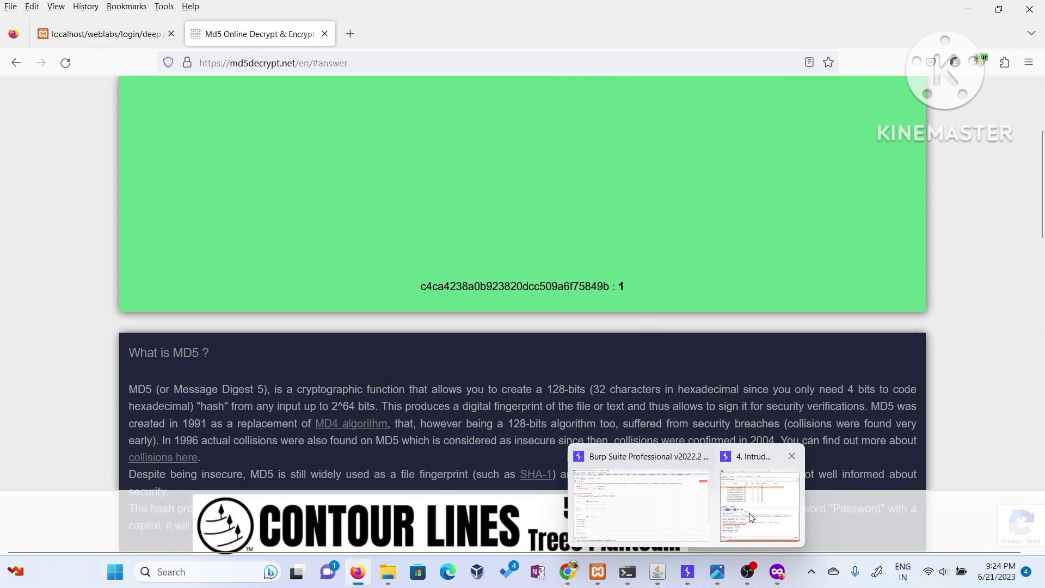
pyautogui.click(757, 503)
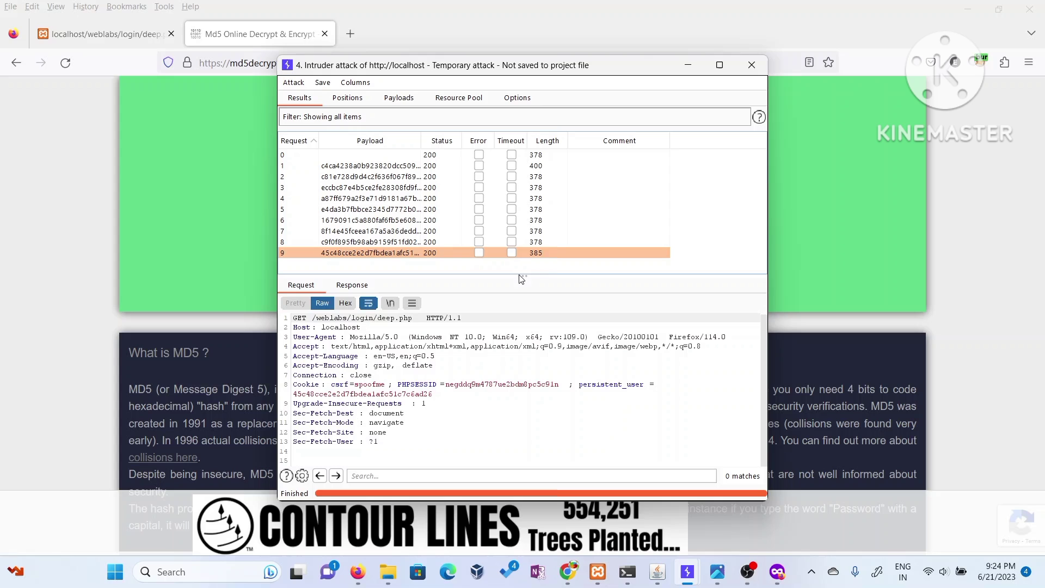
pyautogui.doubleClick(453, 384)
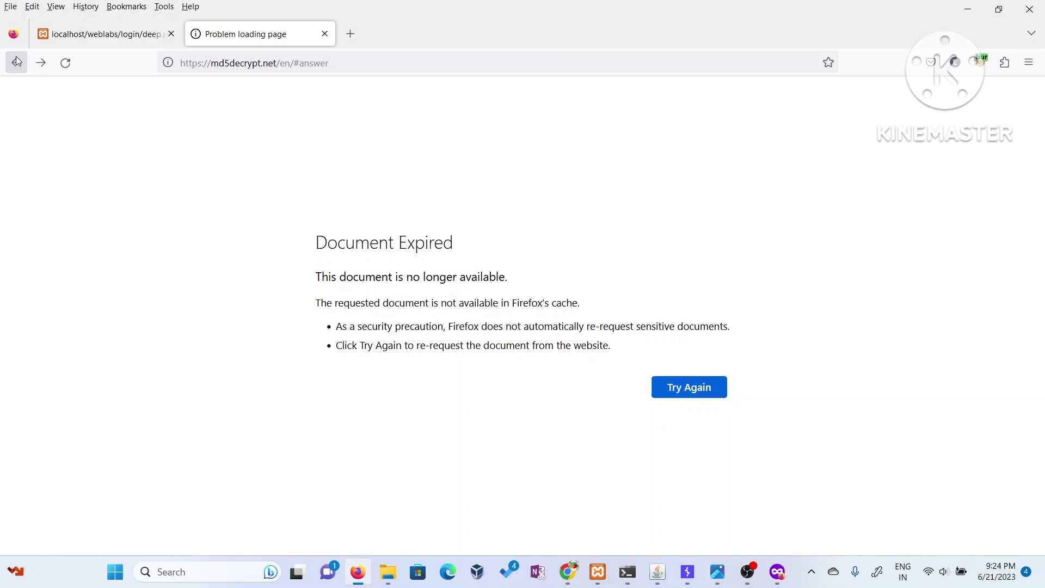
# - Return to the search results and reach the Cmd5.org MD5 decryption site
pyautogui.click(16, 62)
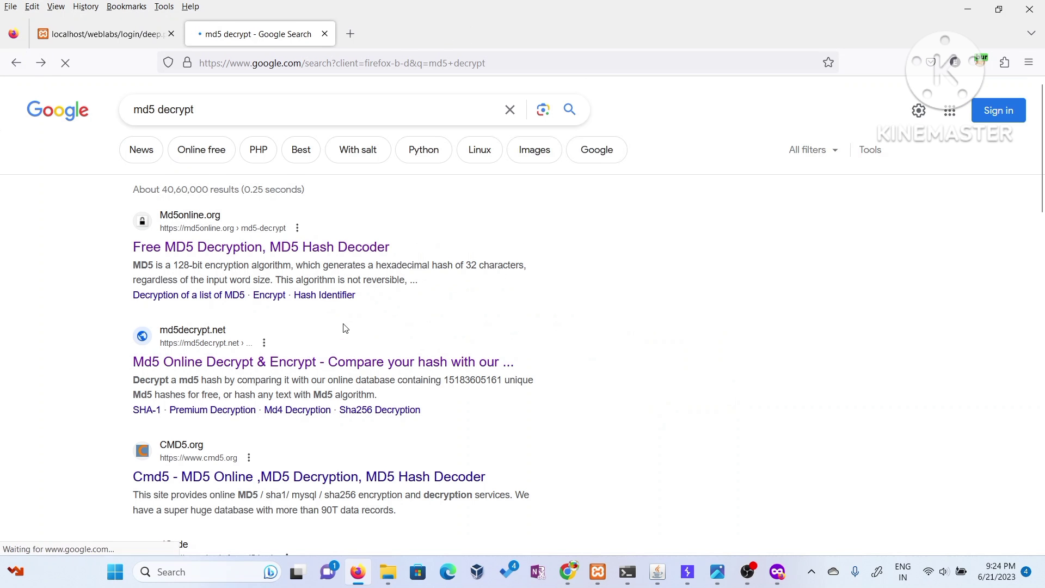
pyautogui.scroll(-3)
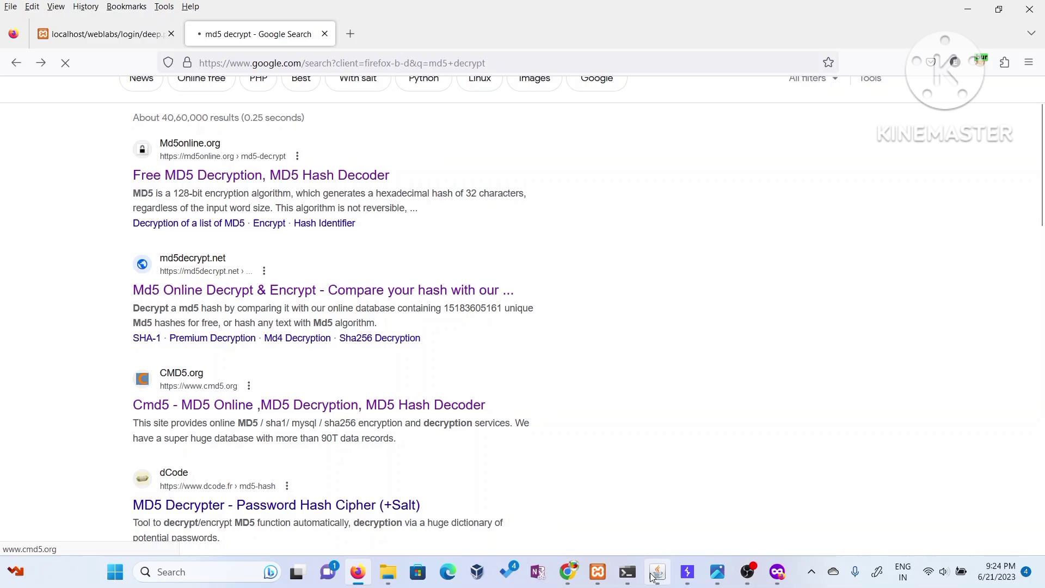
pyautogui.click(656, 571)
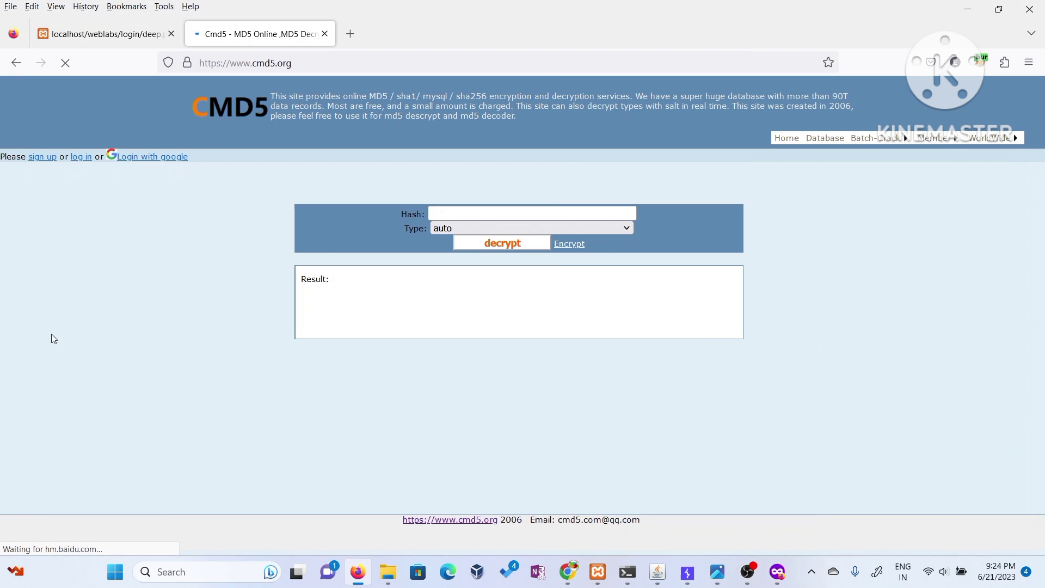
pyautogui.rightClick(530, 214)
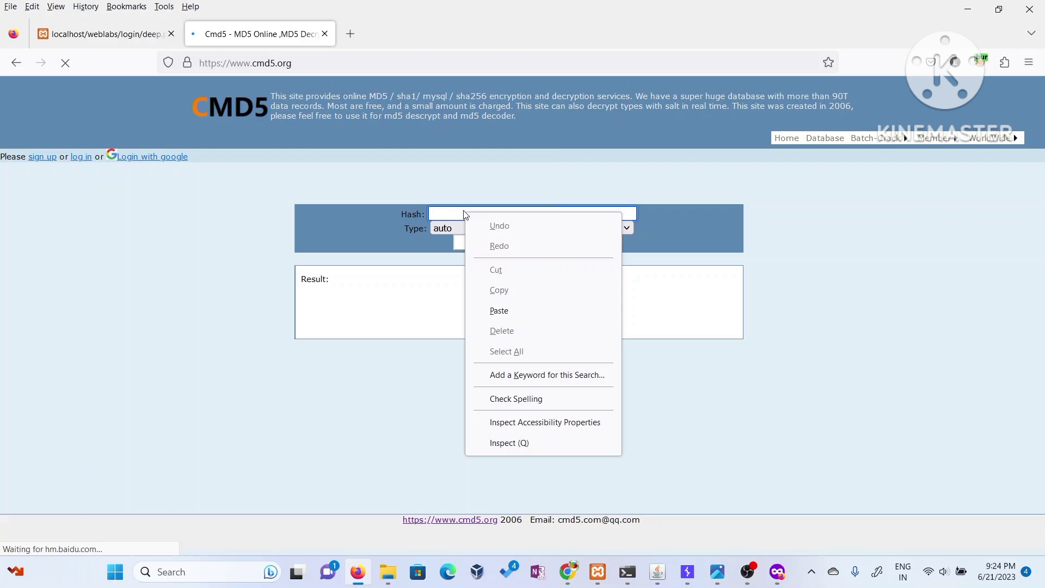
pyautogui.click(499, 310)
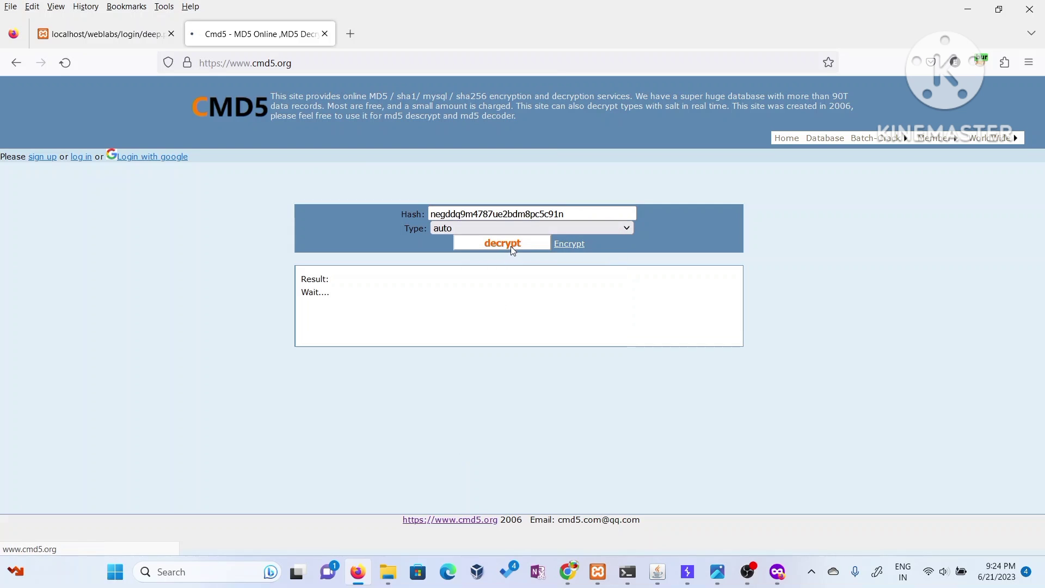
pyautogui.click(500, 243)
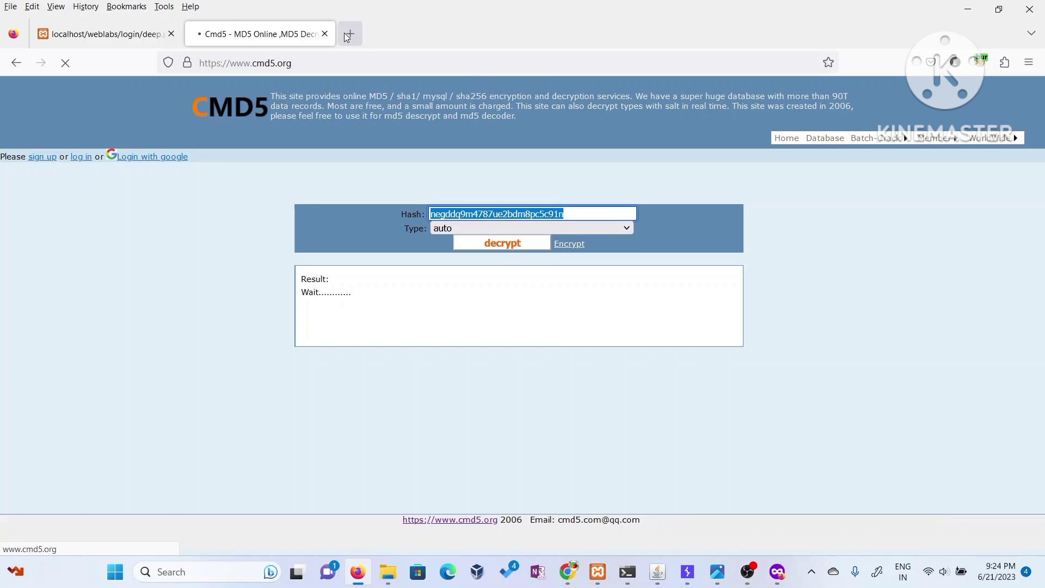
# - Search Google for crackstation in a new tab and head to the CrackStation result
pyautogui.click(348, 34)
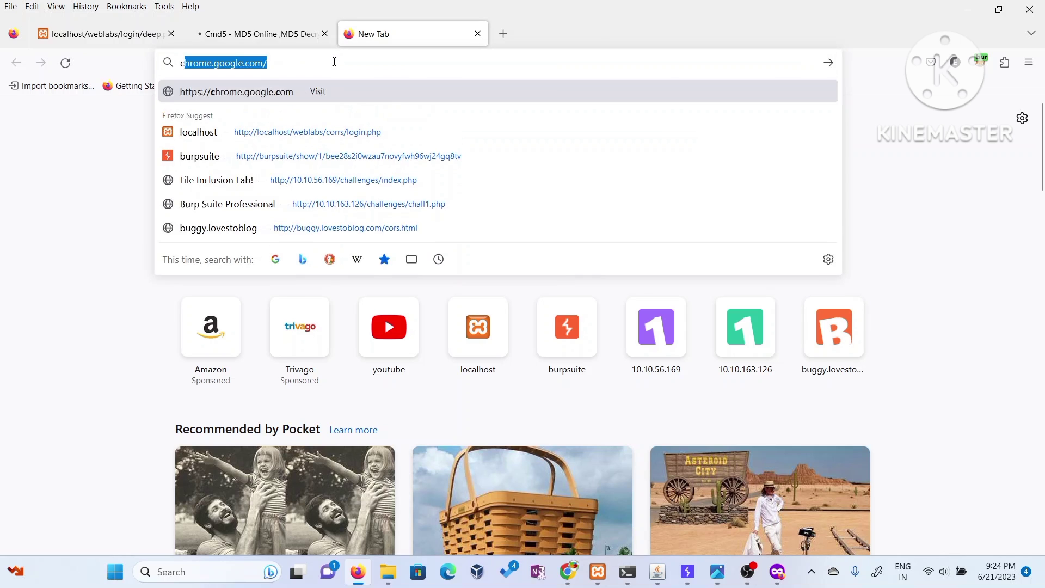
pyautogui.write('crack st')
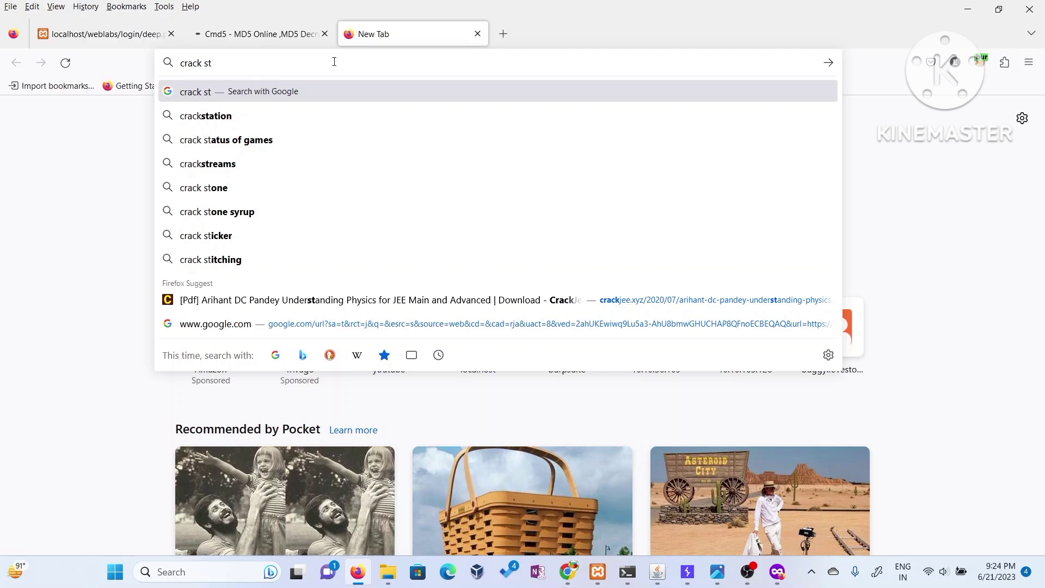
pyautogui.click(206, 115)
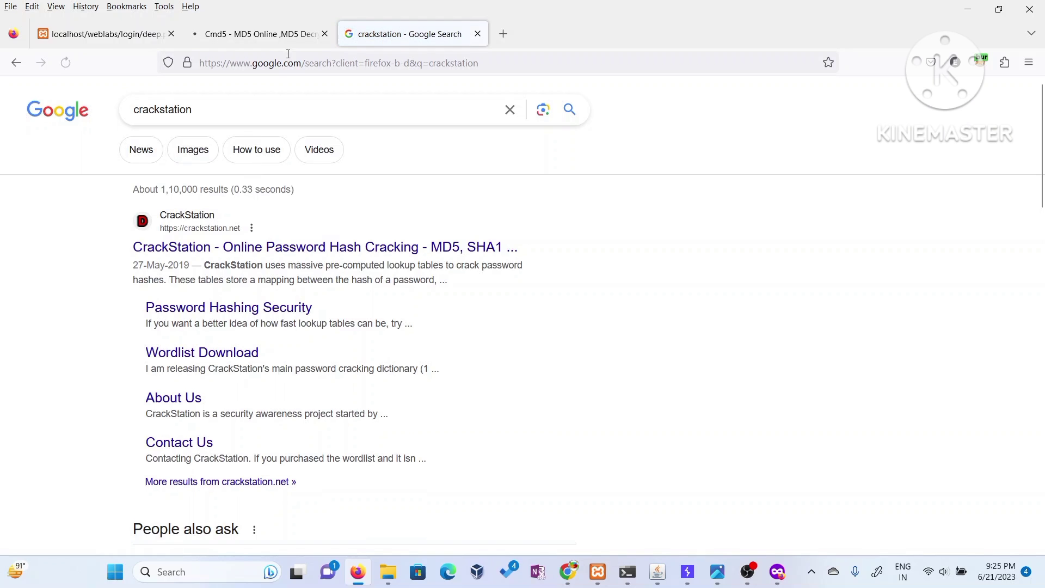
pyautogui.click(260, 33)
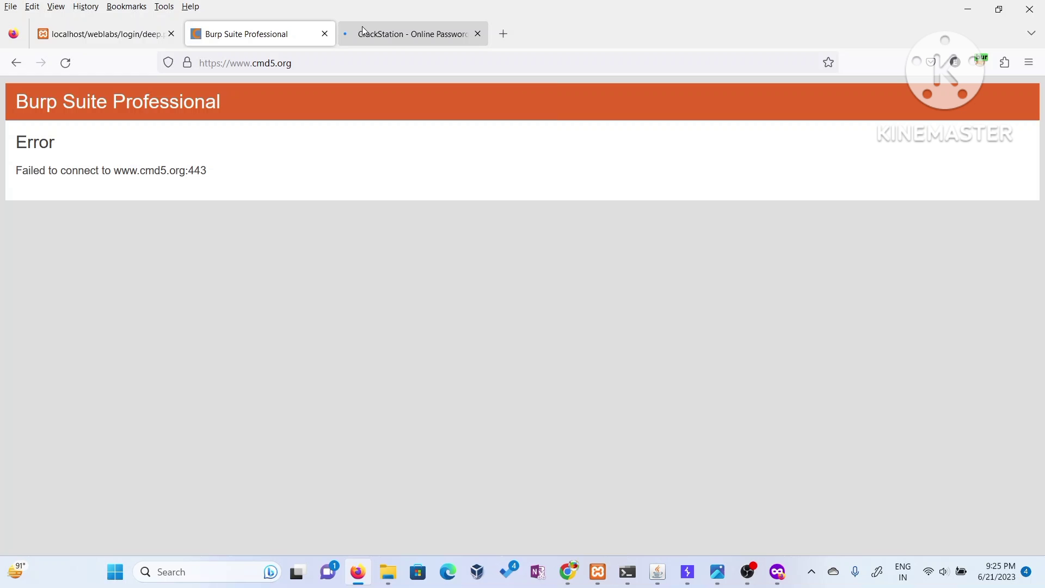
pyautogui.click(407, 34)
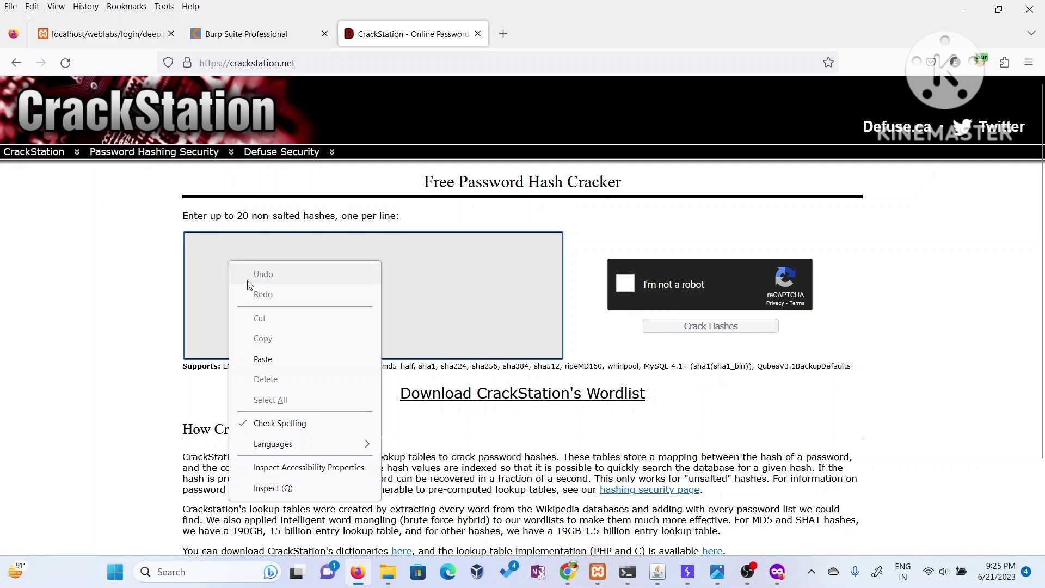
pyautogui.click(262, 358)
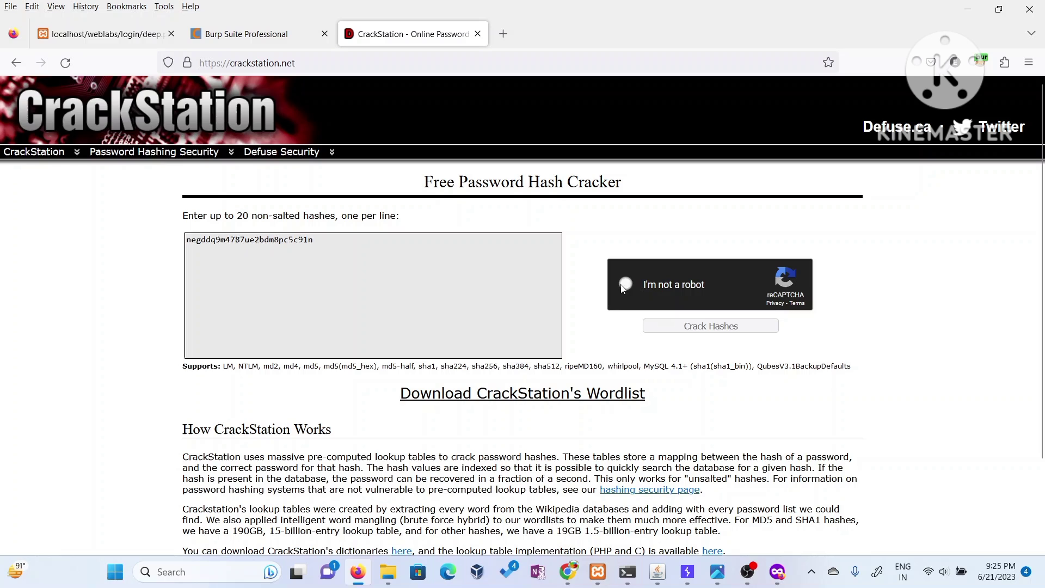
pyautogui.click(625, 284)
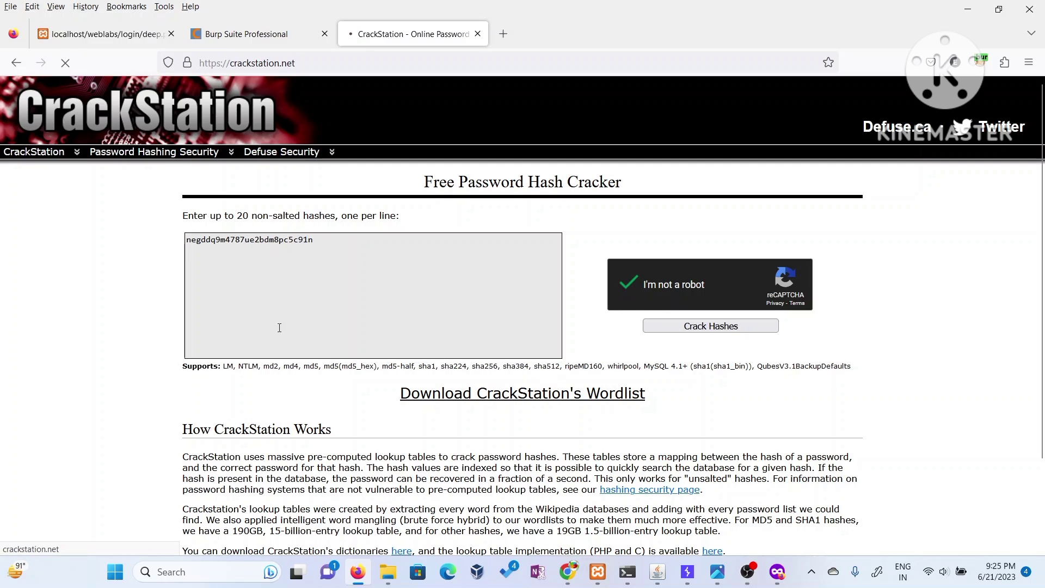
pyautogui.click(710, 326)
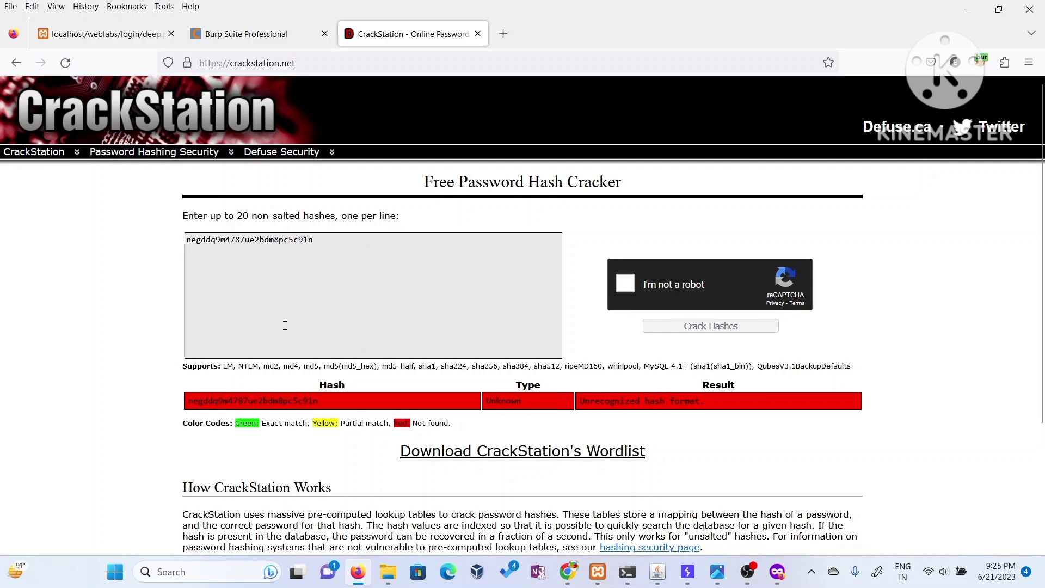
pyautogui.moveTo(647, 415)
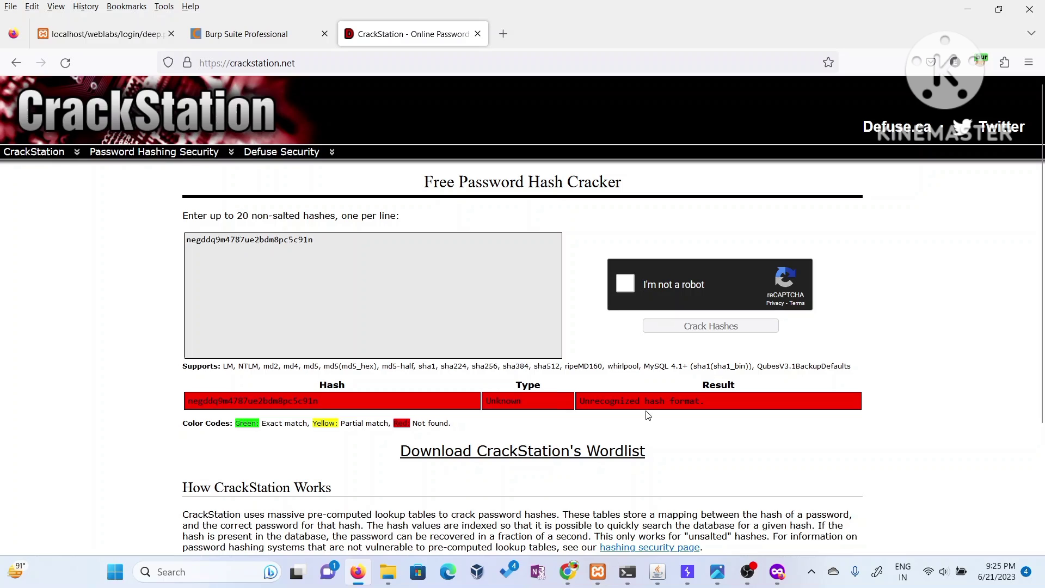
pyautogui.moveTo(546, 442)
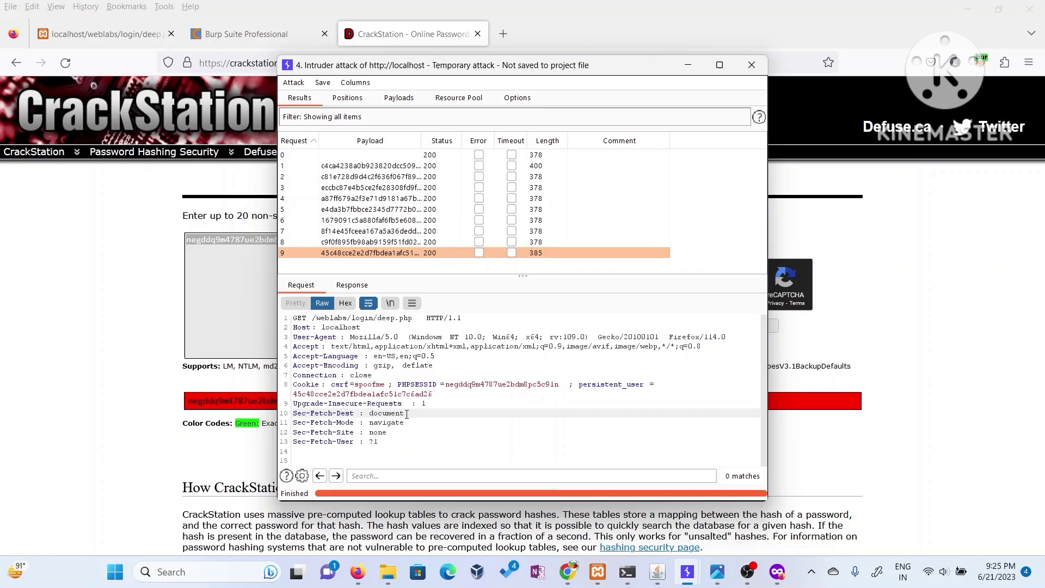
pyautogui.moveTo(421, 394)
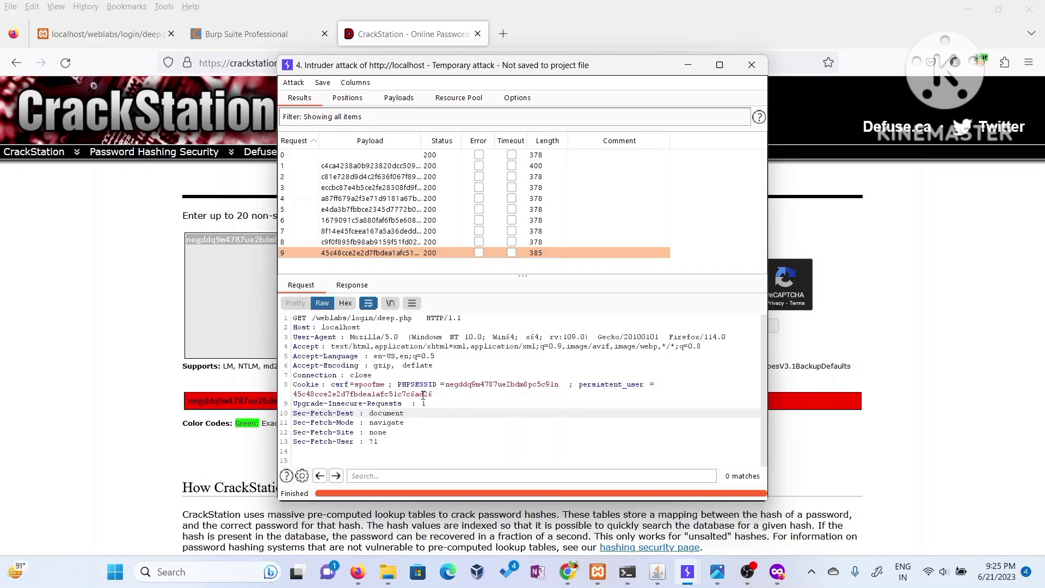
pyautogui.doubleClick(302, 393)
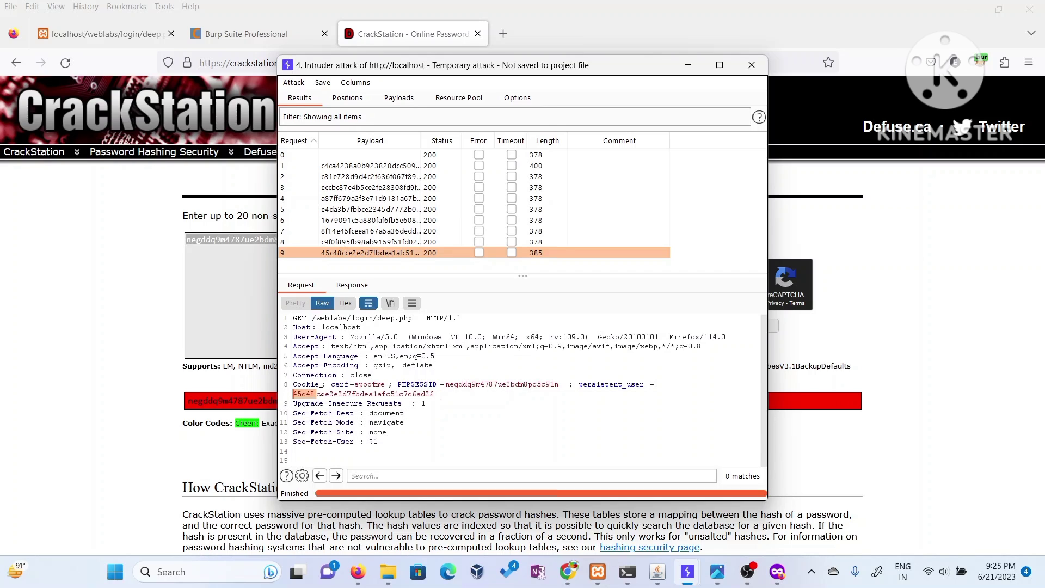
pyautogui.rightClick(320, 393)
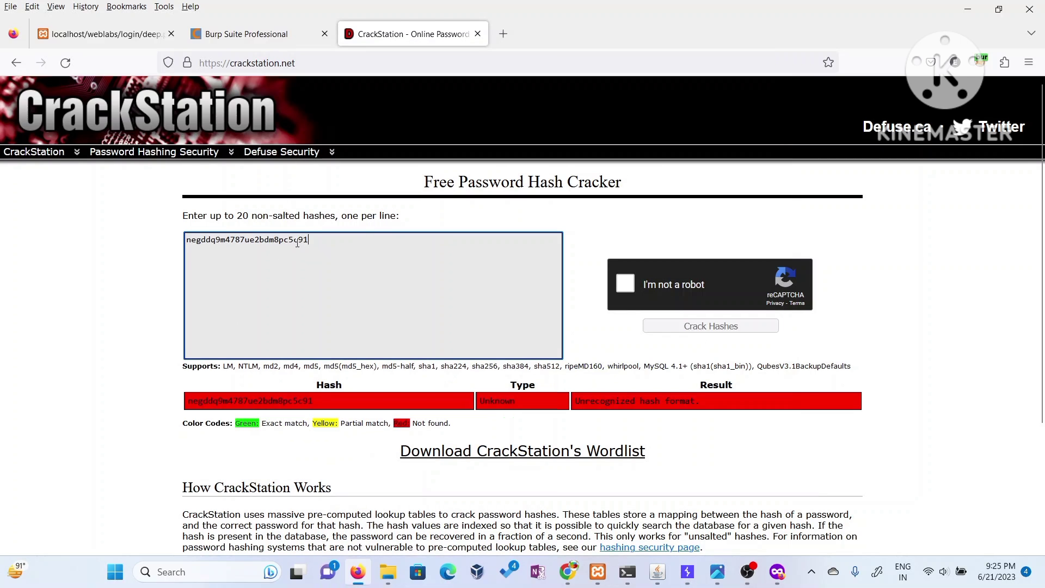
pyautogui.rightClick(266, 240)
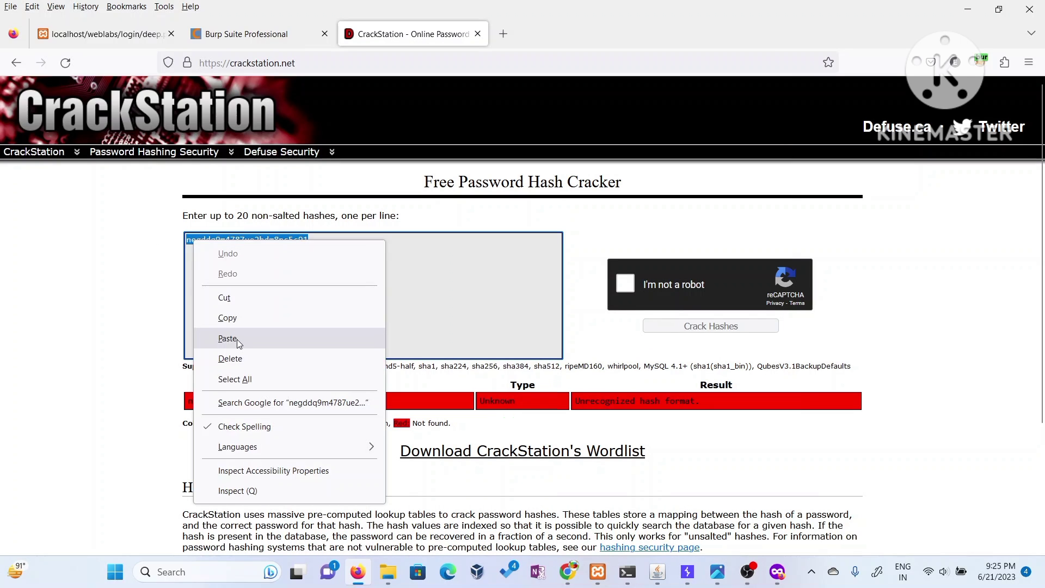
pyautogui.click(228, 338)
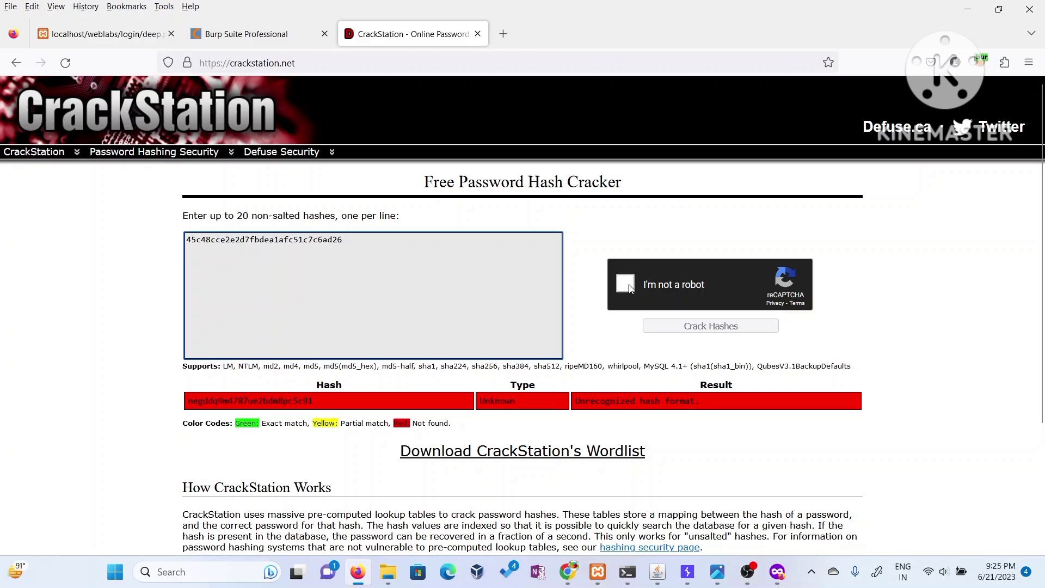
pyautogui.click(625, 284)
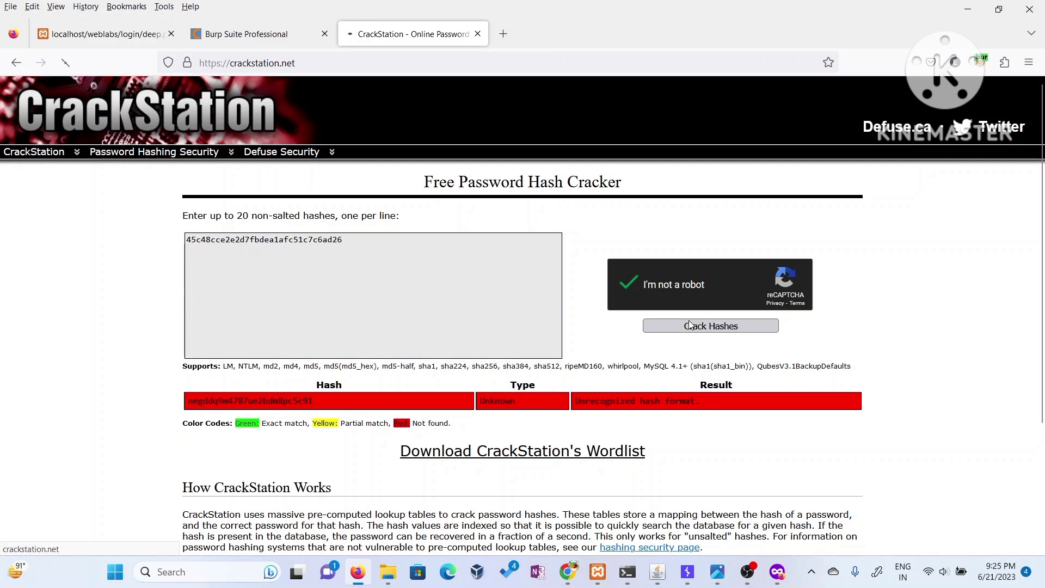
pyautogui.click(710, 326)
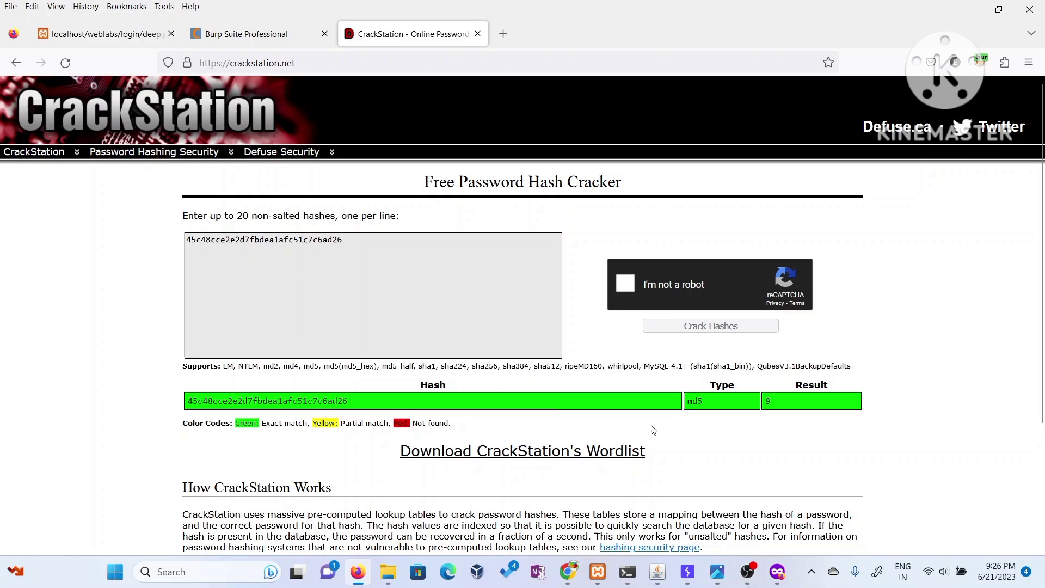
pyautogui.moveTo(687, 571)
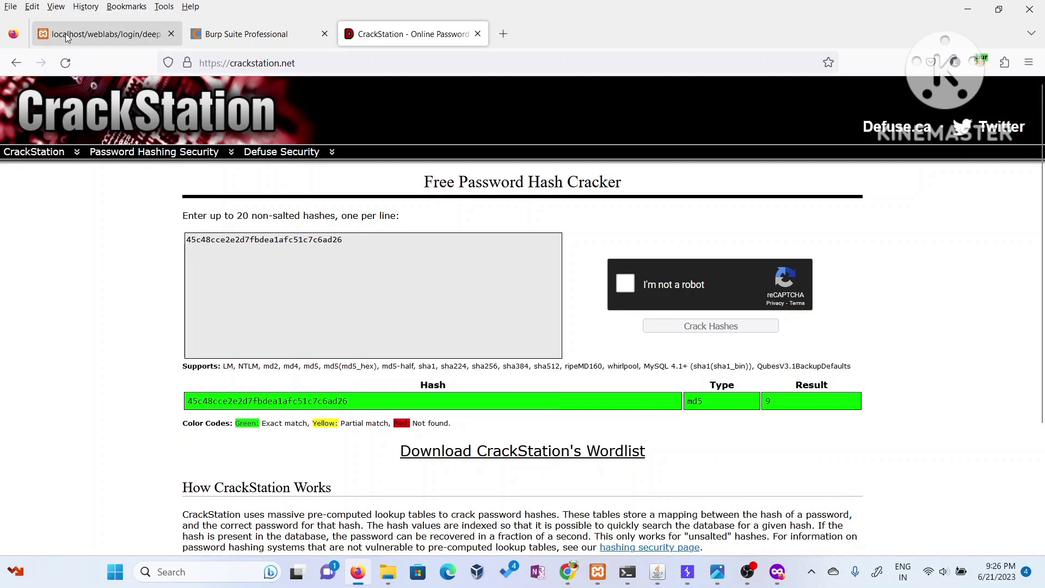
# - Return to the localhost deep.php tab showing the hello user greeting
pyautogui.click(103, 34)
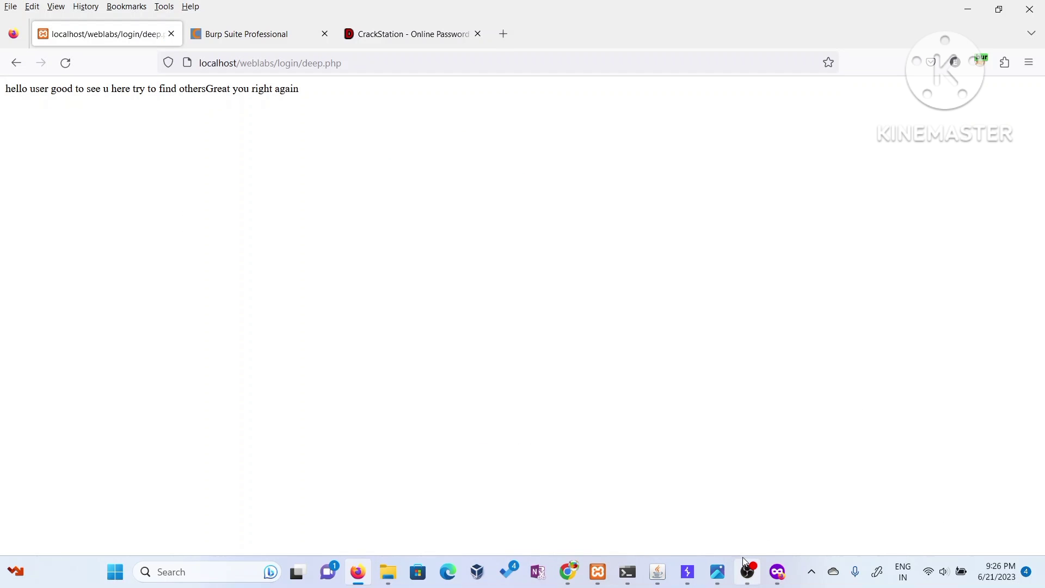
pyautogui.moveTo(419, 307)
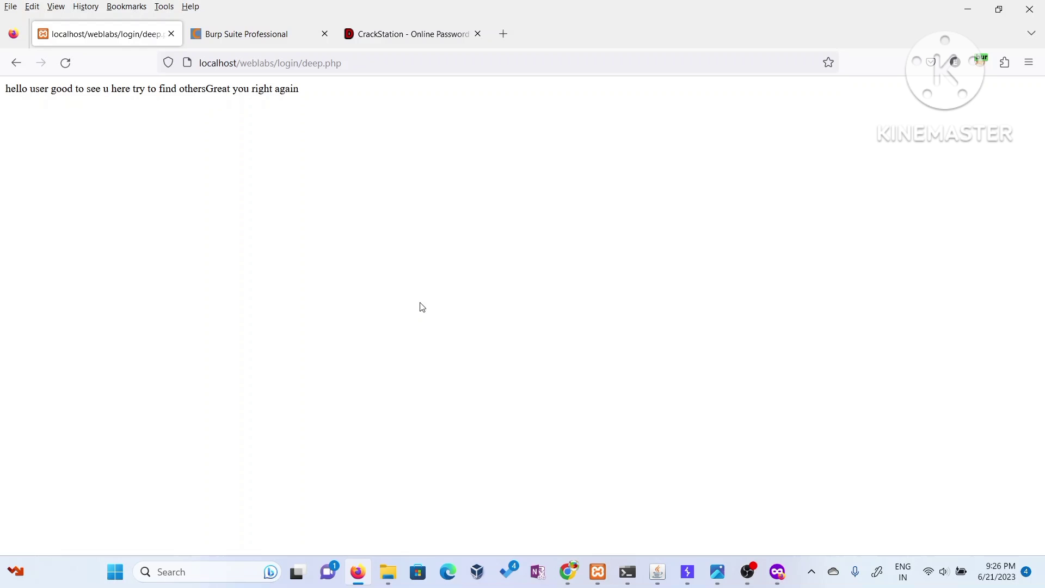
pyautogui.moveTo(597, 445)
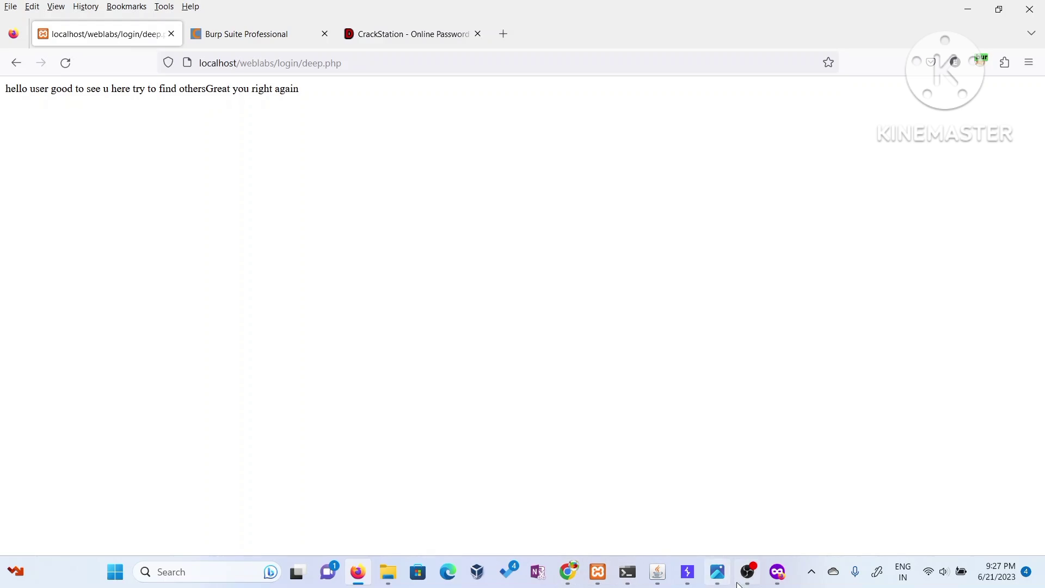
pyautogui.click(748, 572)
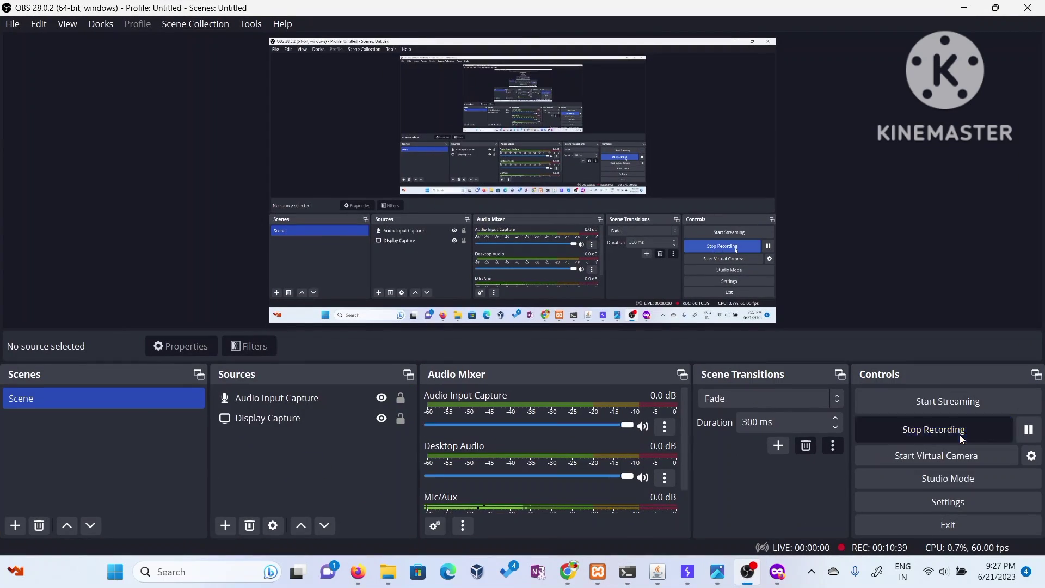